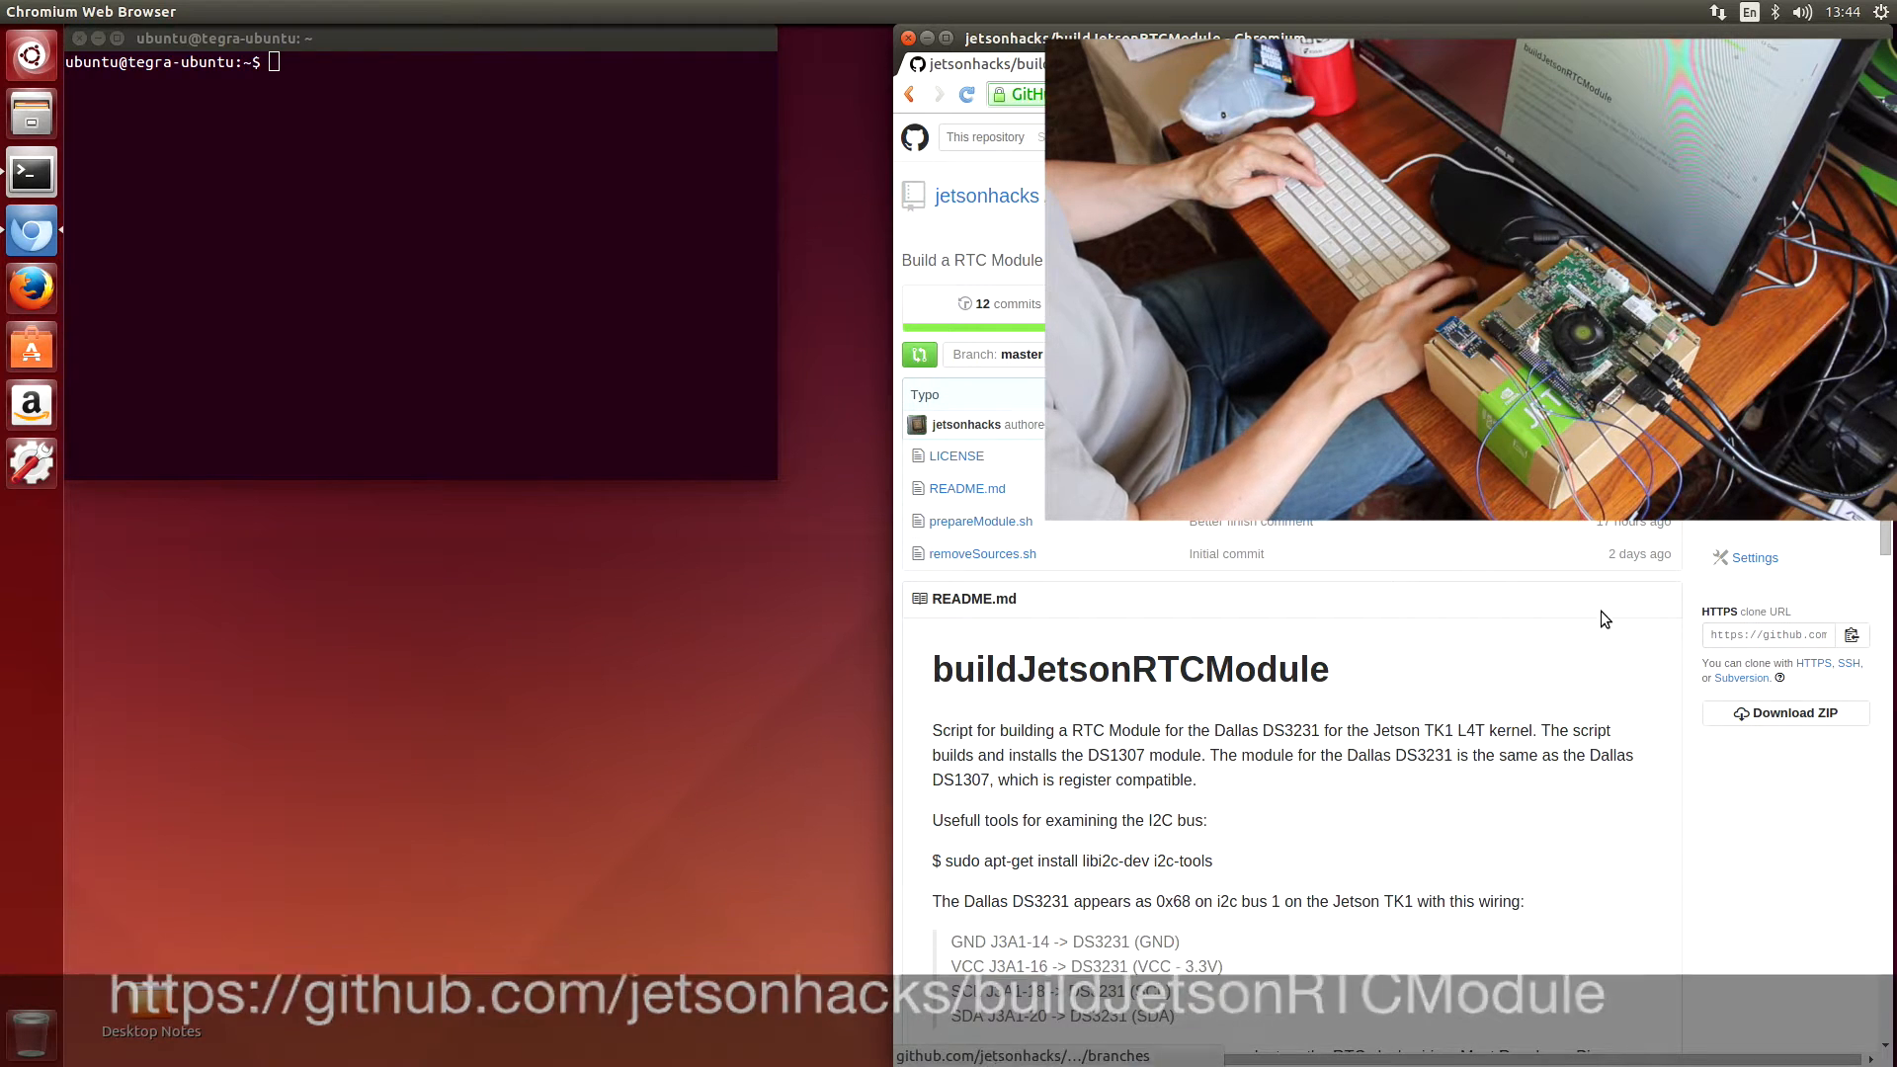
Clone the buildJetsonRTCModule repository using the URL copied from GitHub
{"action": "right_click", "coordinate": [1767, 634]}
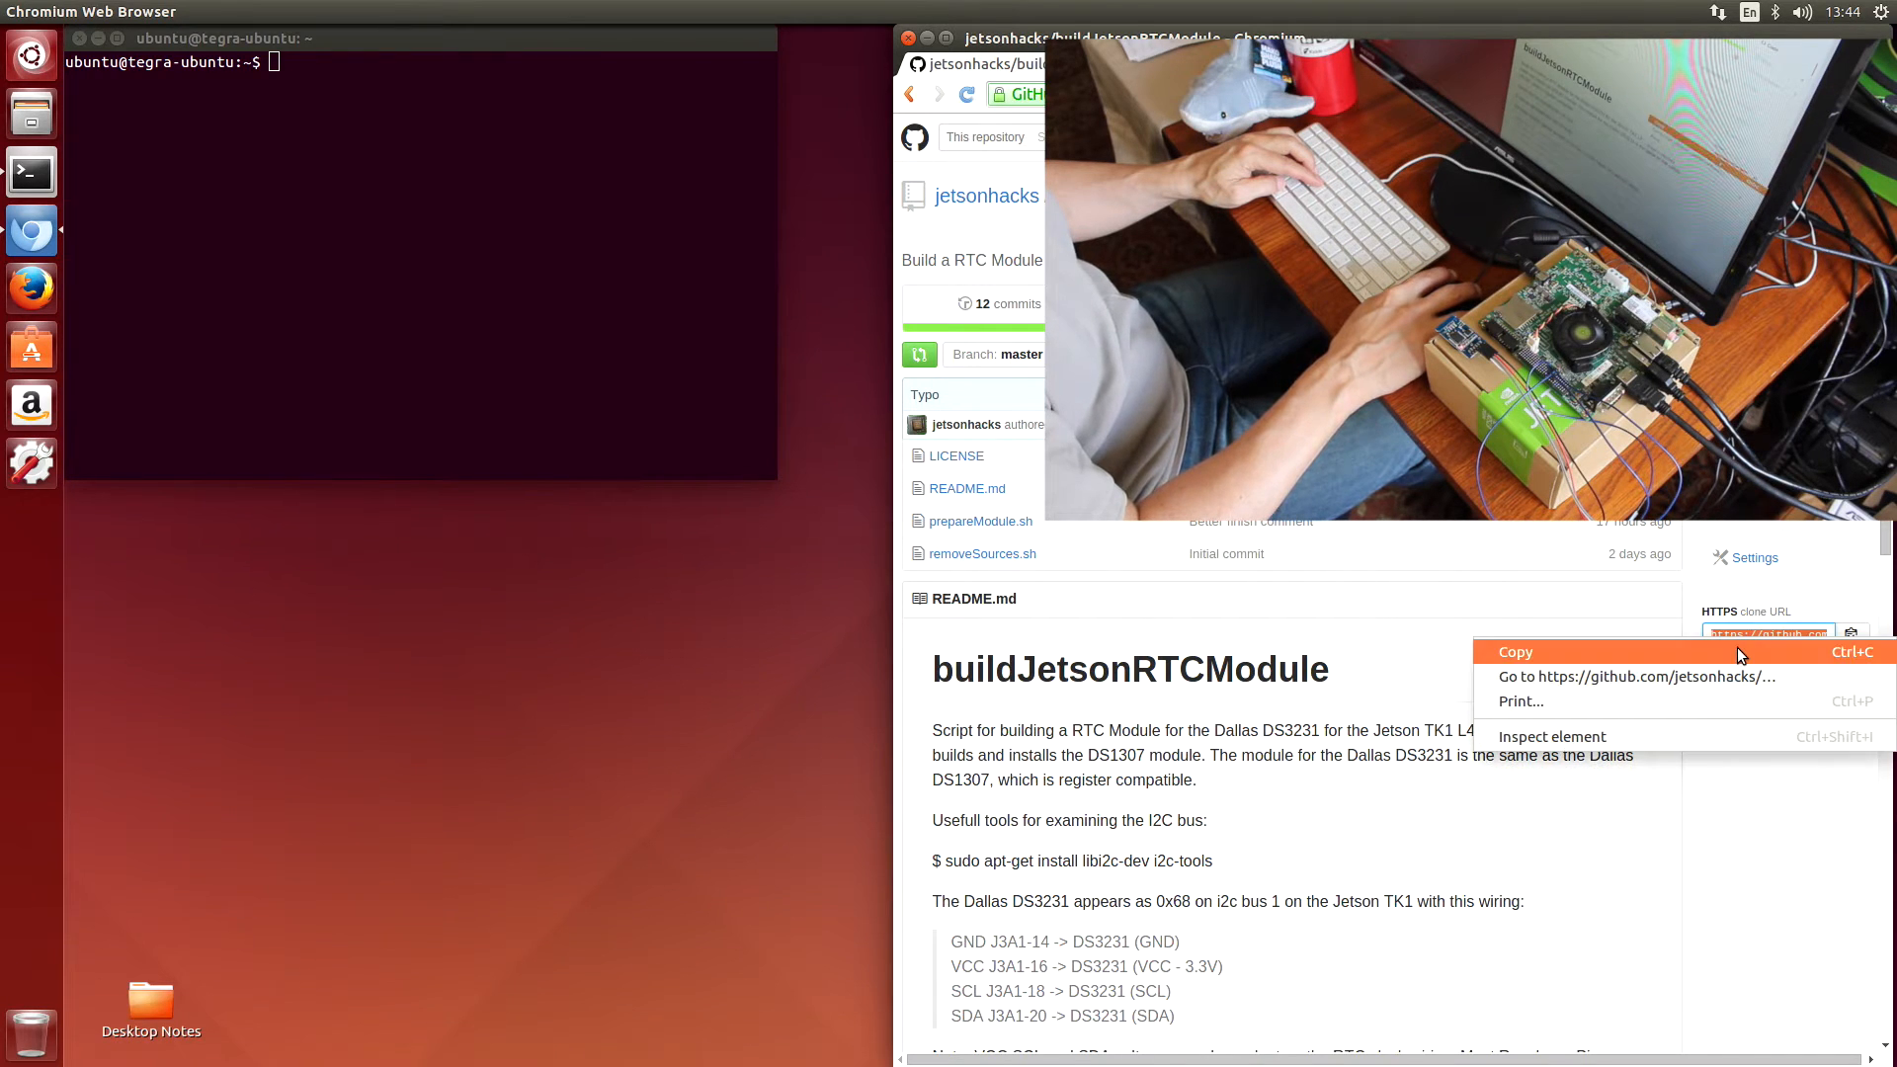
{"action": "left_click", "coordinate": [1515, 650]}
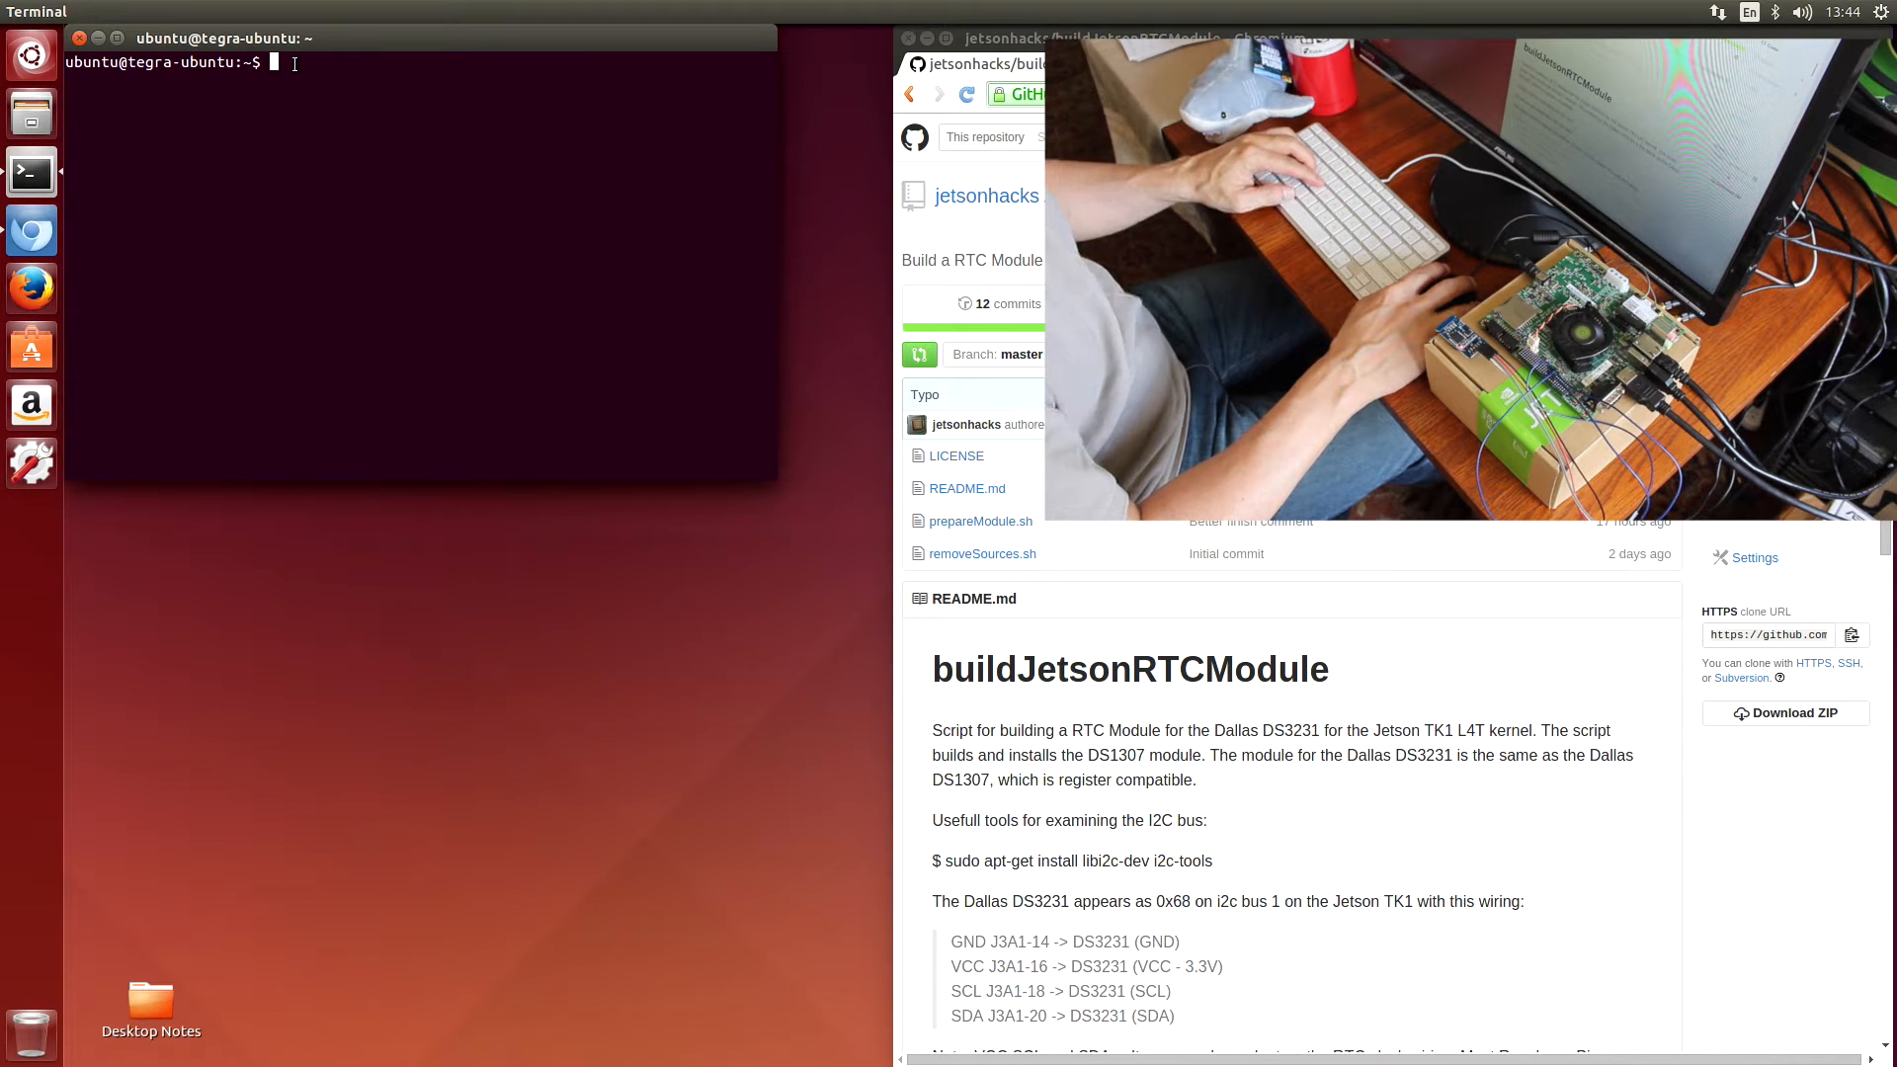
{"action": "type", "text": "git"}
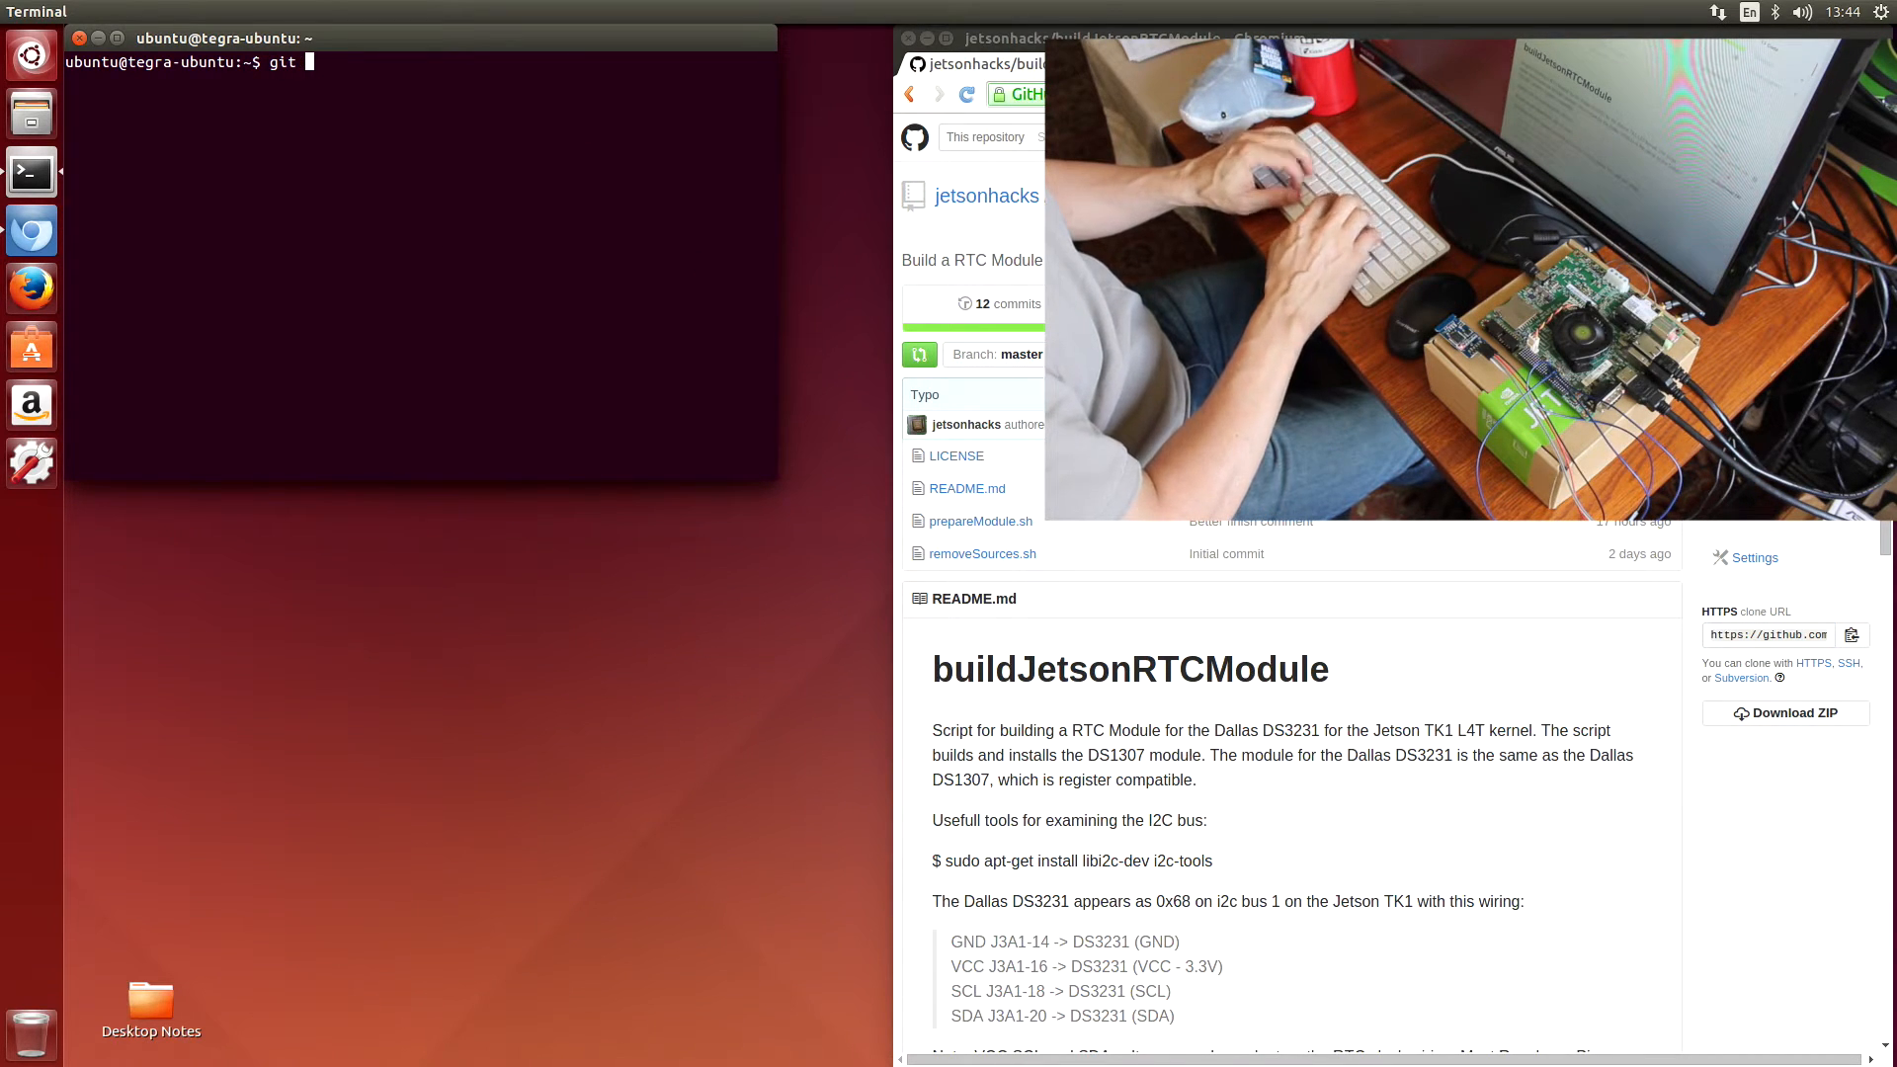
{"action": "type", "text": "clone"}
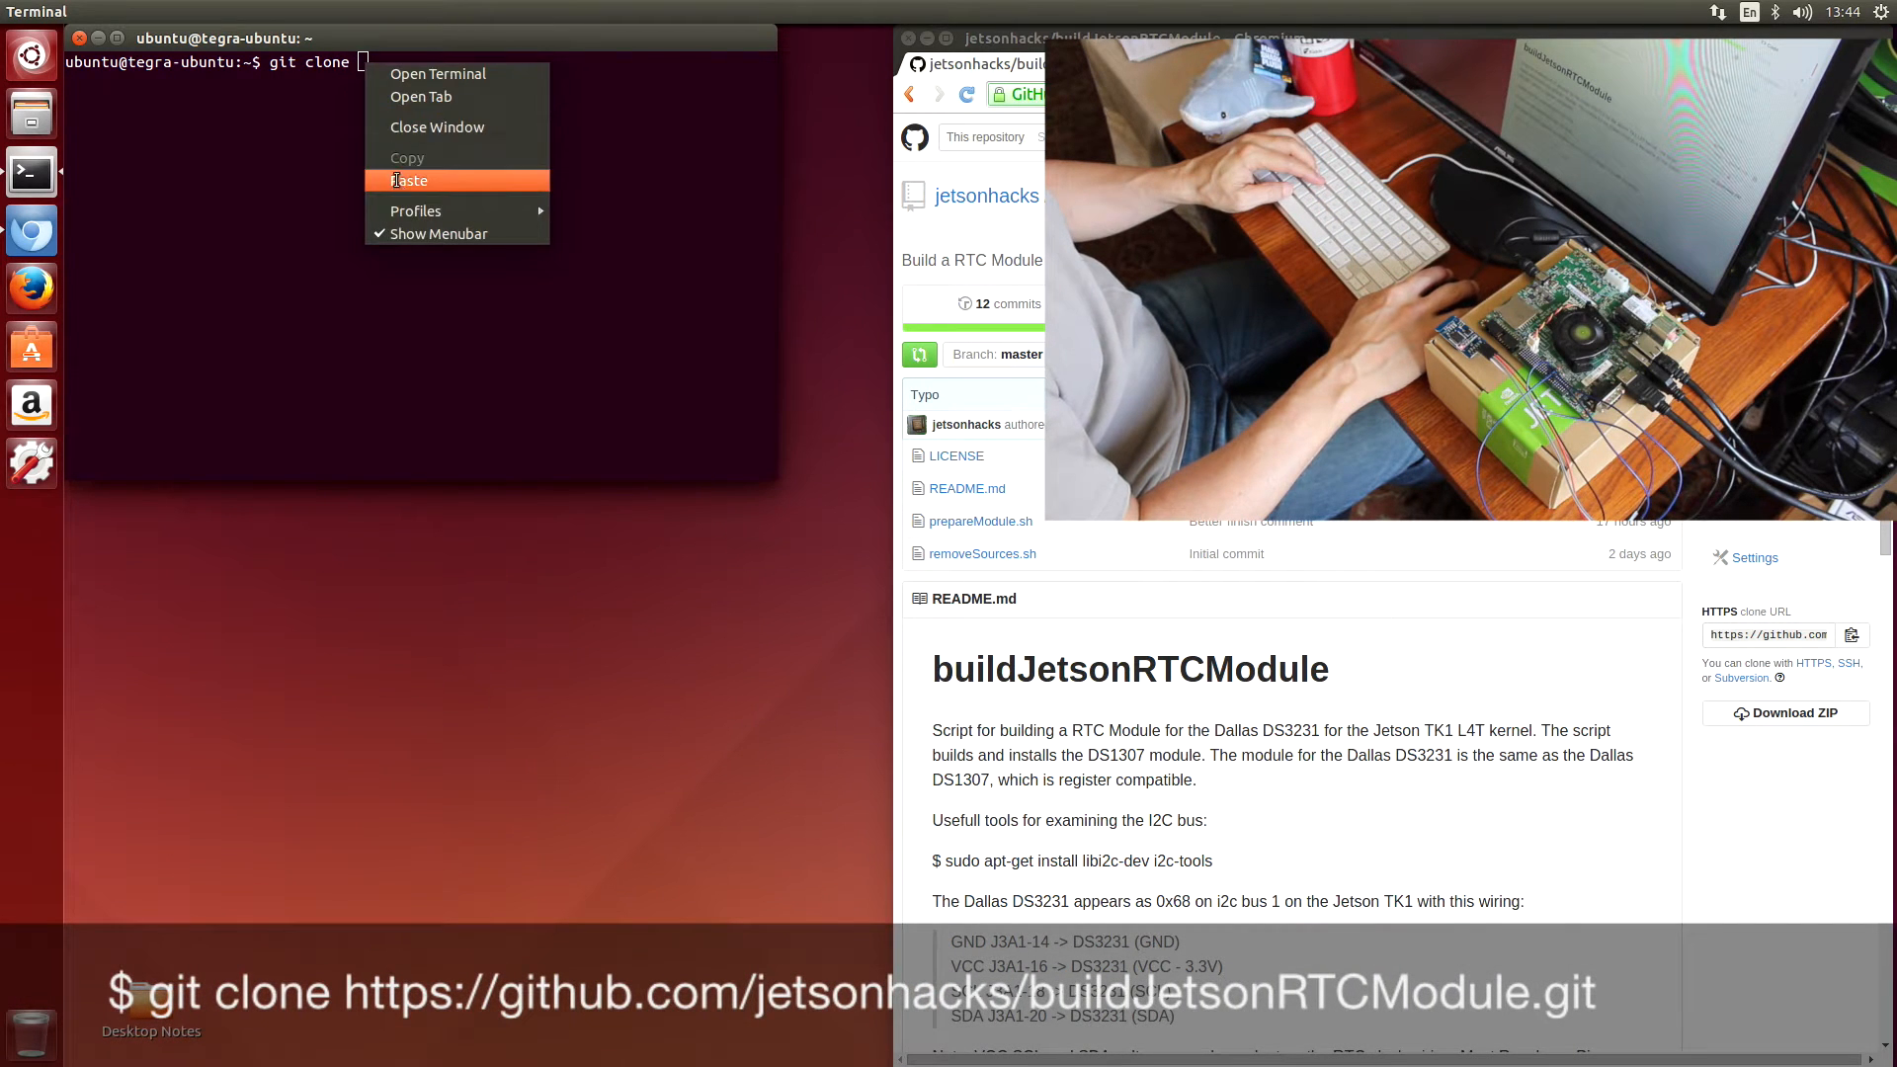
{"action": "left_click", "coordinate": [409, 180]}
{"action": "type", "text": "cd bui"}
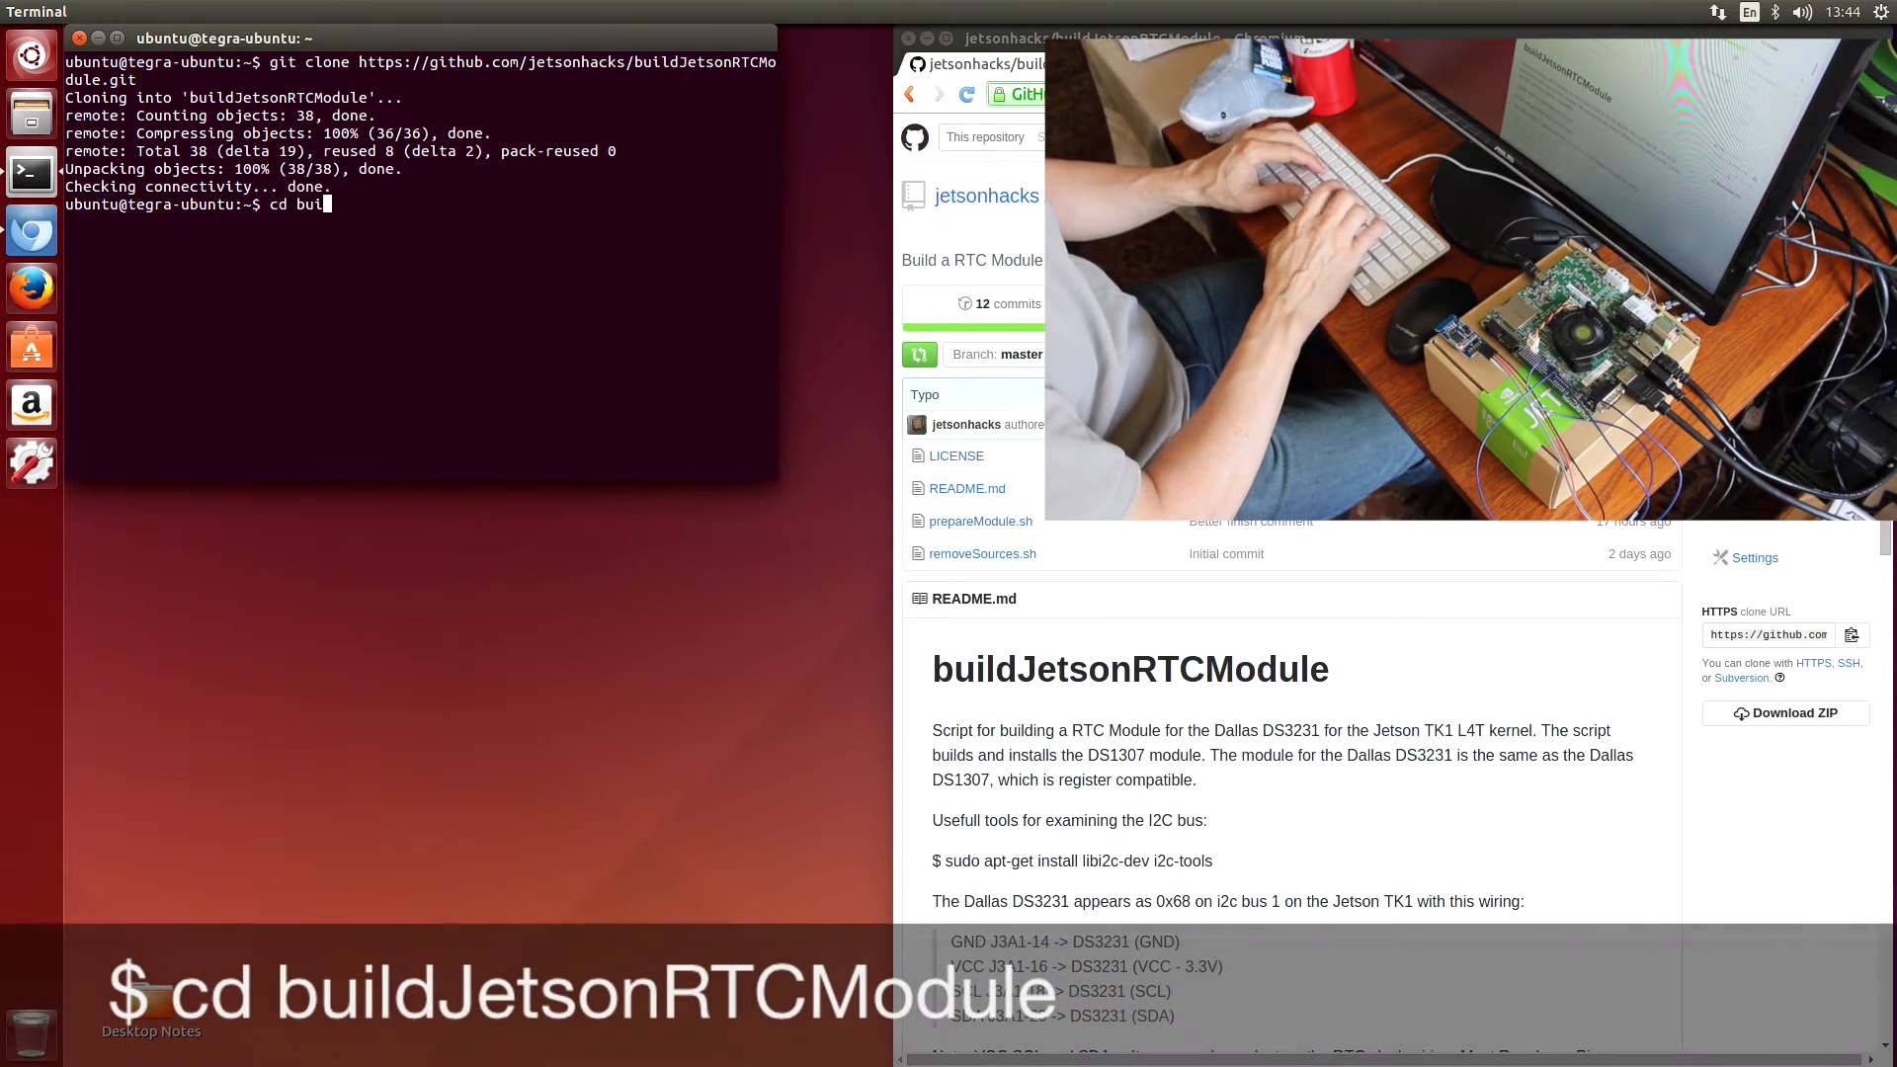
Enter the buildJetsonRTCModule folder and launch sudo ./prepareModule.sh
{"action": "key", "text": "Return"}
{"action": "type", "text": "sudo ./prepareModule.sh"}
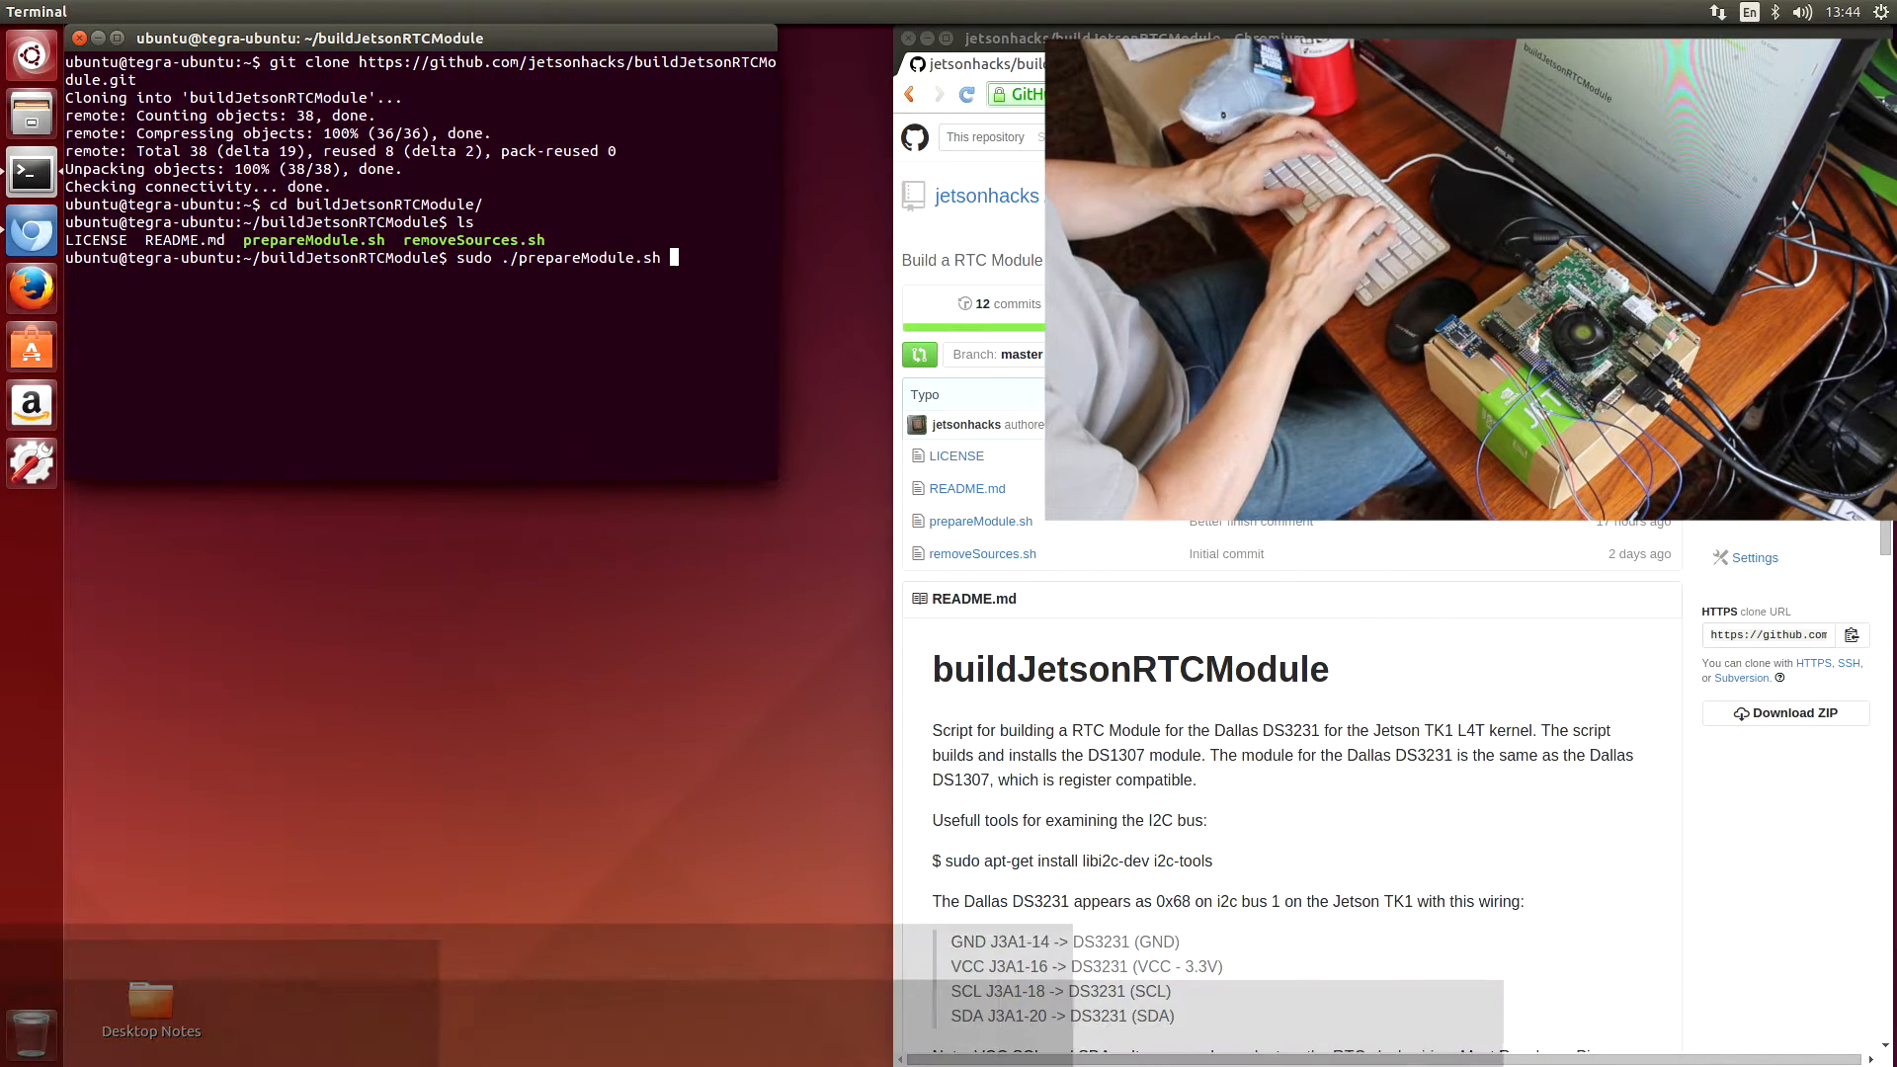
{"action": "key", "text": "Return"}
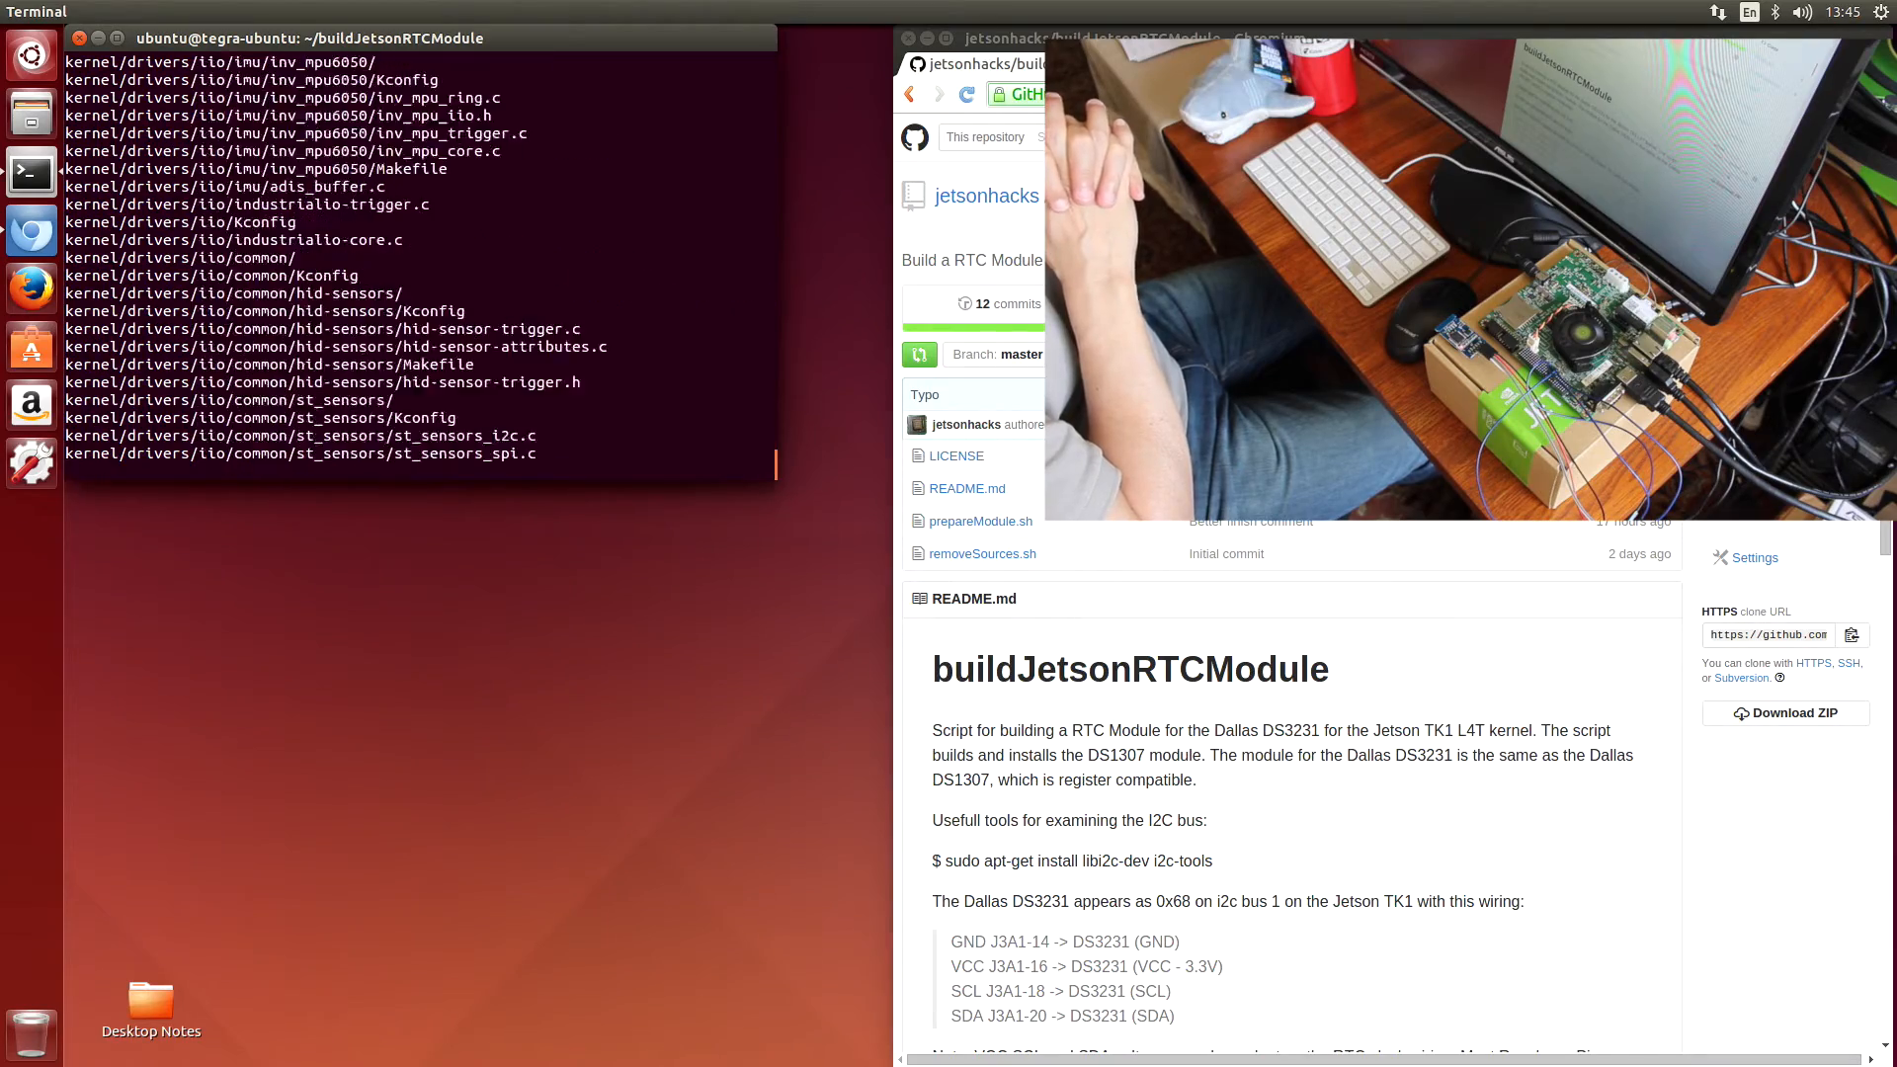
Let prepareModule.sh compile until 'Driver Module Installed' is reported
{"action": "scroll", "scroll_direction": "down", "scroll_amount": 3}
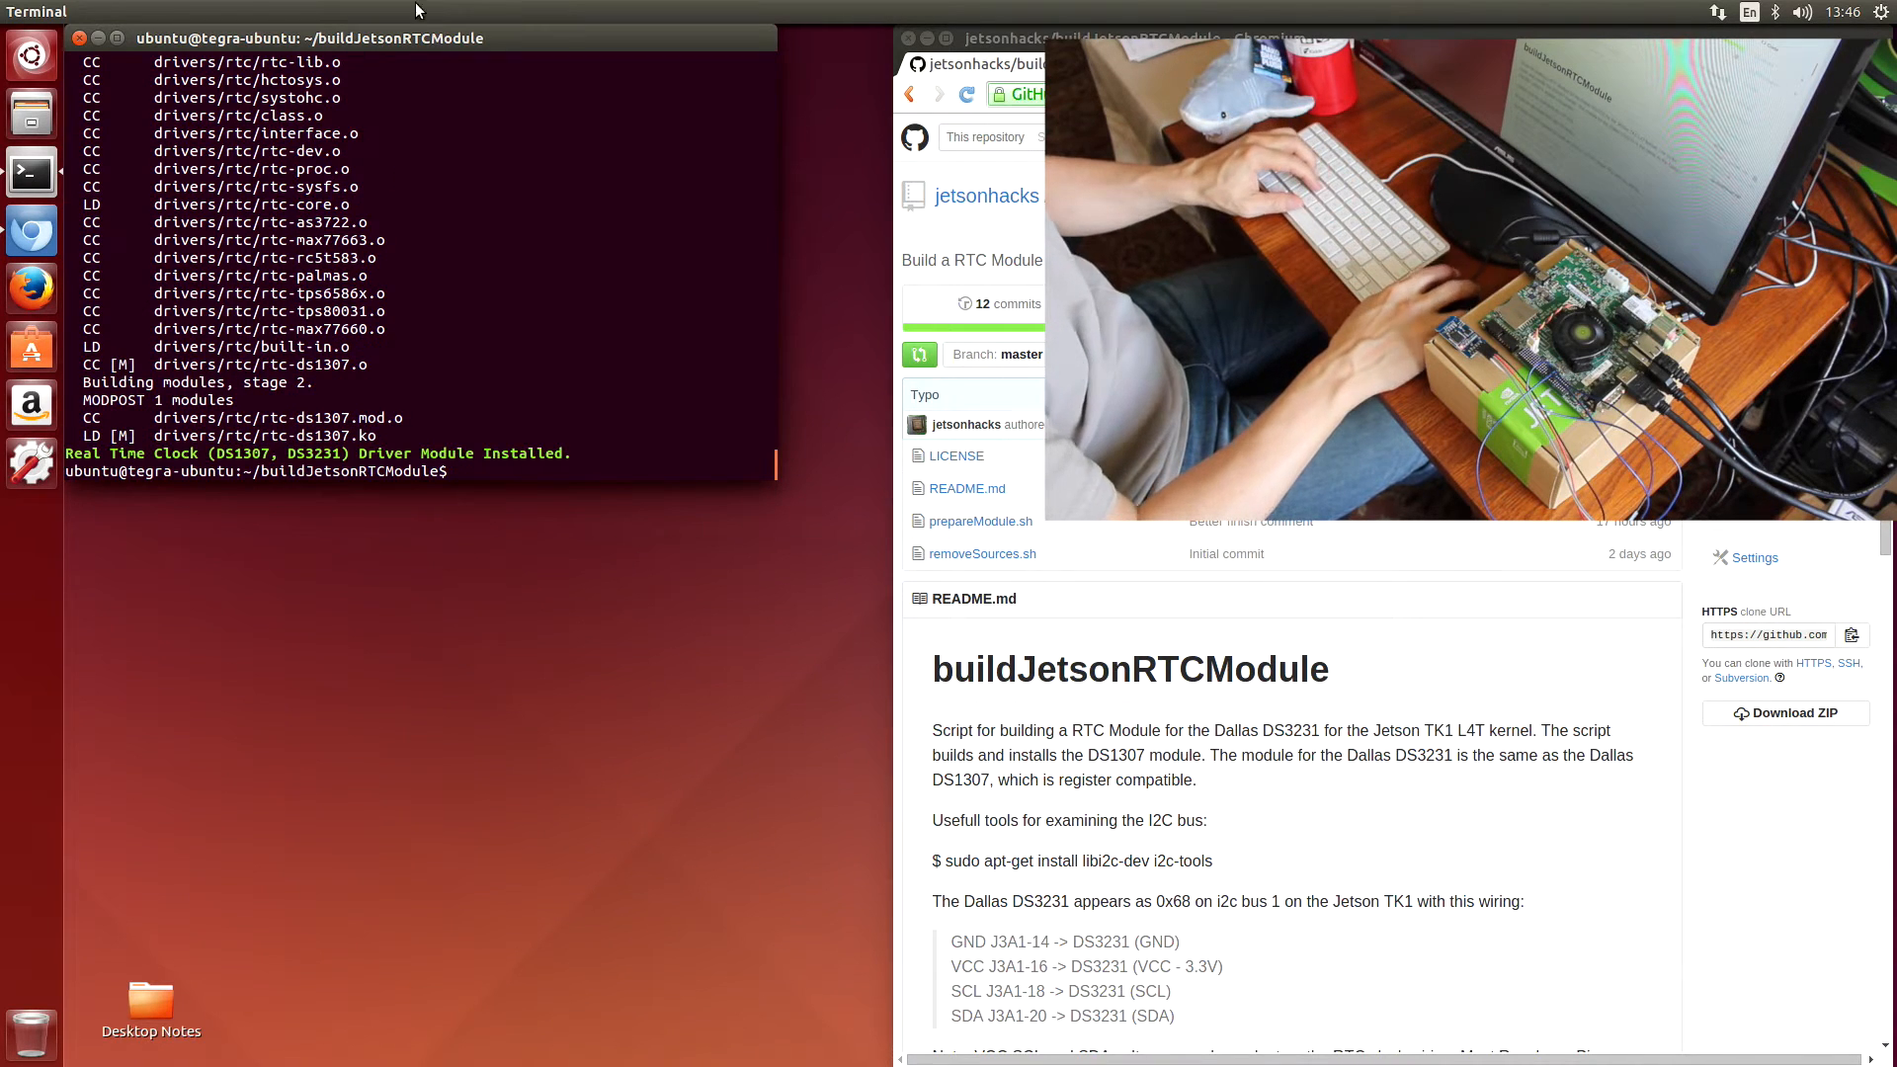
{"action": "mouse_move", "coordinate": [899, 806]}
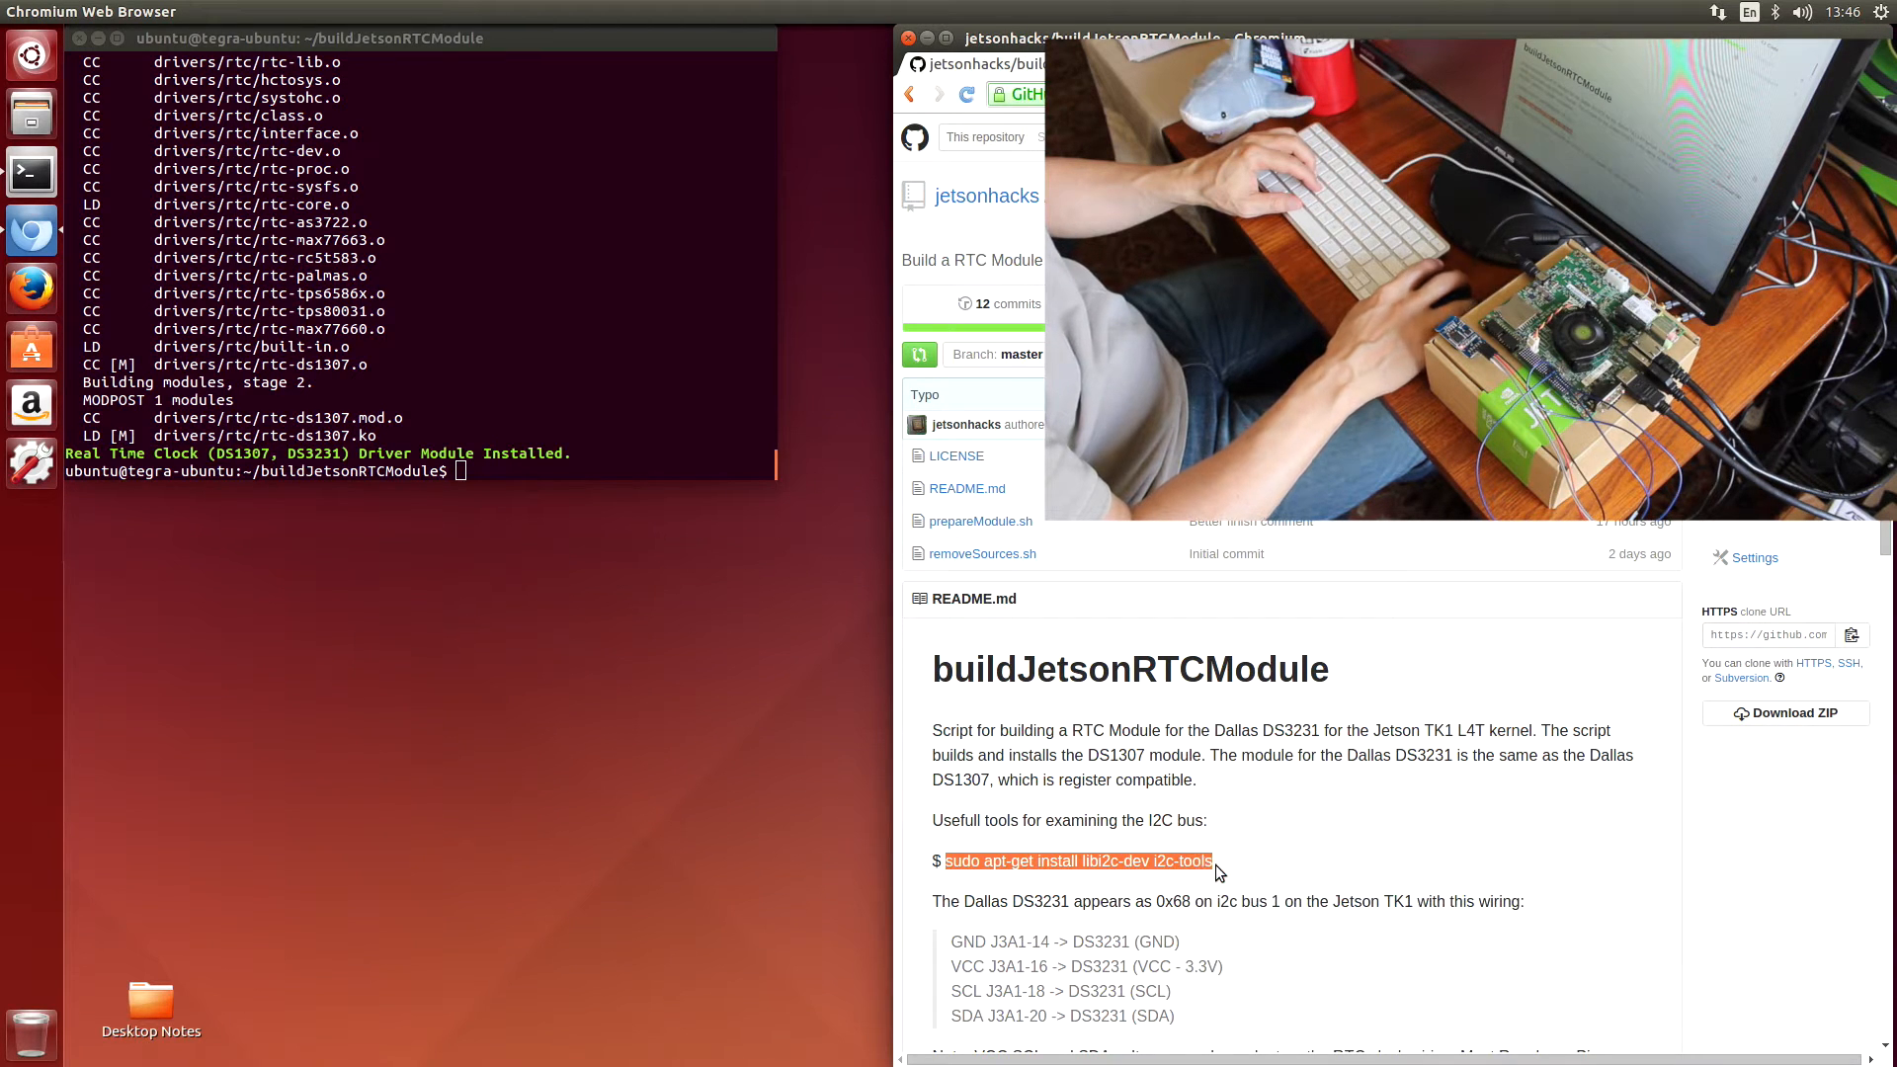
Install libi2c-dev and i2c-tools via sudo apt-get install
{"action": "right_click", "coordinate": [460, 470]}
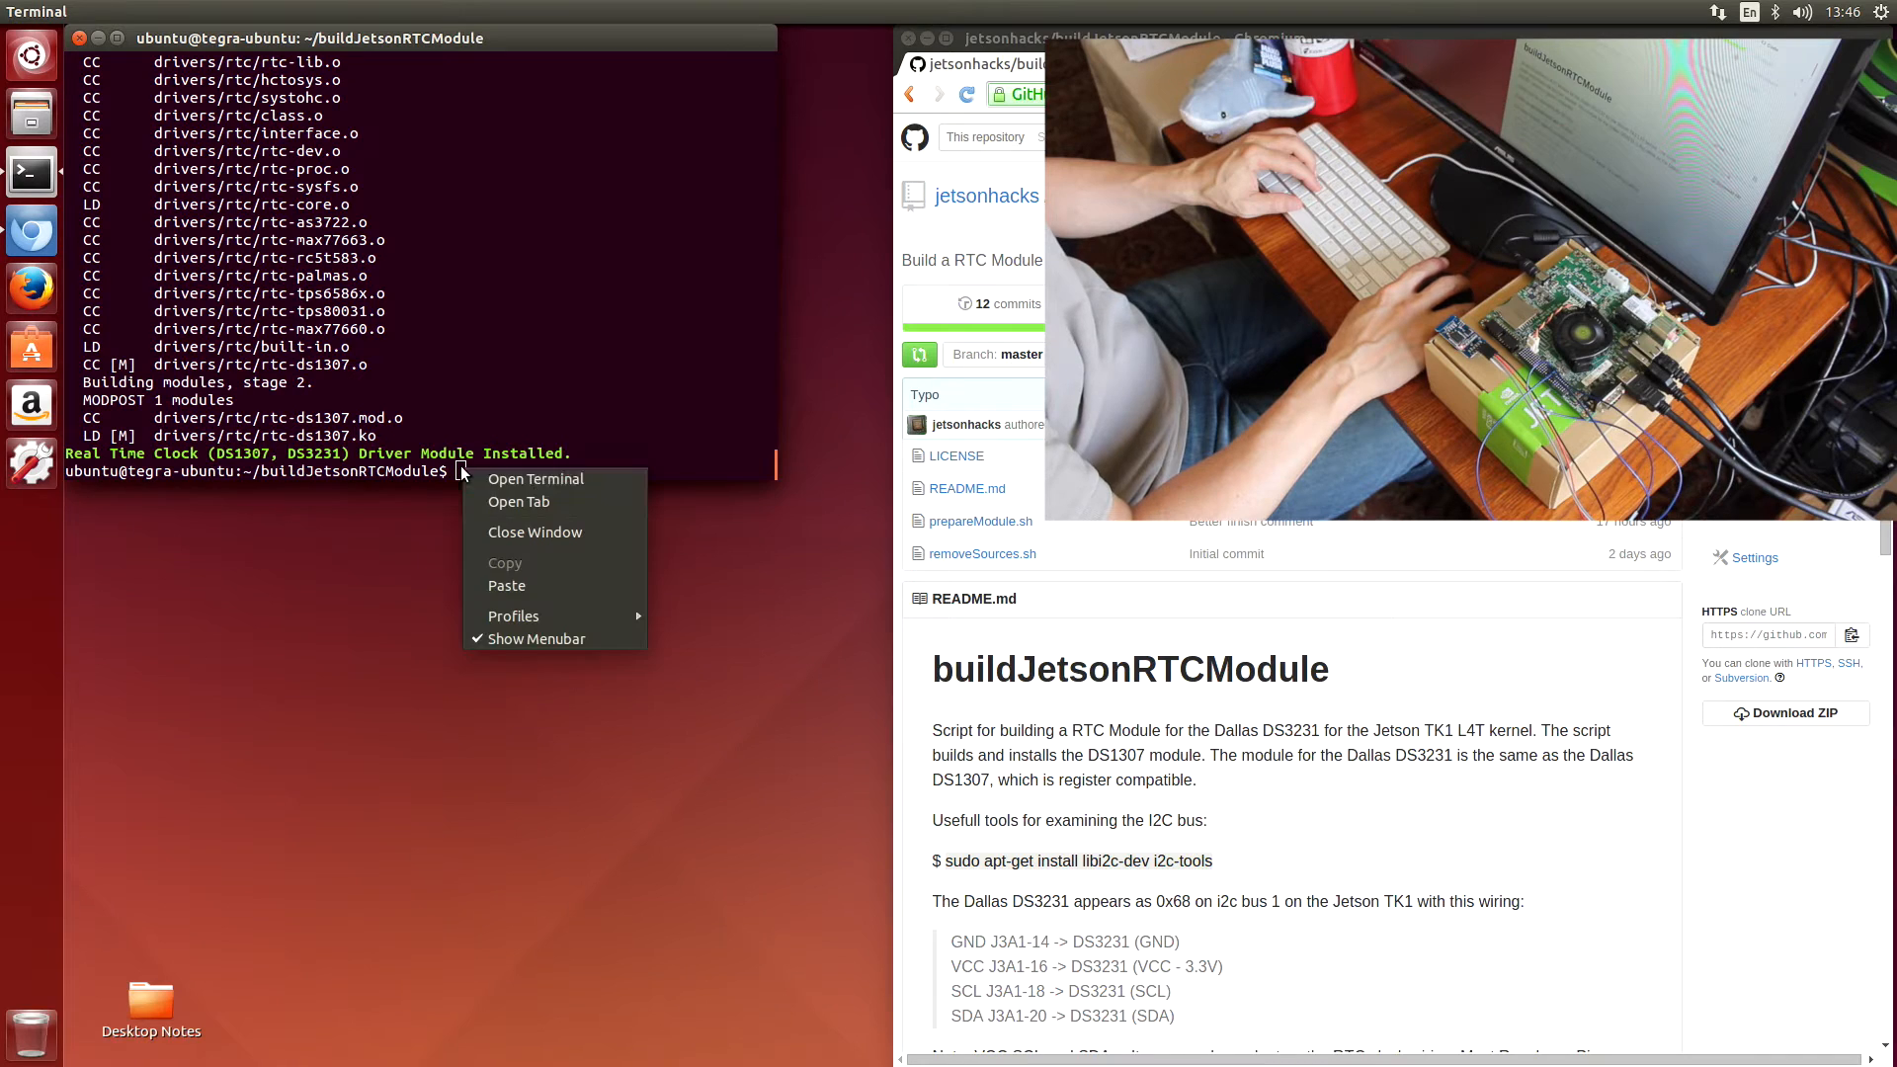
{"action": "left_click", "coordinate": [508, 585]}
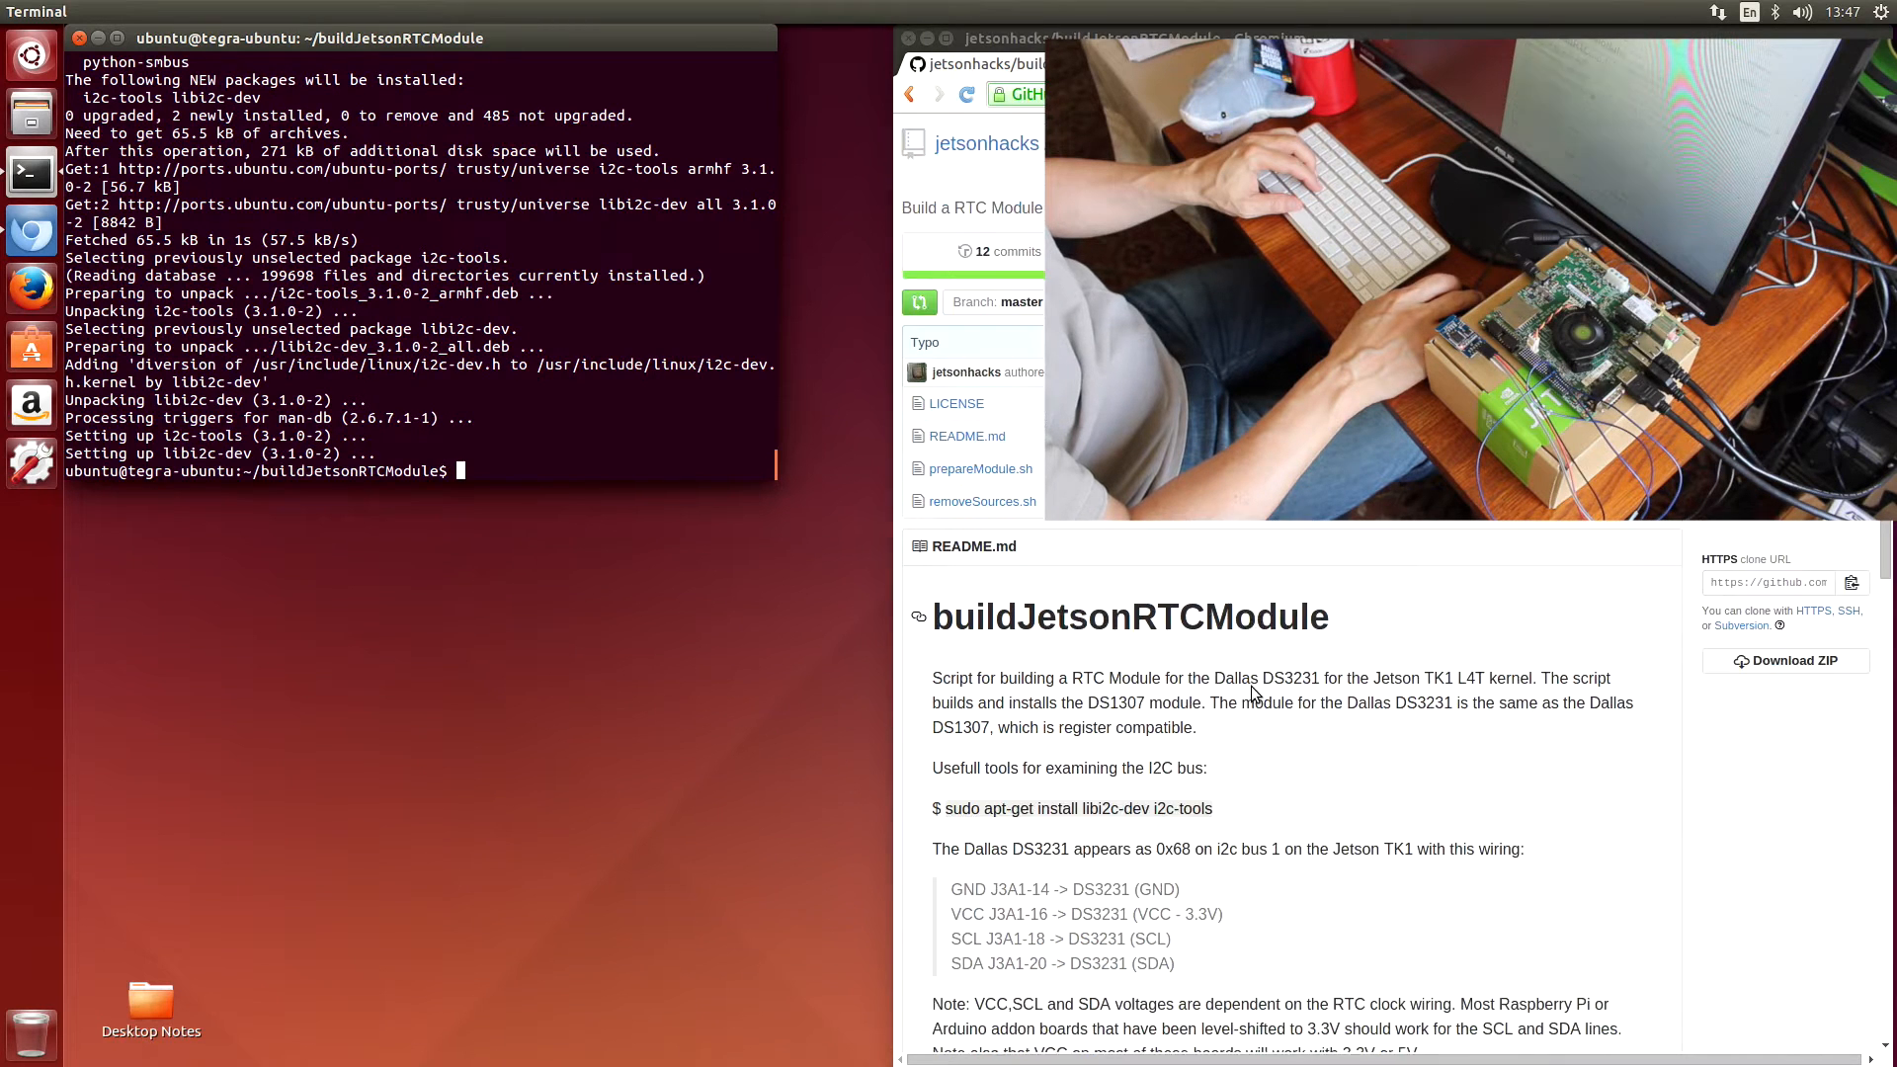
Copy 'sudo i2cdetect -y -r 1' from the README and paste it at the prompt
{"action": "scroll", "scroll_direction": "down", "scroll_amount": 3}
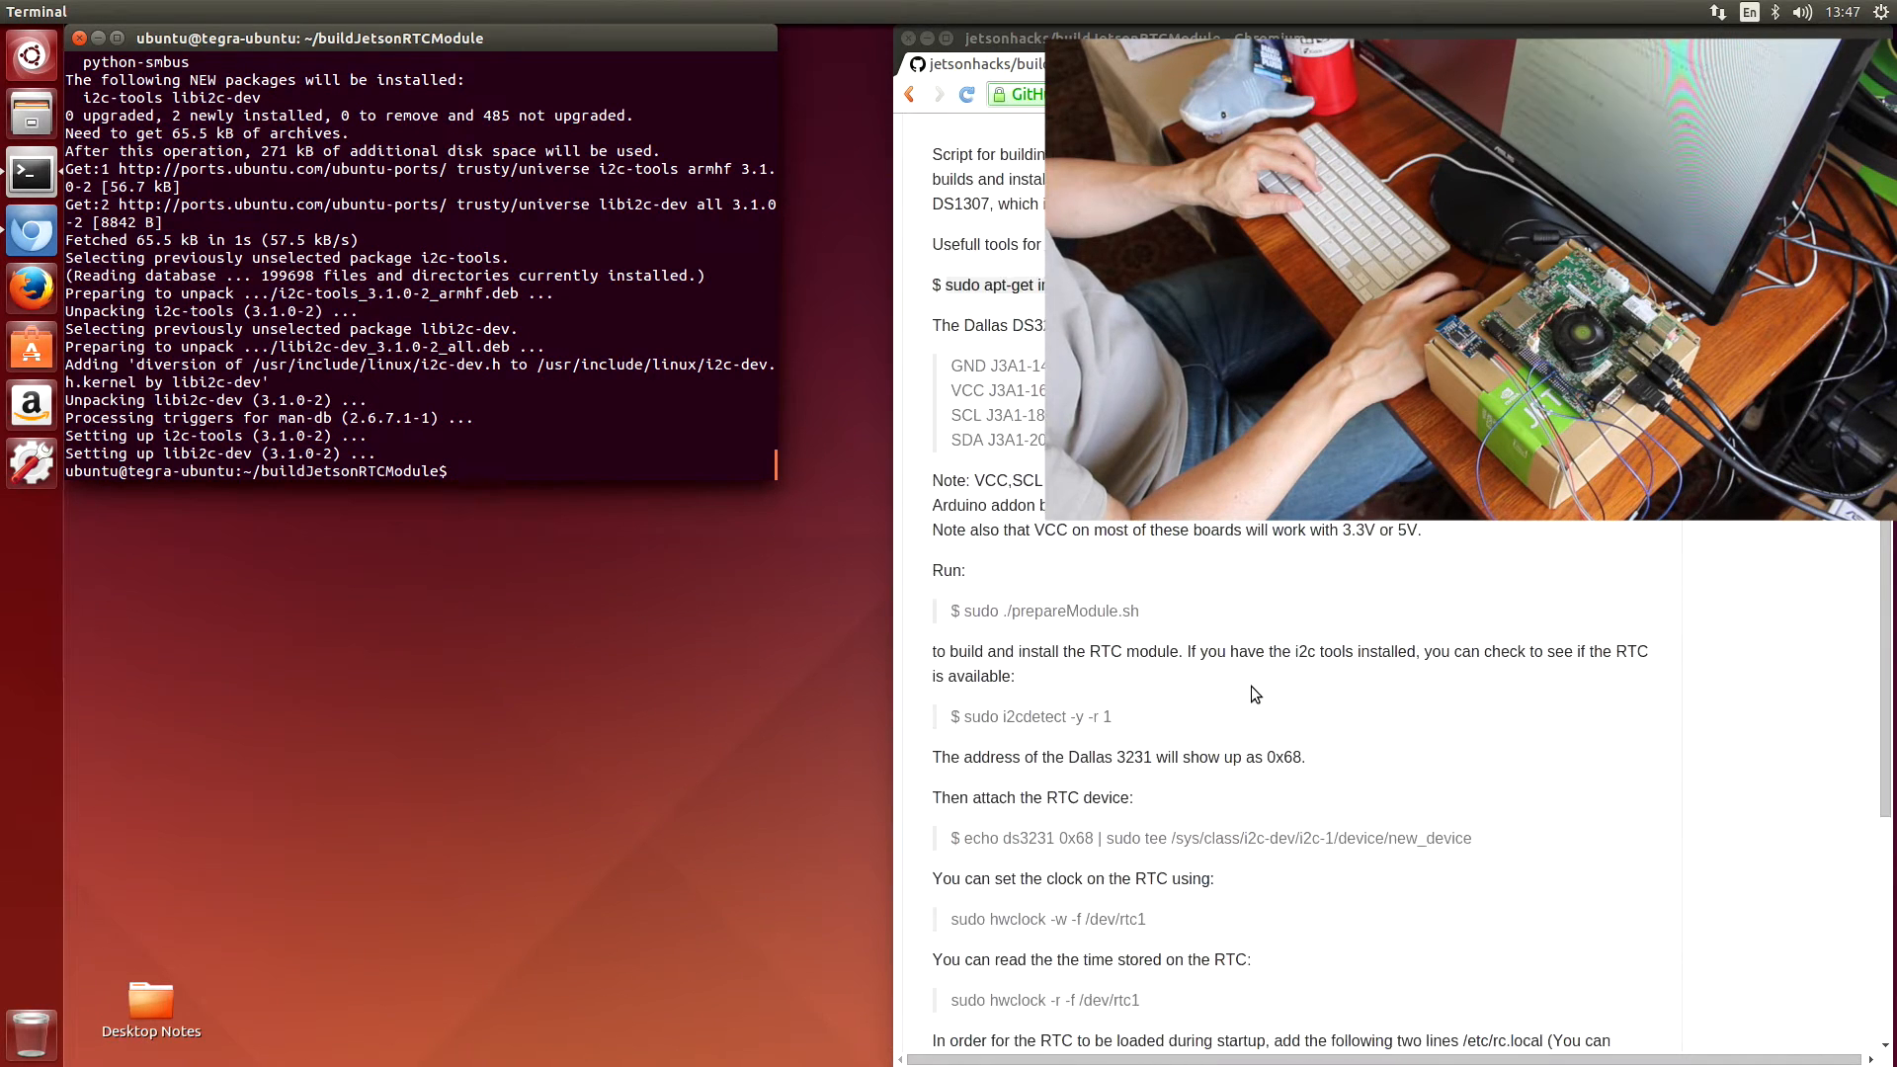
{"action": "scroll", "scroll_direction": "down", "scroll_amount": 3}
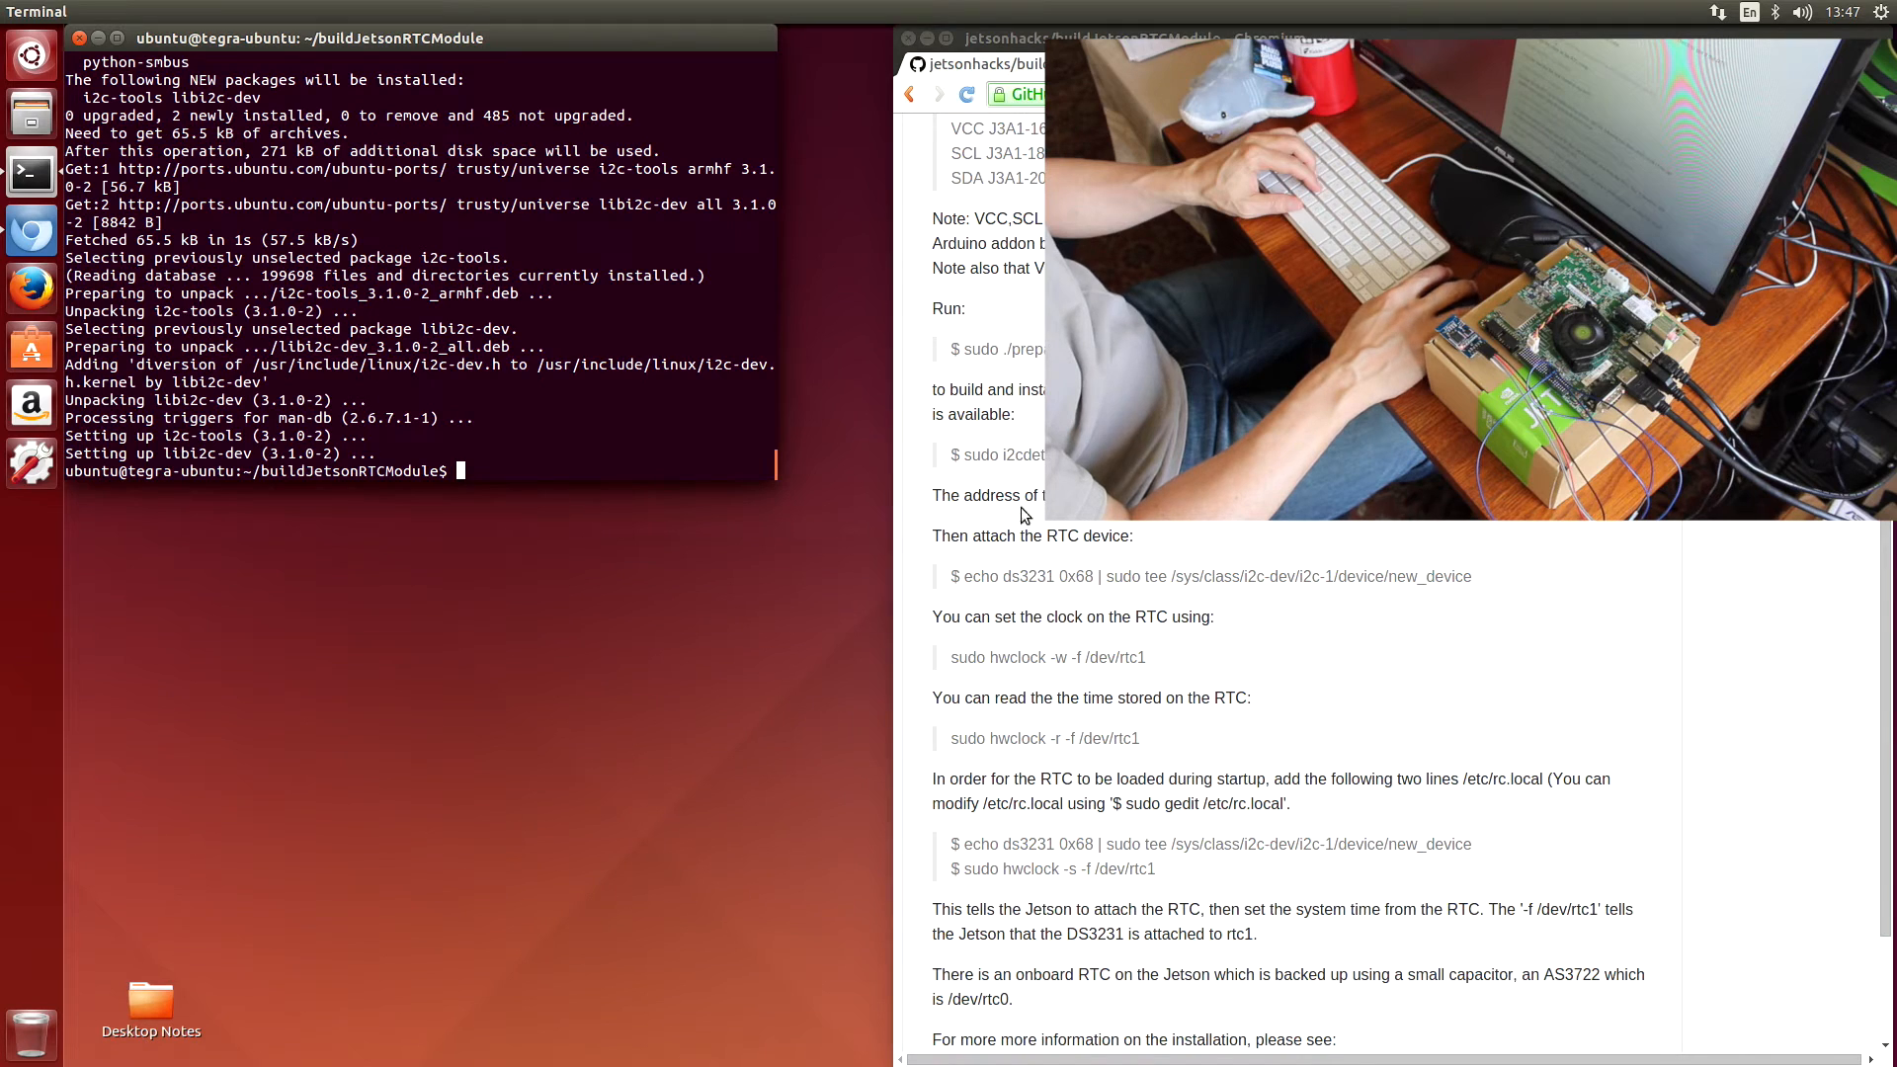
{"action": "double_click", "coordinate": [996, 455]}
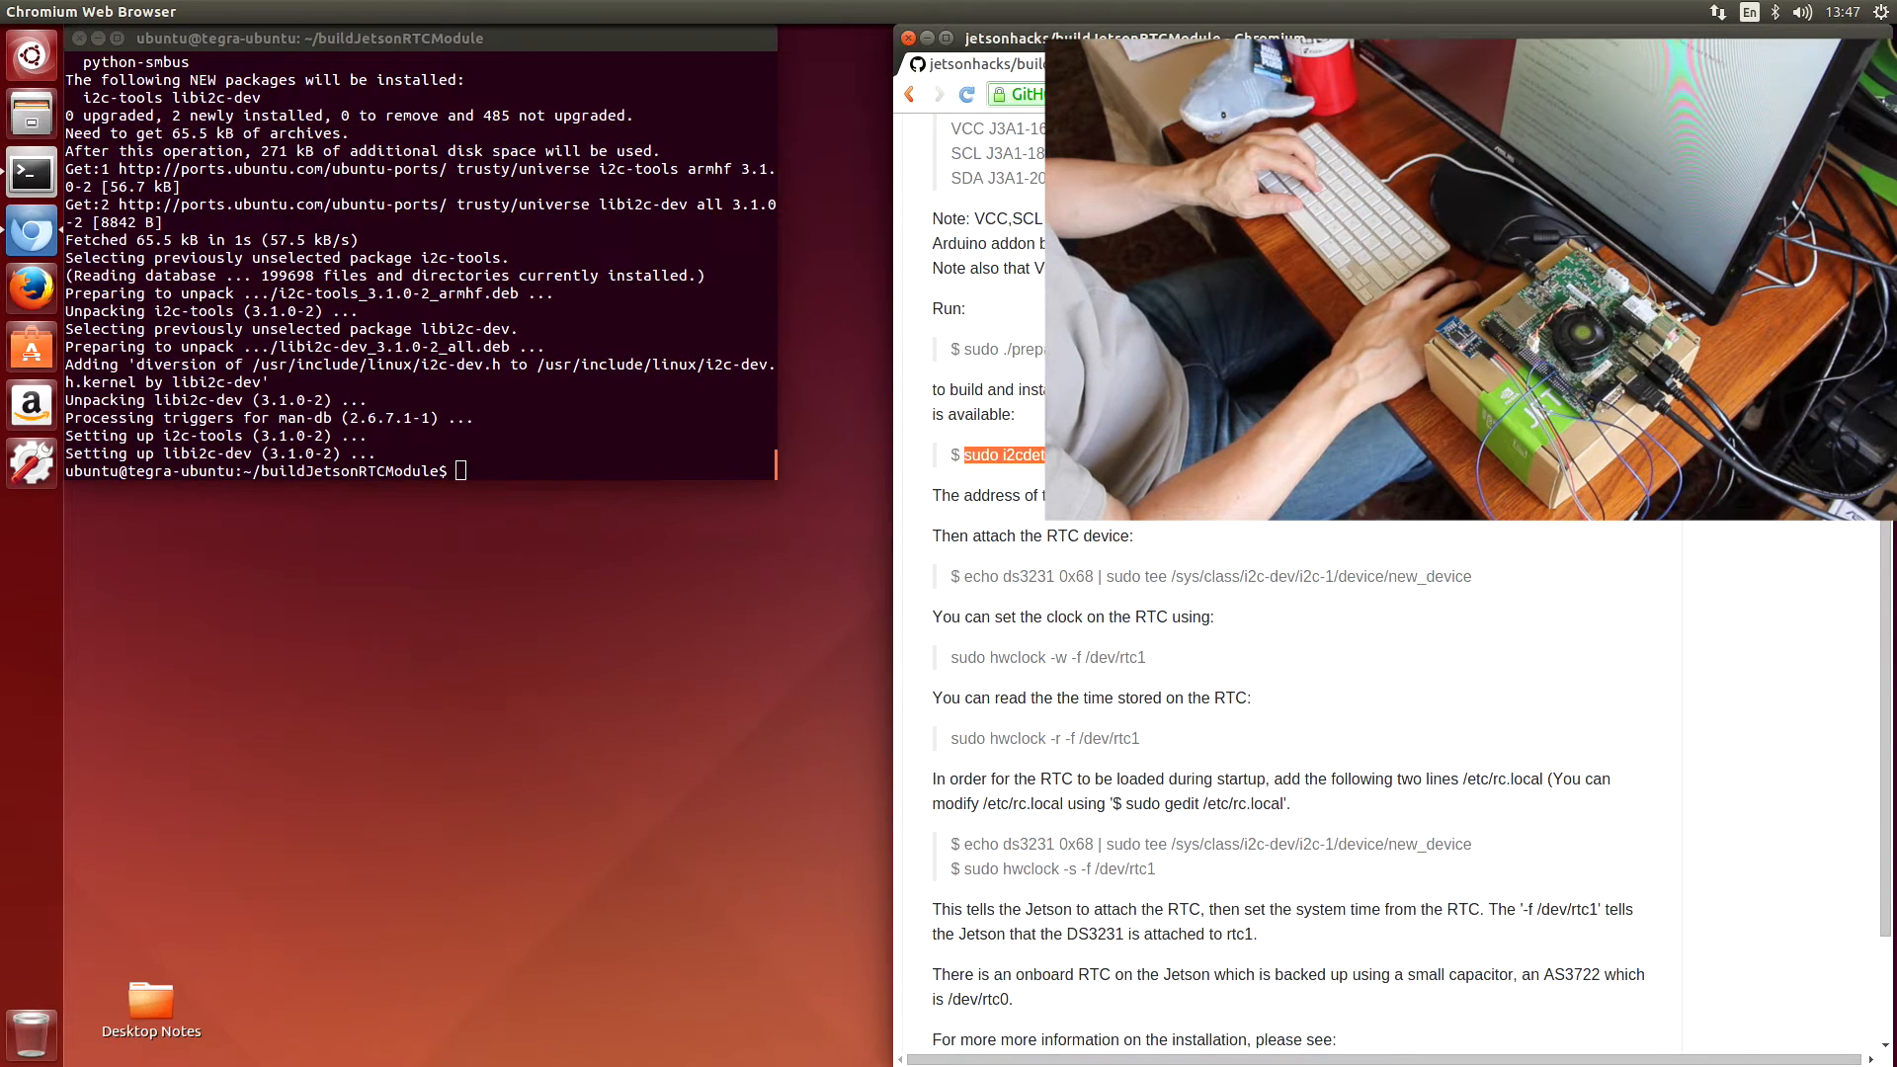
{"action": "right_click", "coordinate": [1089, 536]}
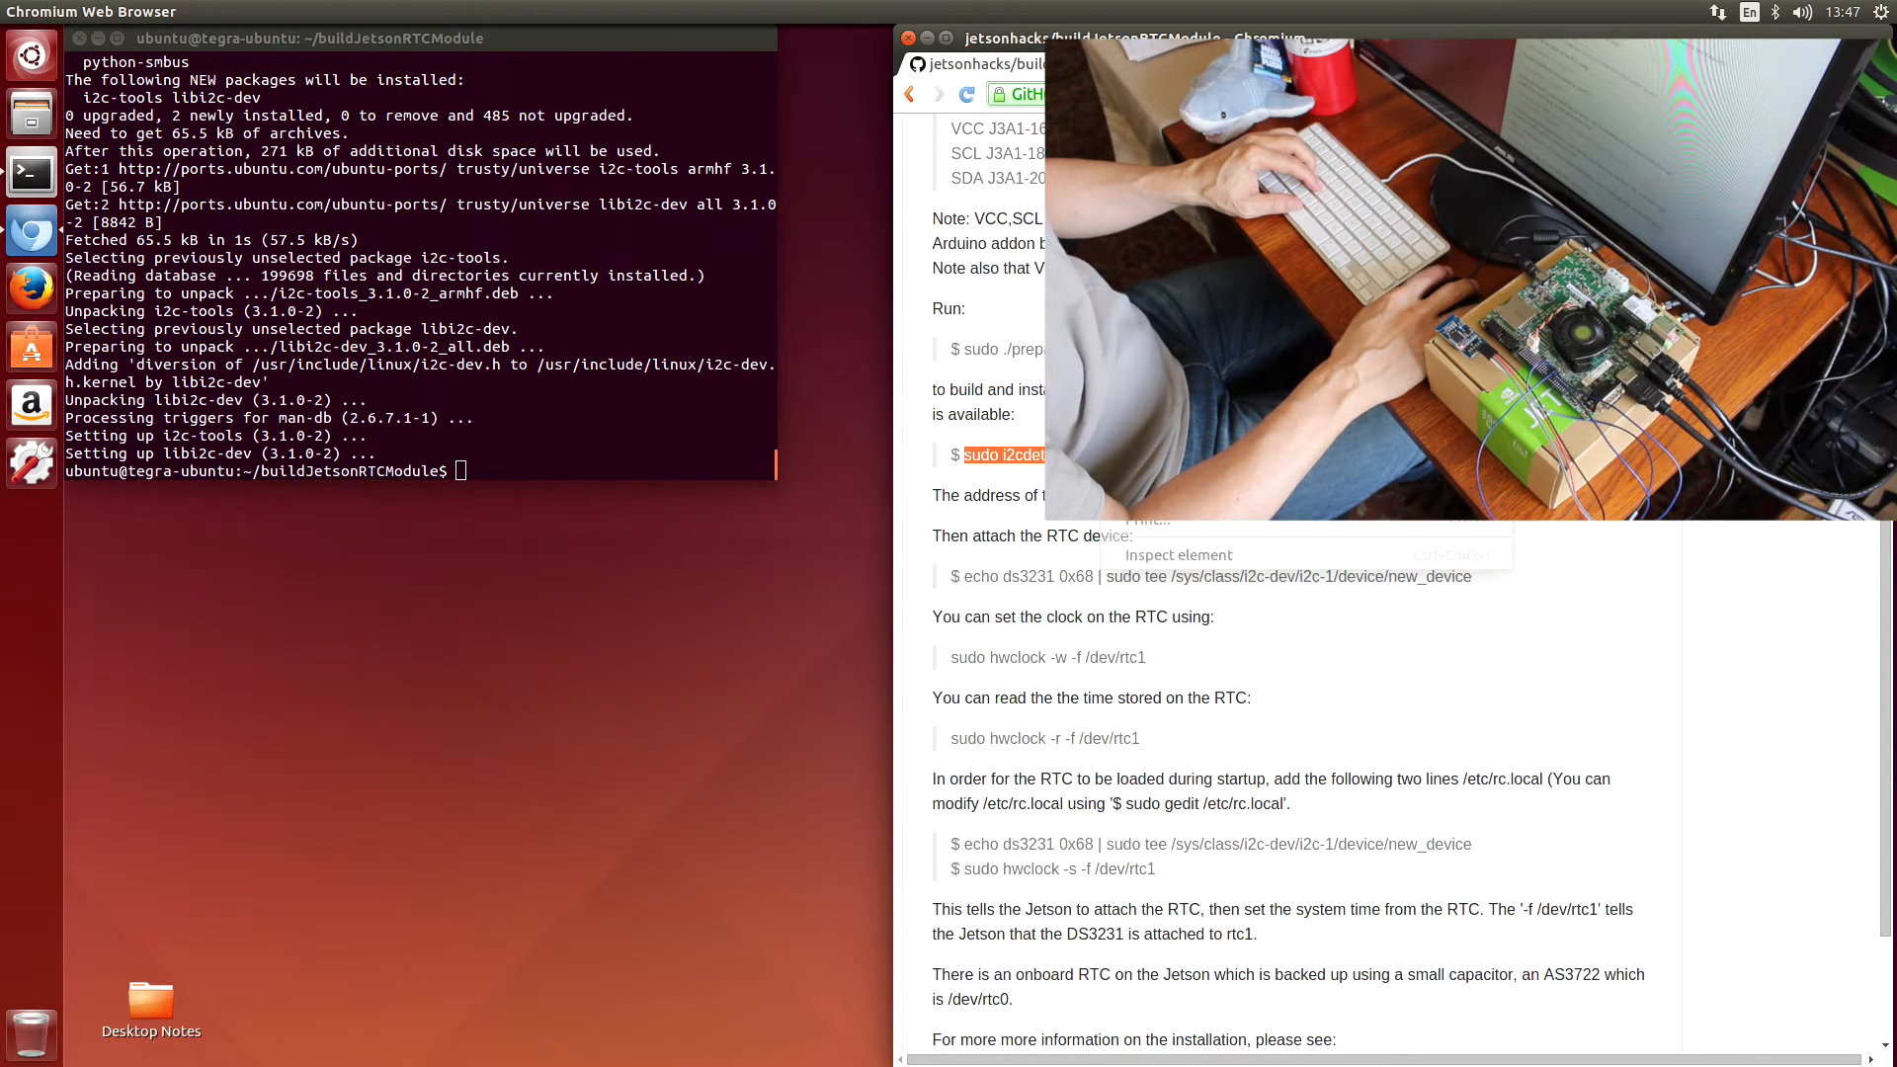
{"action": "right_click", "coordinate": [462, 471]}
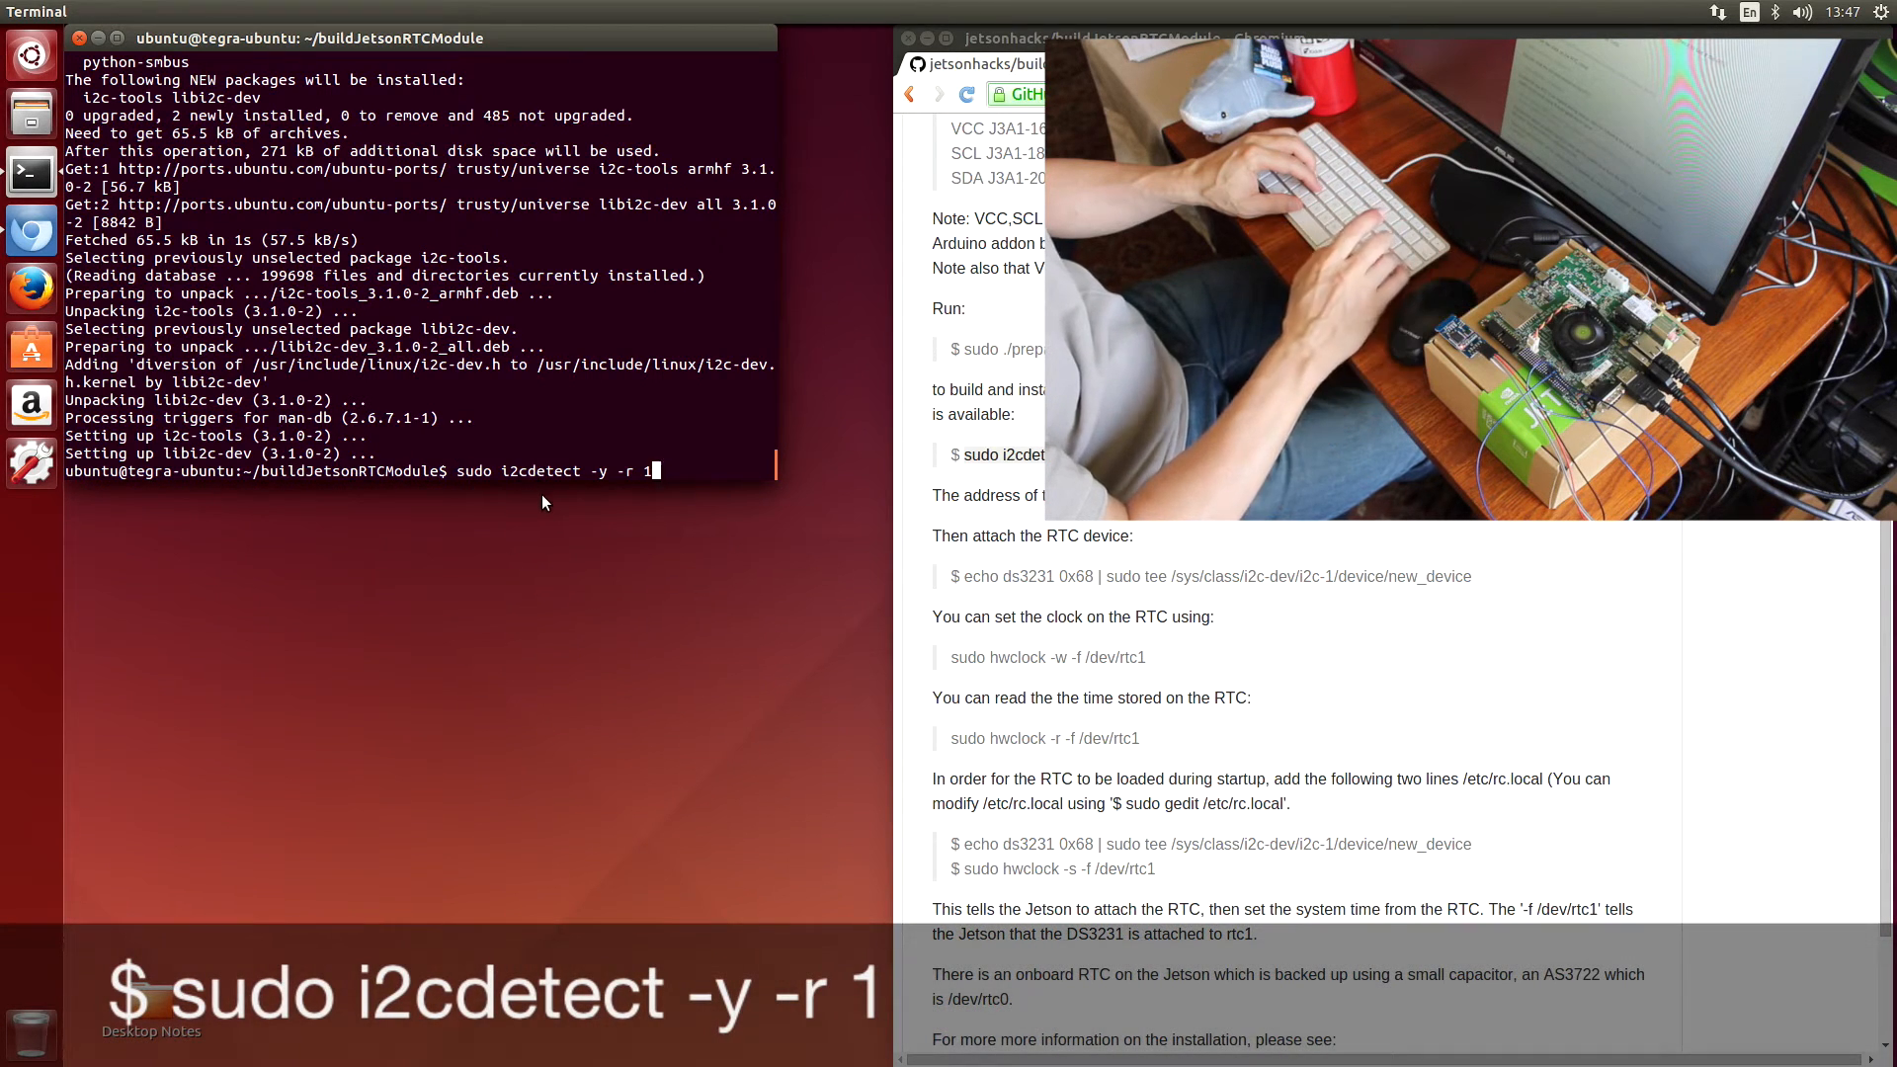
Run the i2cdetect scan of bus 1, showing a device at 0x68
{"action": "key", "text": "Return"}
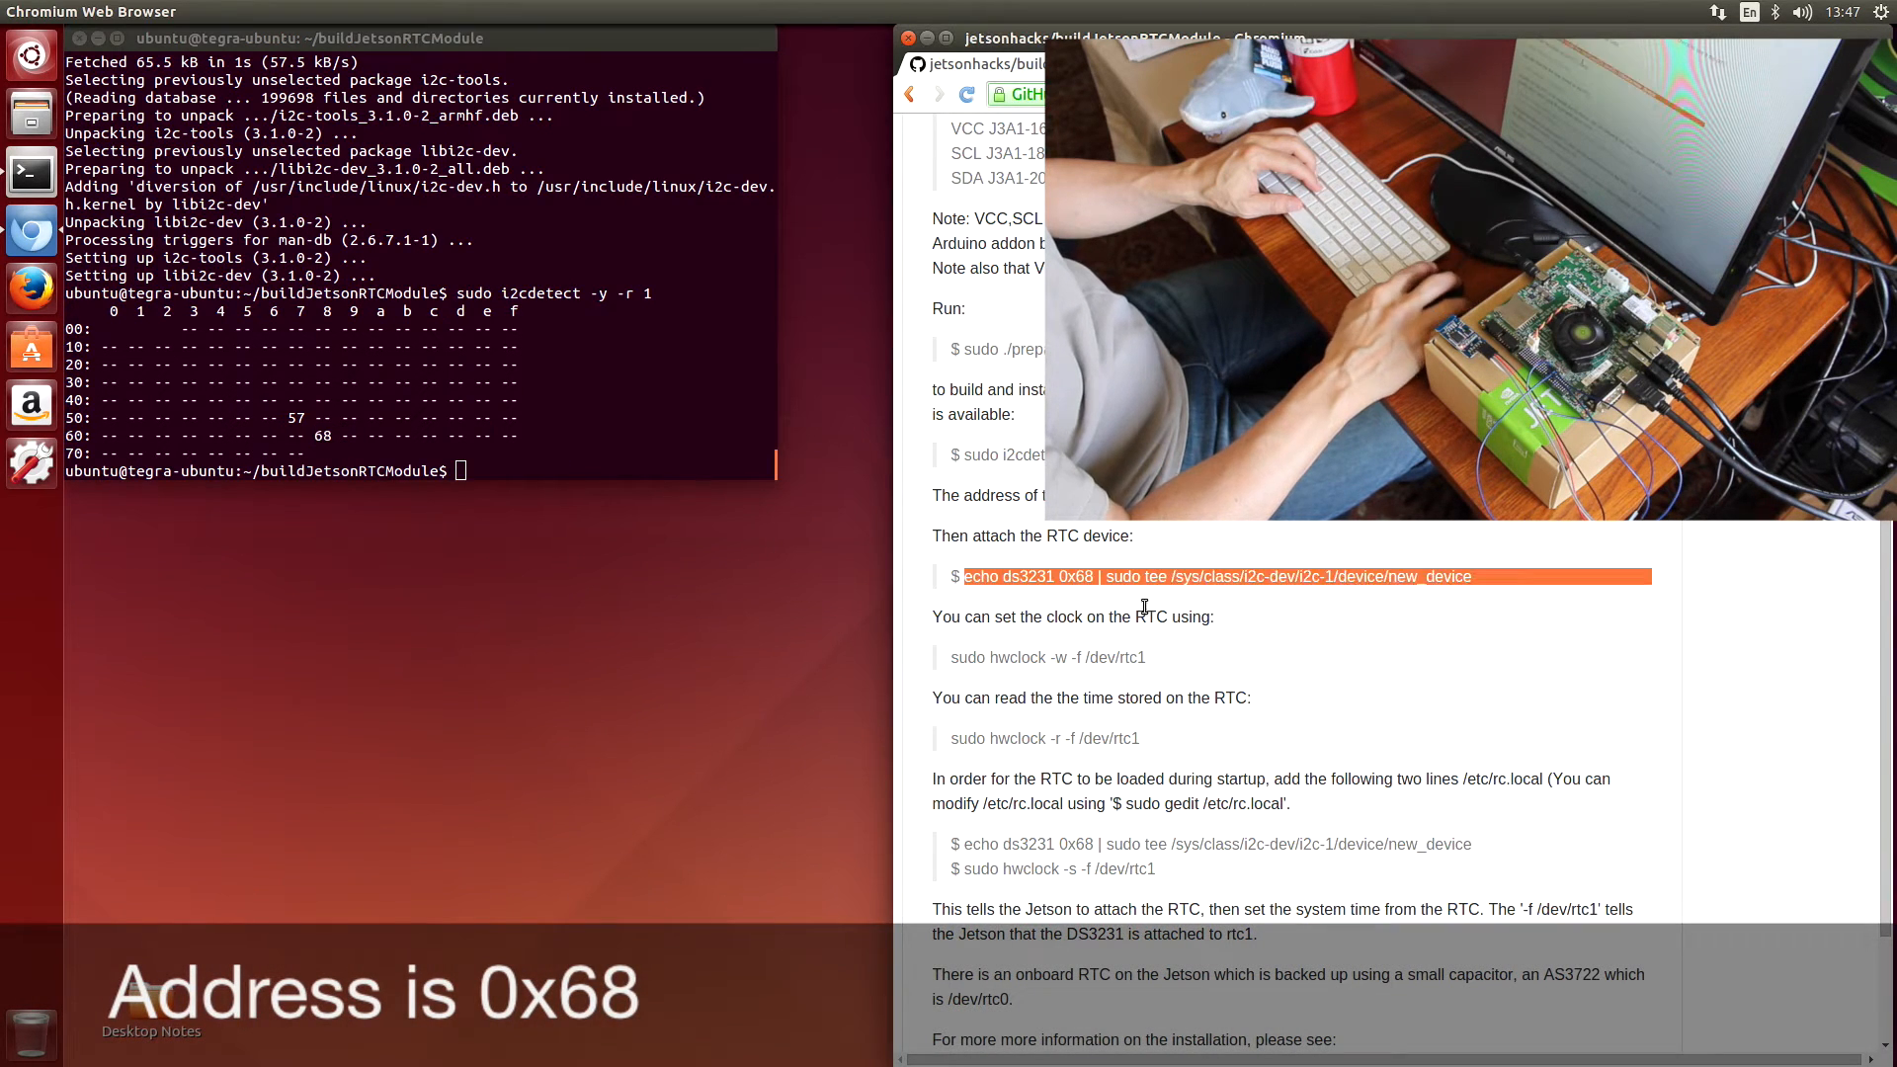
Attach the DS3231 clock on I2C bus 1 at address 0x68
{"action": "right_click", "coordinate": [1464, 575]}
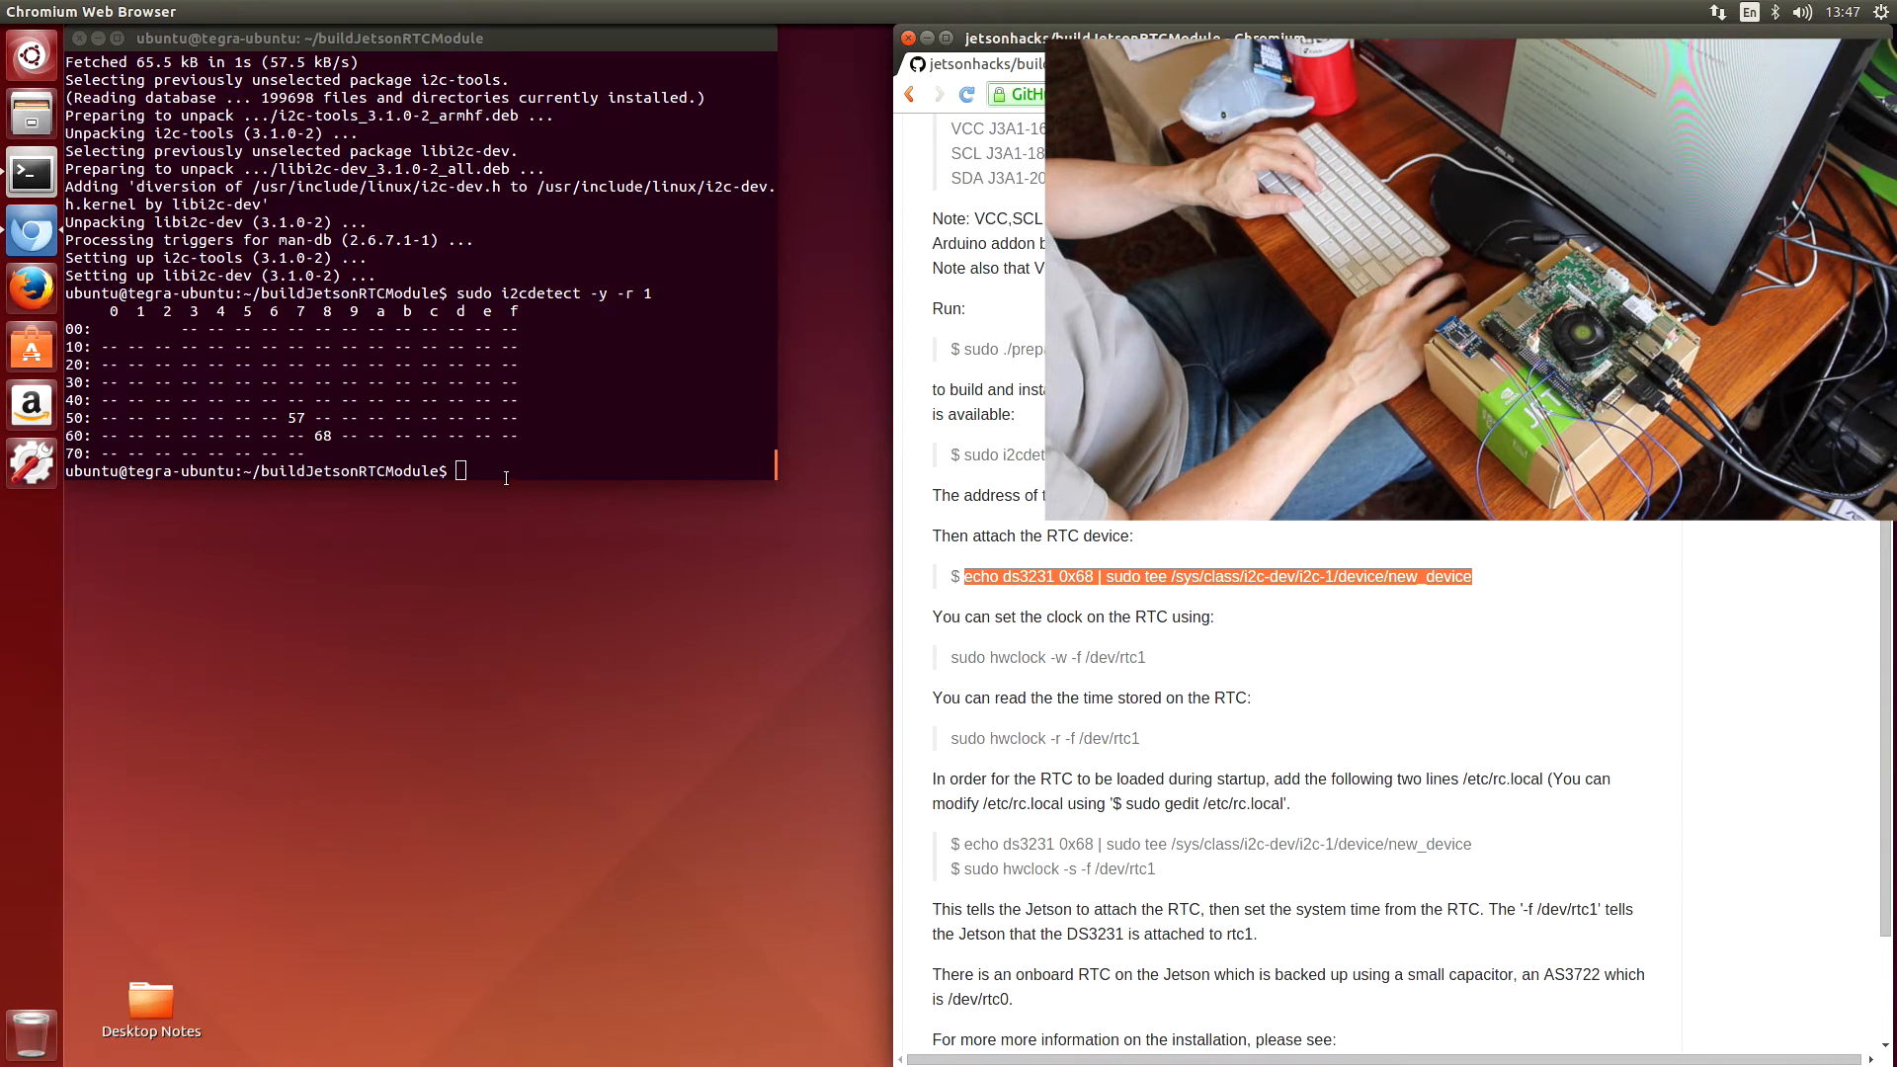
{"action": "right_click", "coordinate": [506, 478]}
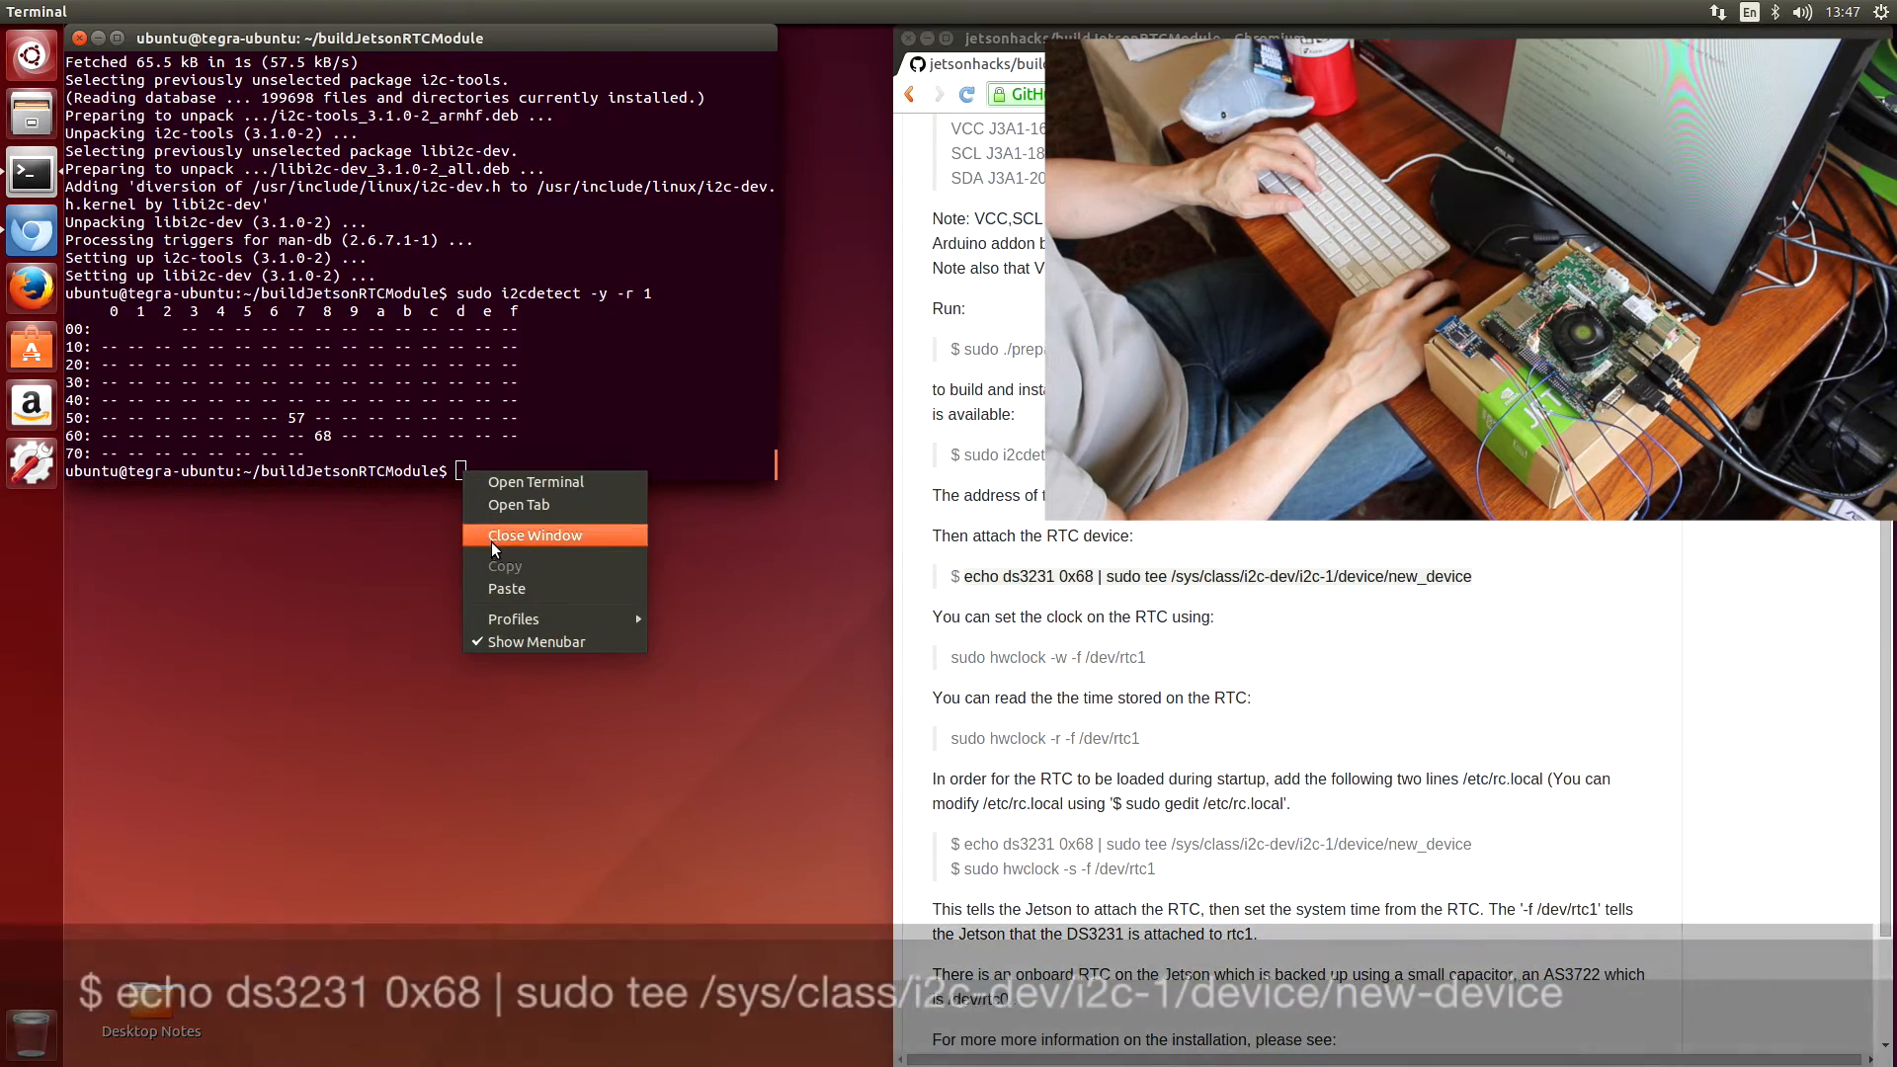
{"action": "left_click", "coordinate": [506, 589]}
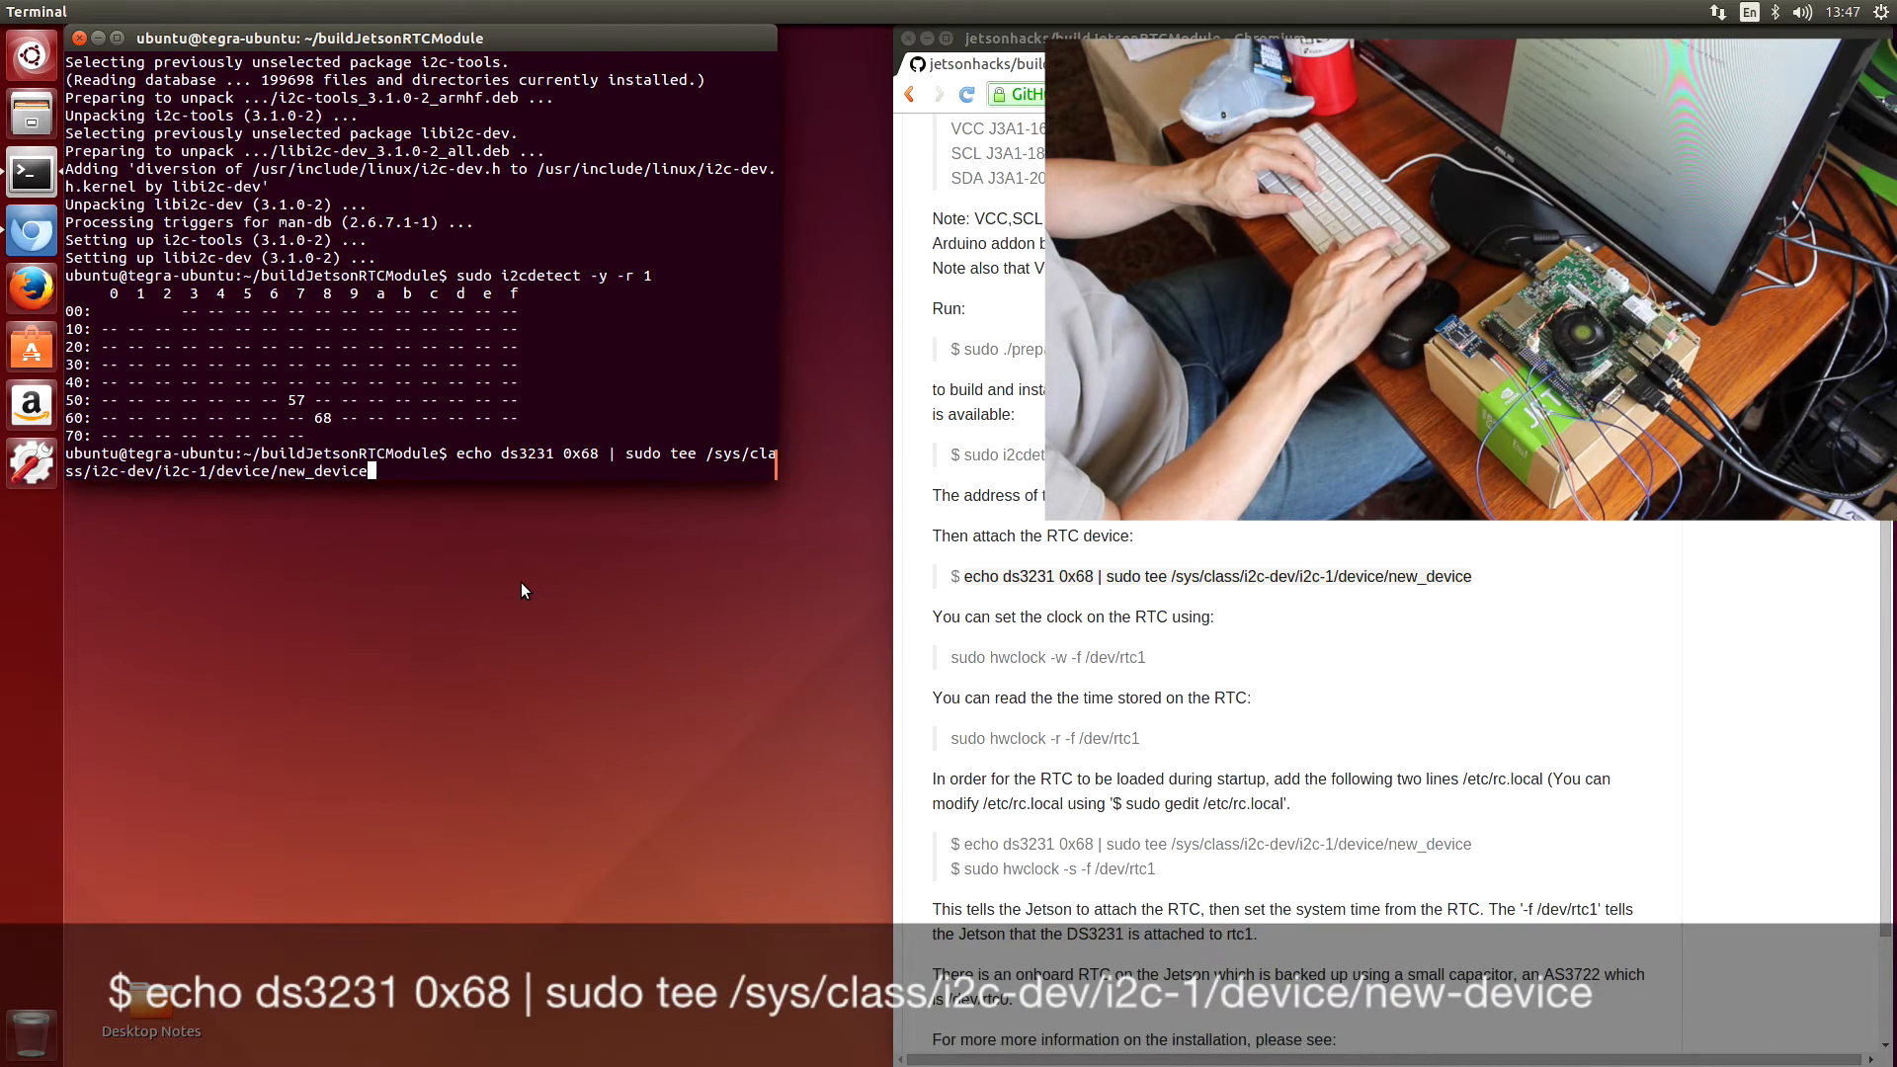
{"action": "key", "text": "Return"}
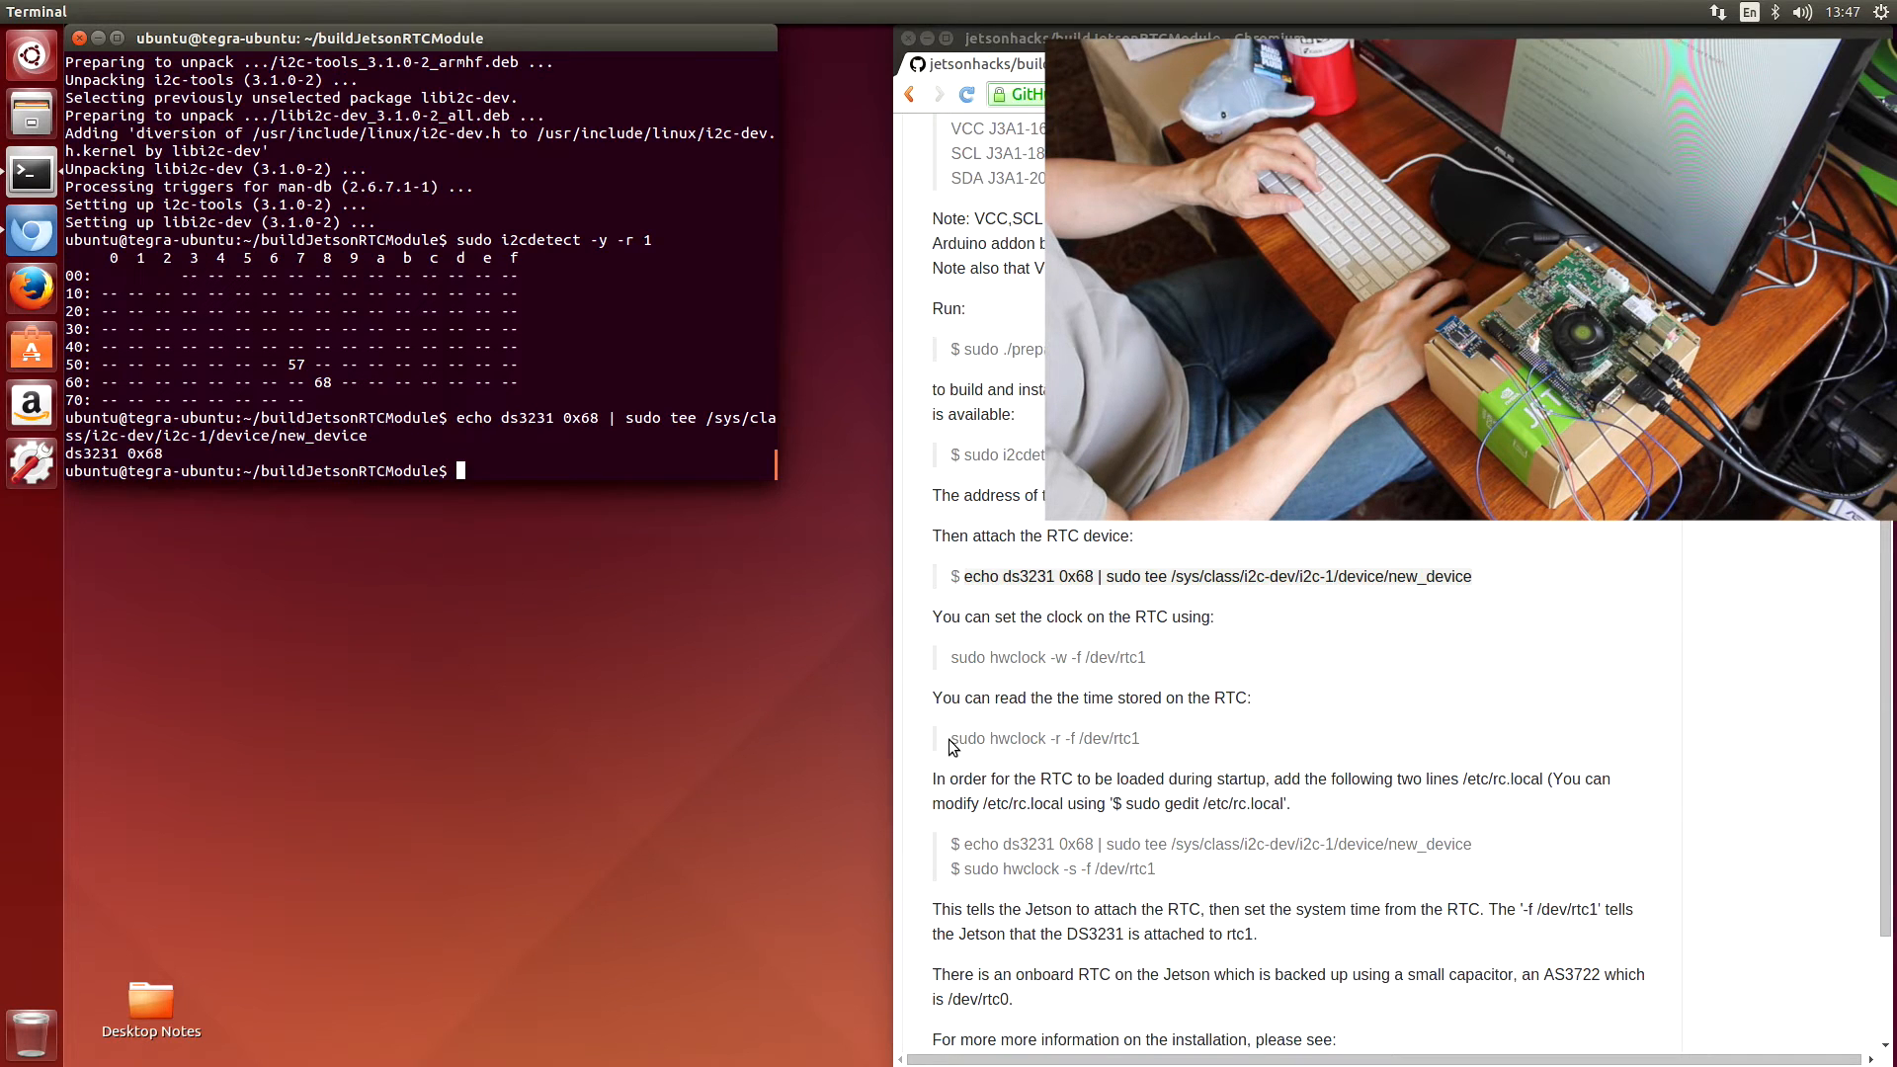
Read the RTC with 'sudo hwclock -r -f /dev/rtc1', returning Fri Dec 31 1999
{"action": "double_click", "coordinate": [1044, 737]}
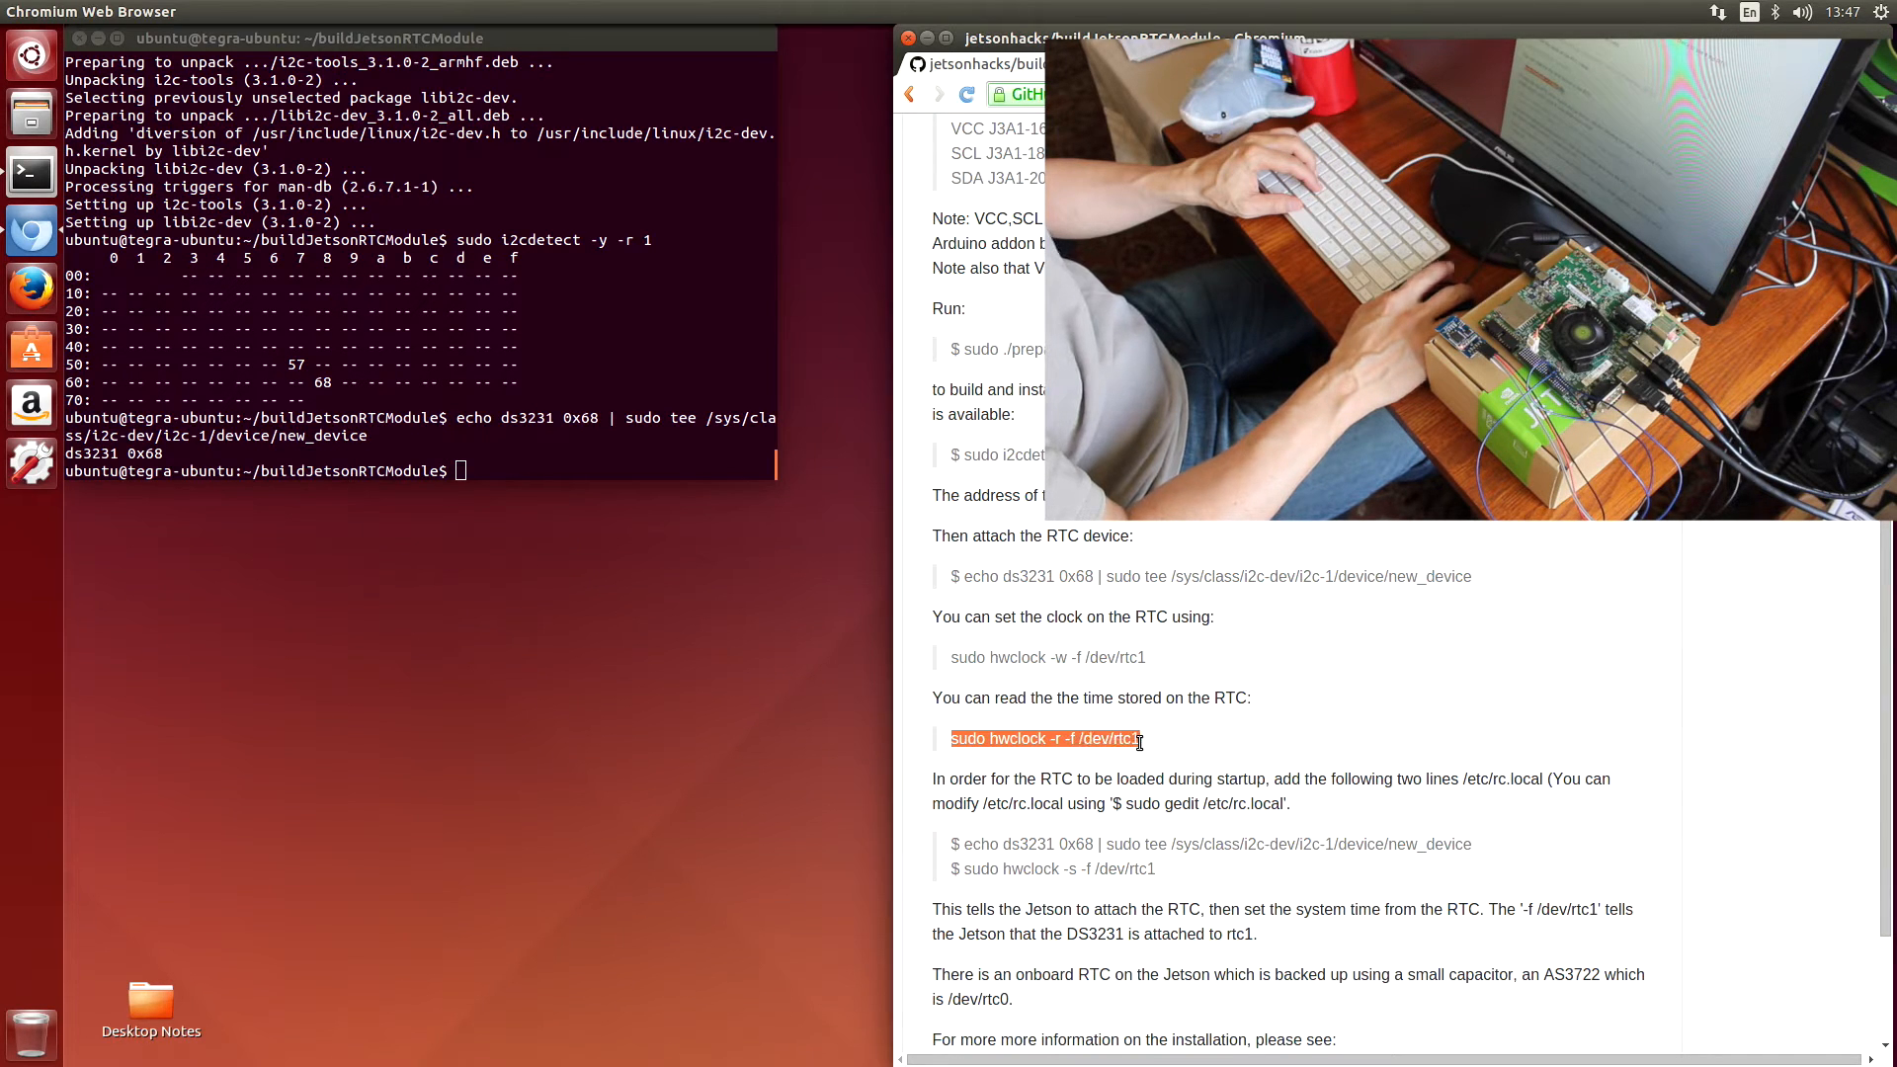
{"action": "mouse_move", "coordinate": [917, 629]}
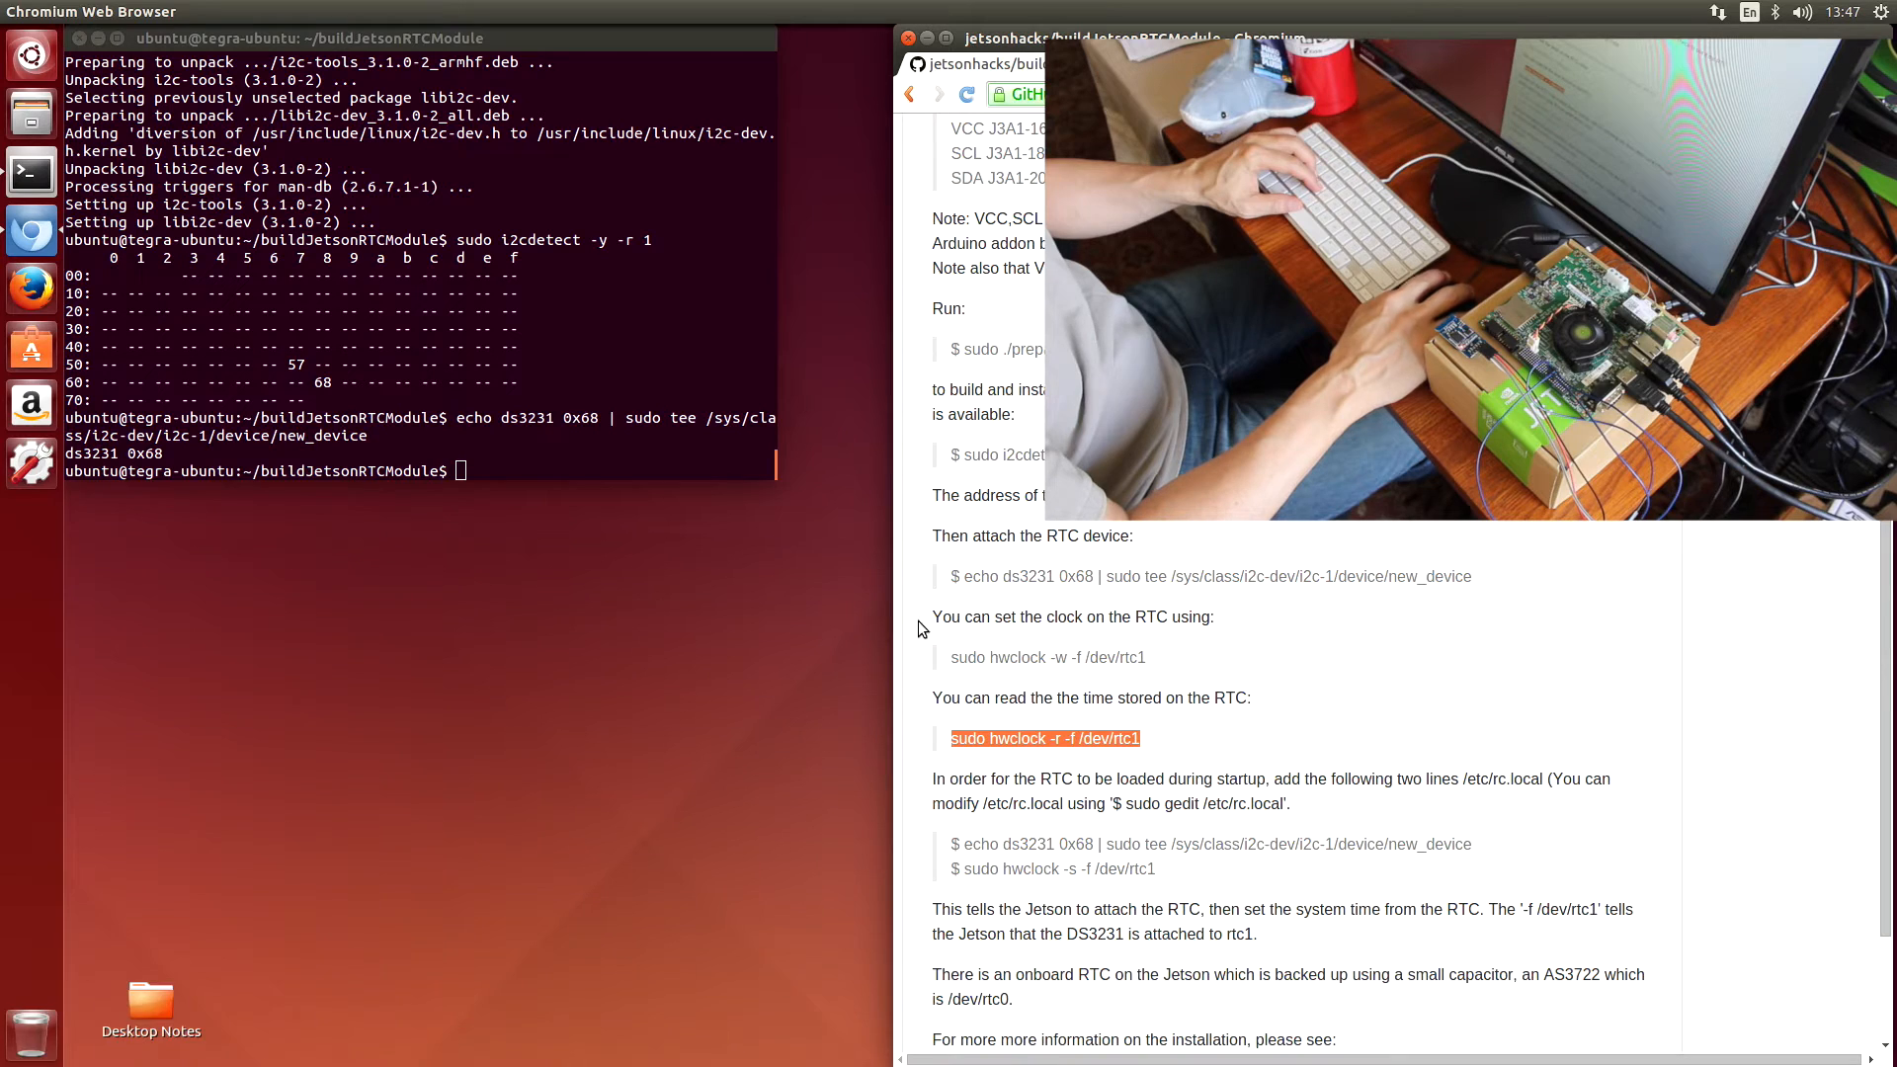
{"action": "right_click", "coordinate": [460, 471]}
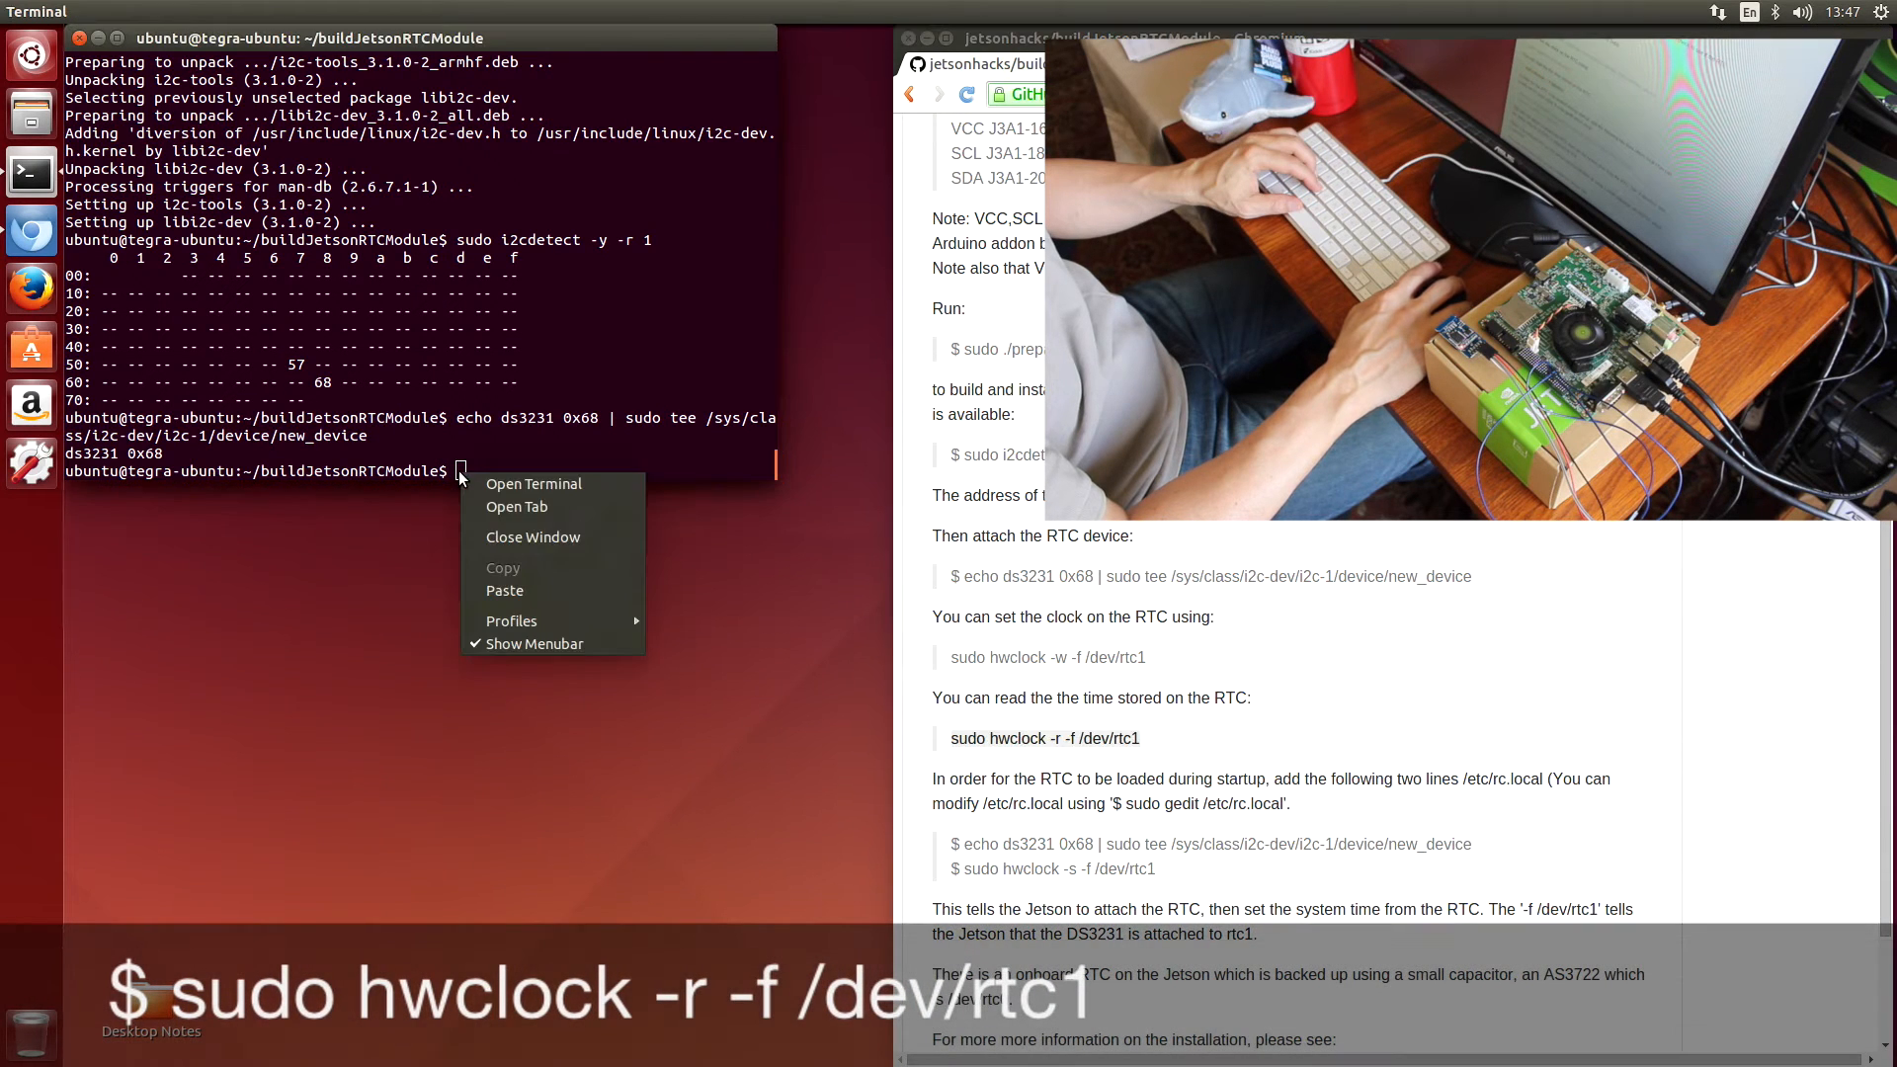
{"action": "left_click", "coordinate": [504, 591]}
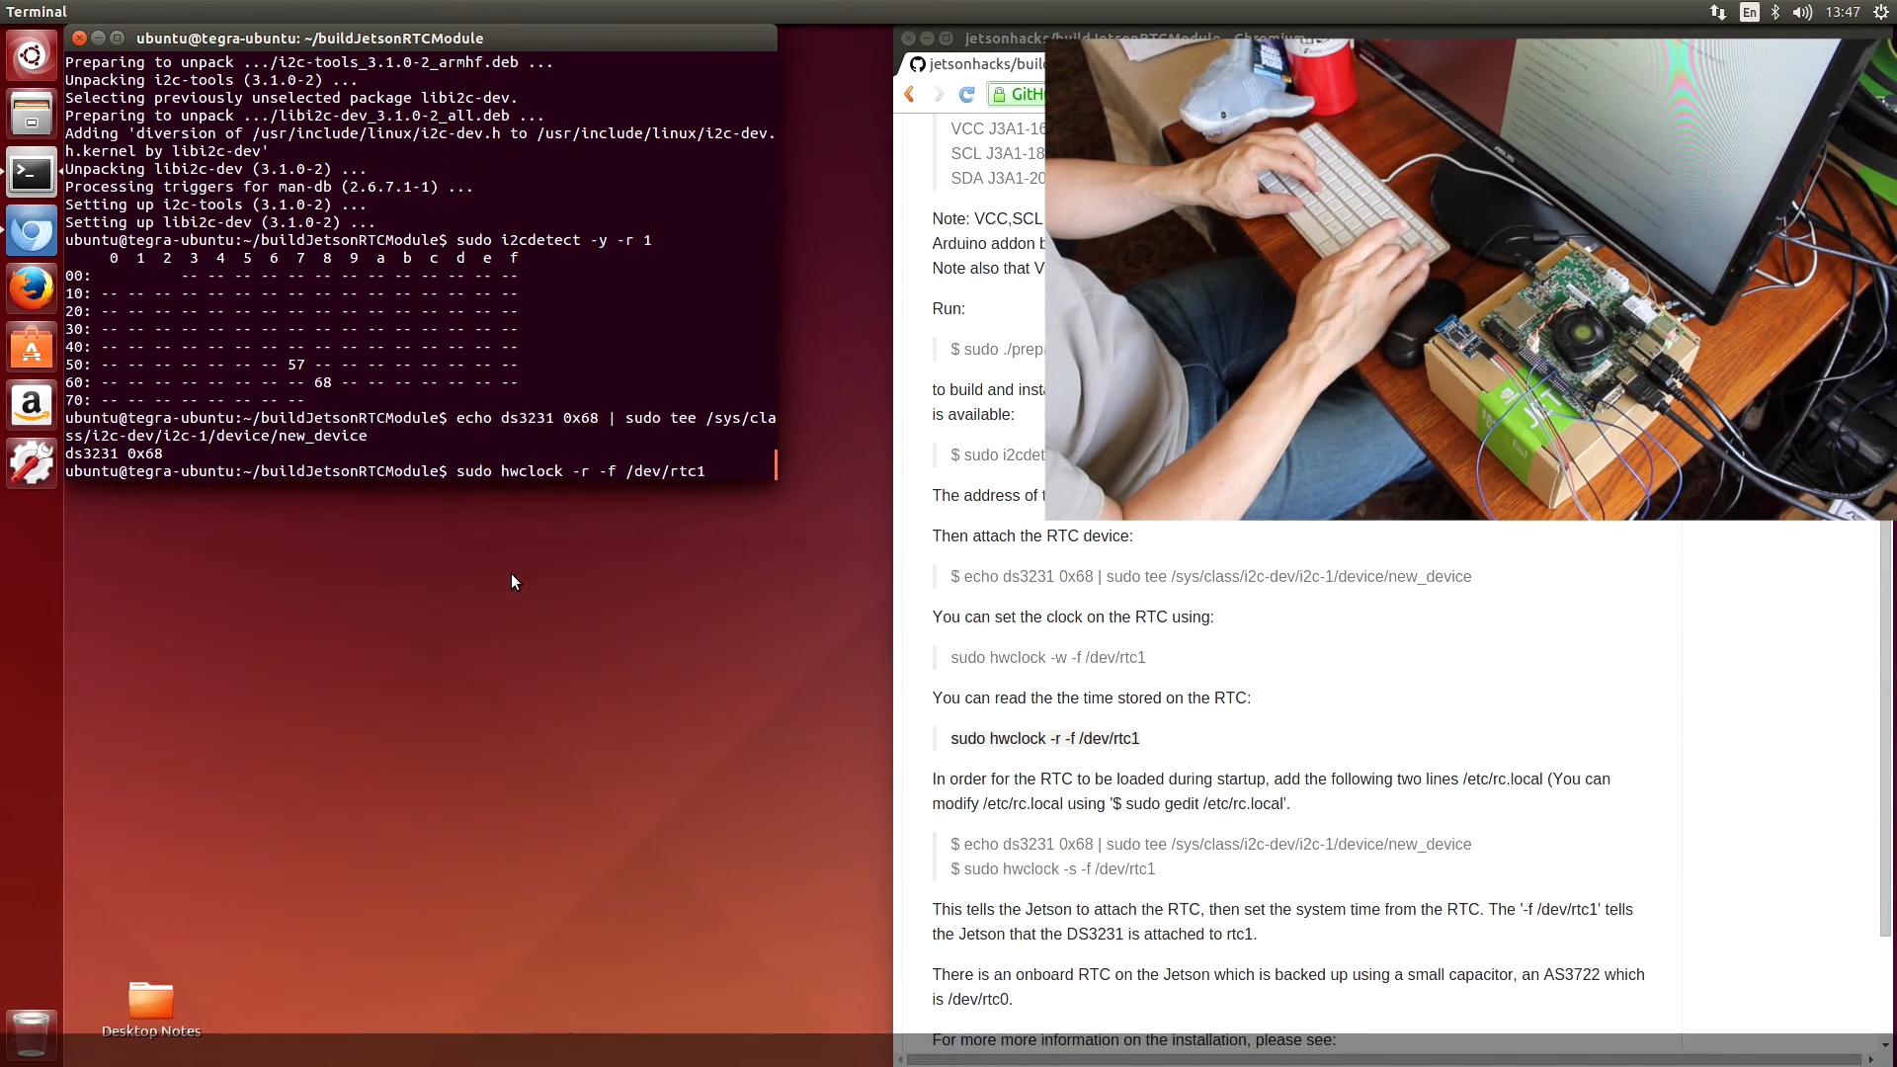
{"action": "key", "text": "Return"}
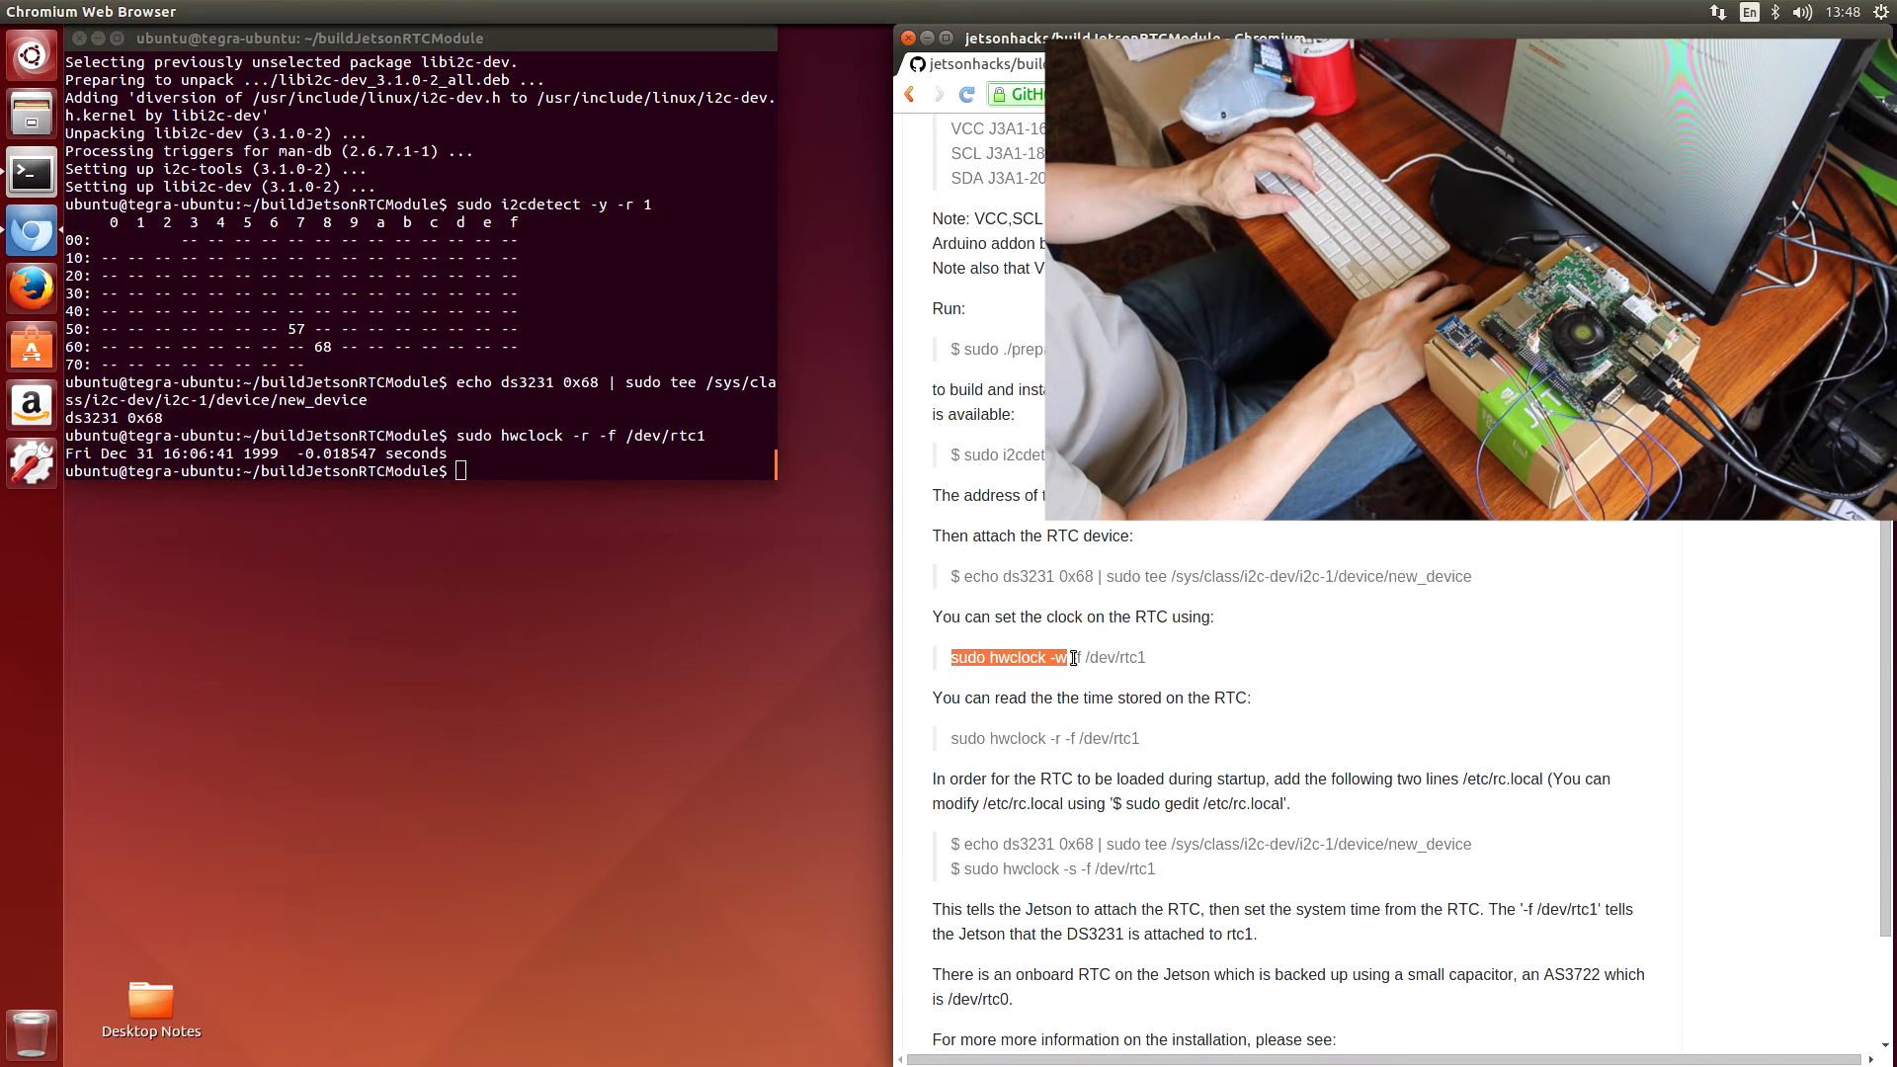
Write the system time to the RTC with 'sudo hwclock -w -f /dev/rtc1'
{"action": "right_click", "coordinate": [1048, 656]}
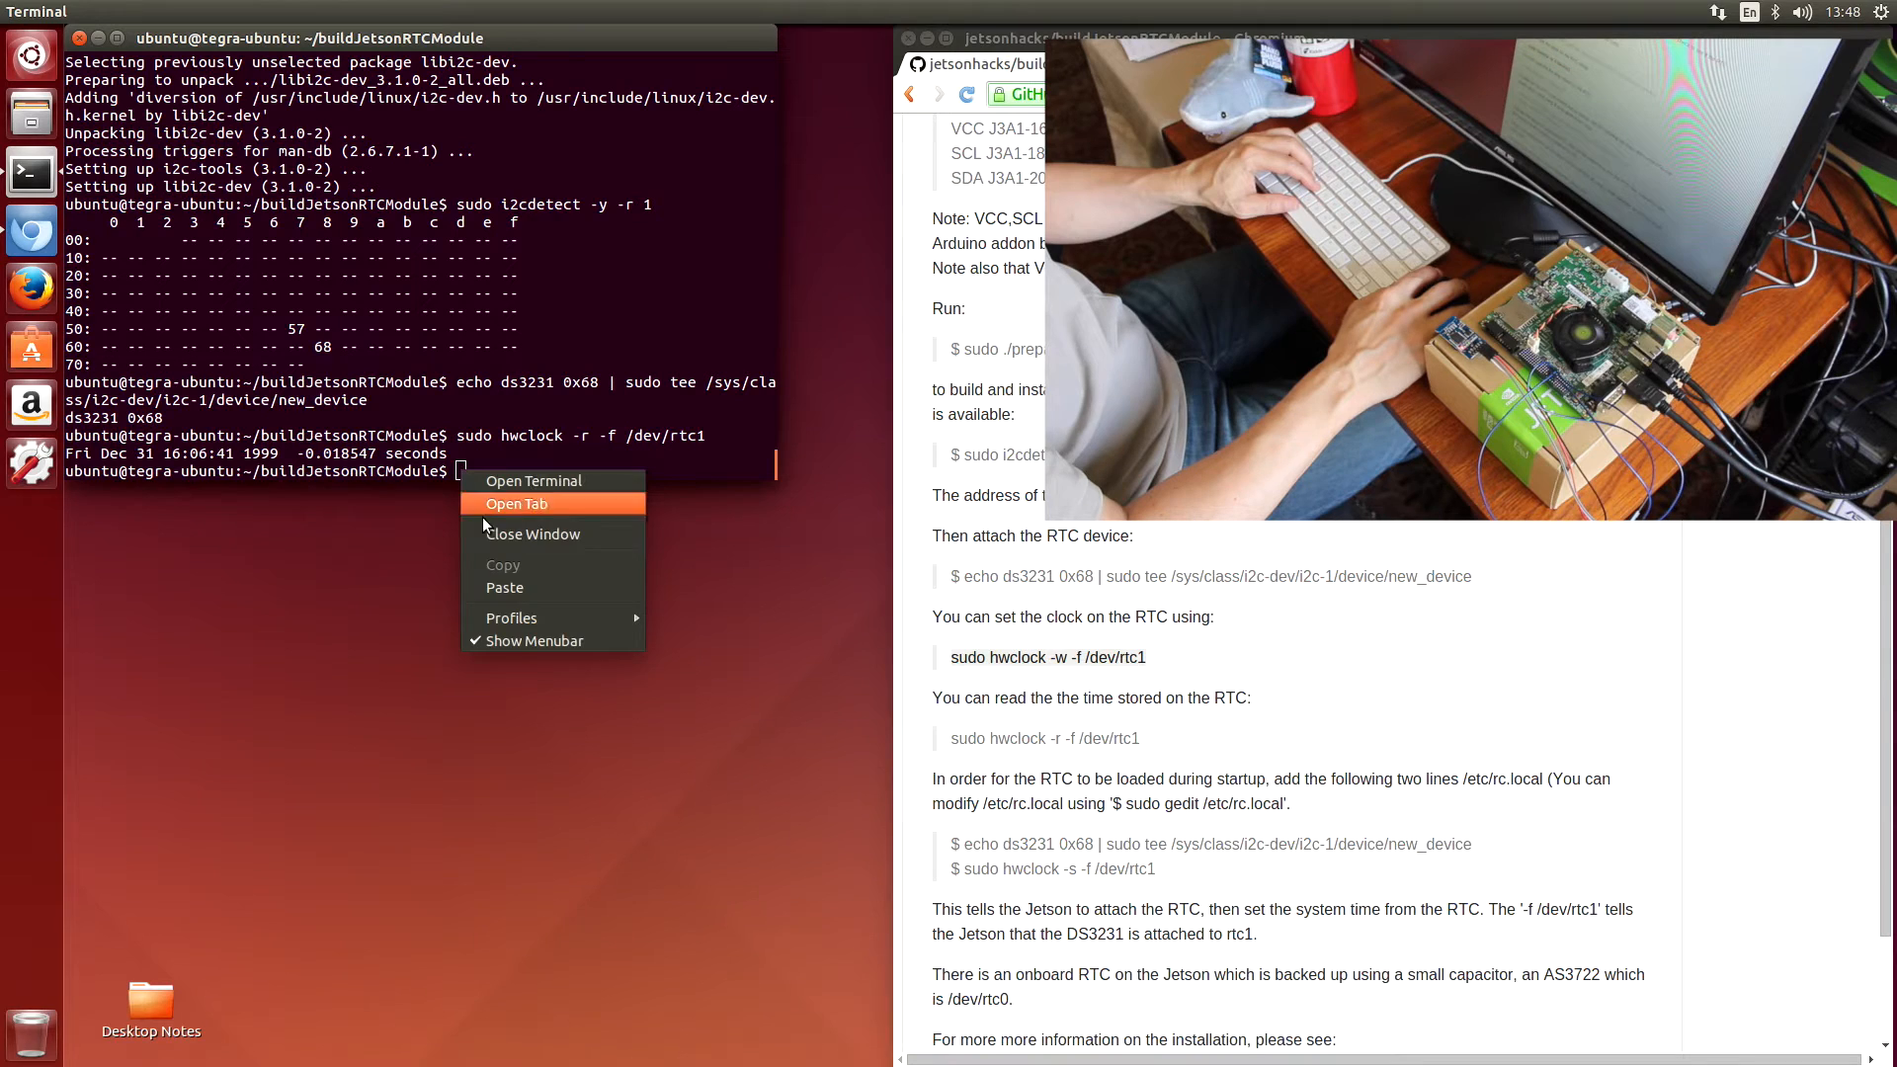
{"action": "left_click", "coordinate": [504, 587]}
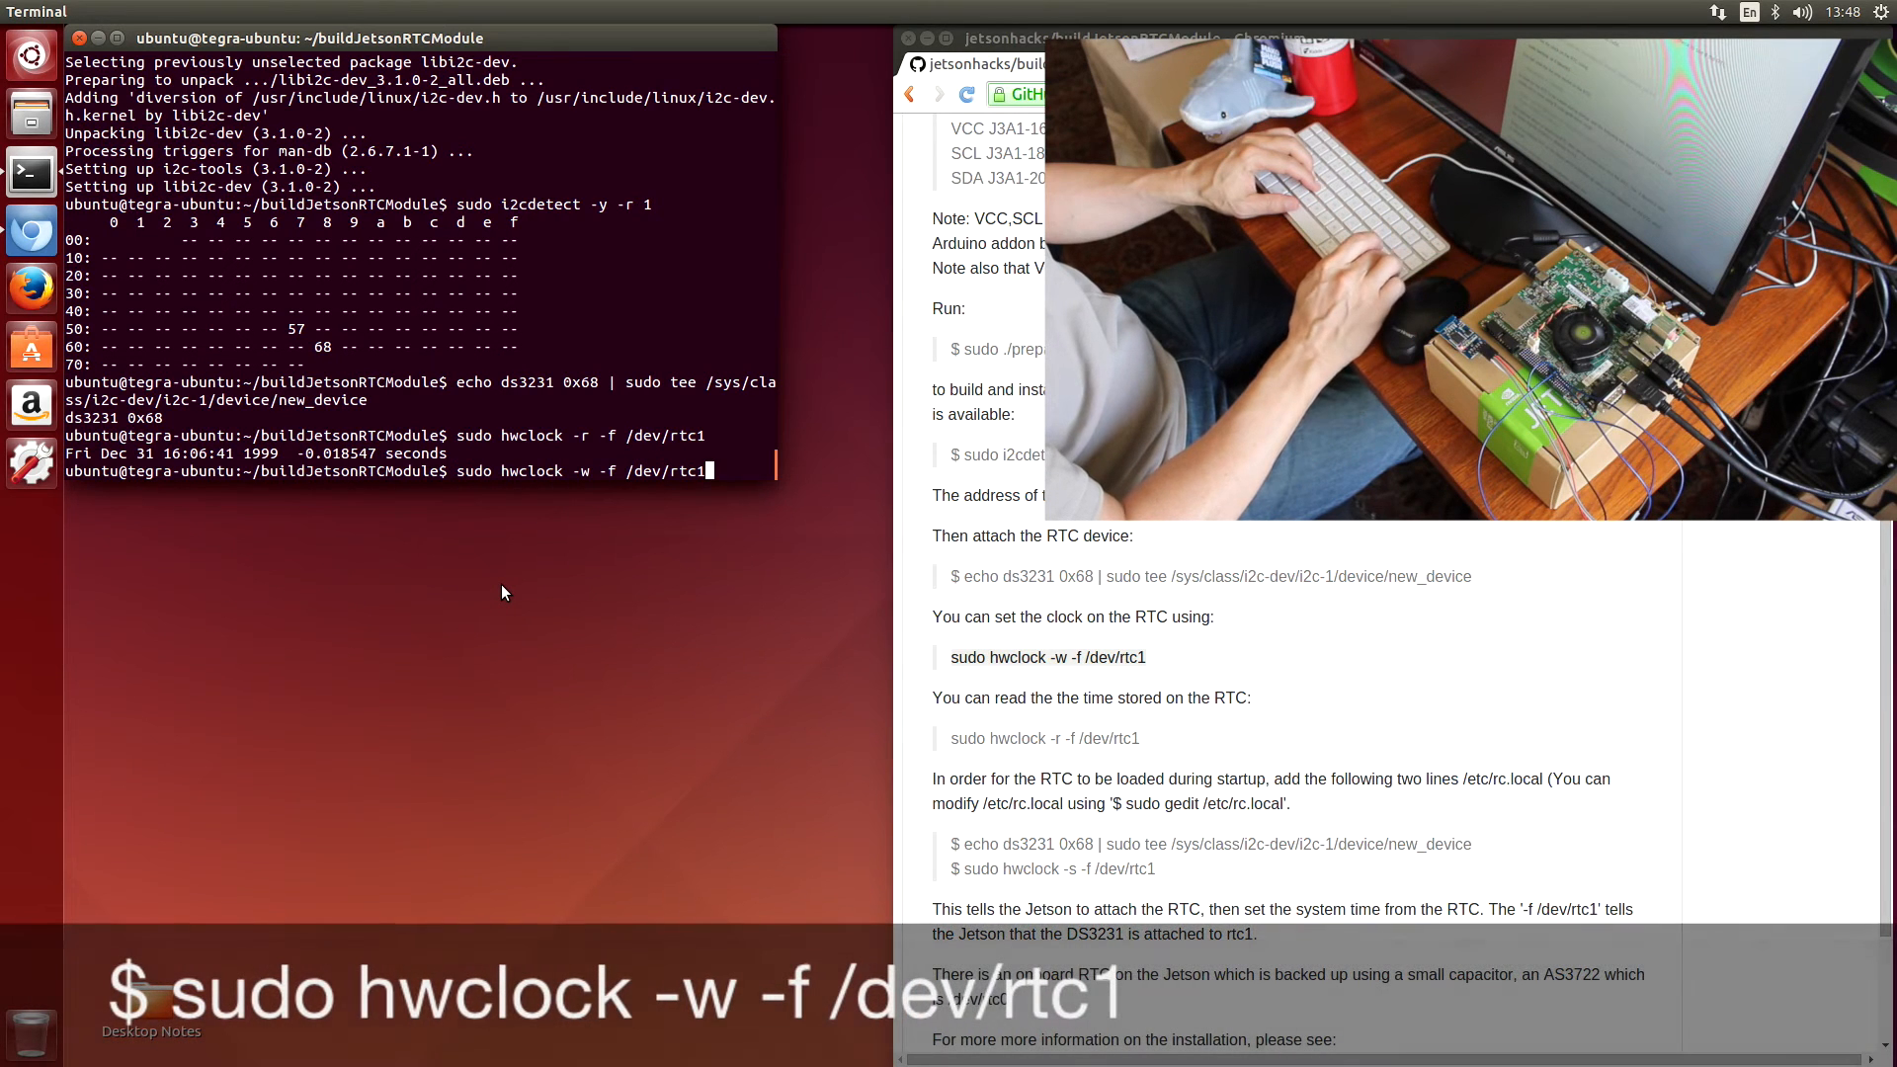
{"action": "key", "text": "Return"}
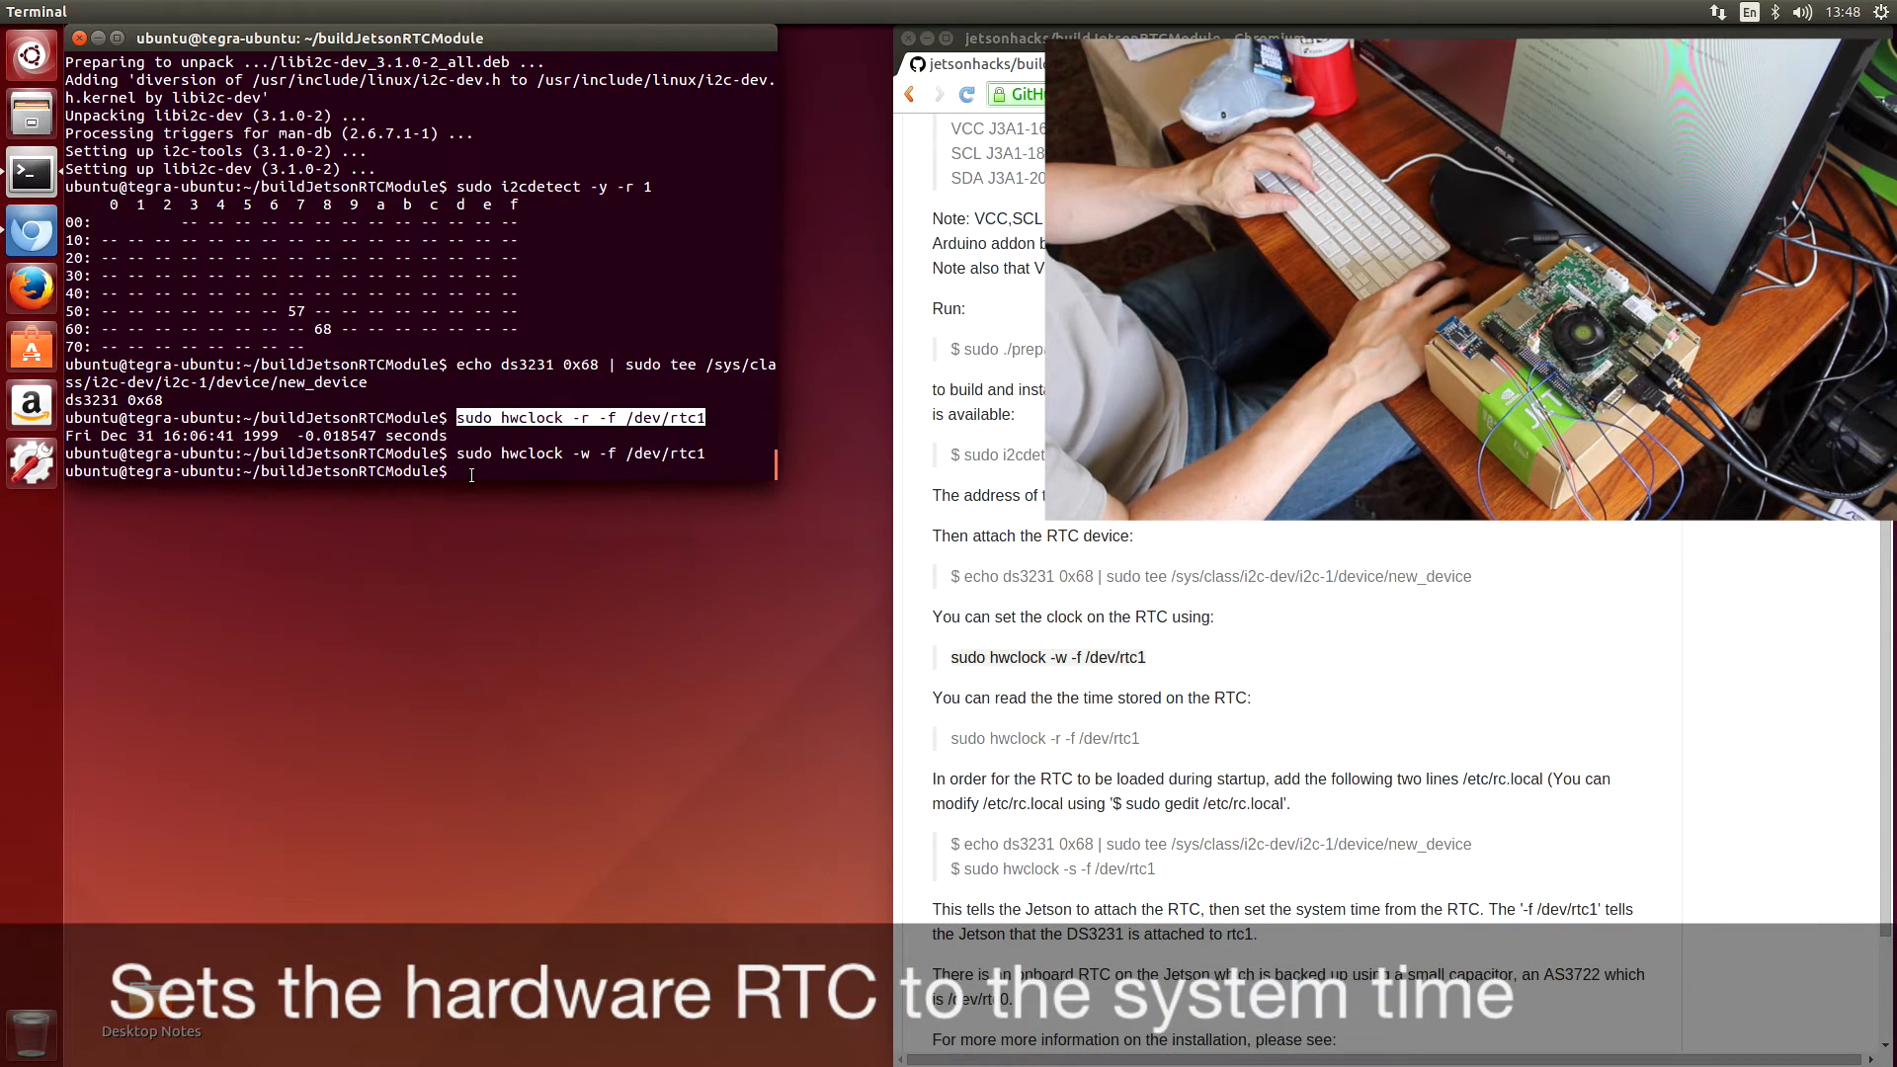
Read the RTC again, now returning Thu Aug 13 13:48:31 2015
{"action": "right_click", "coordinate": [472, 473]}
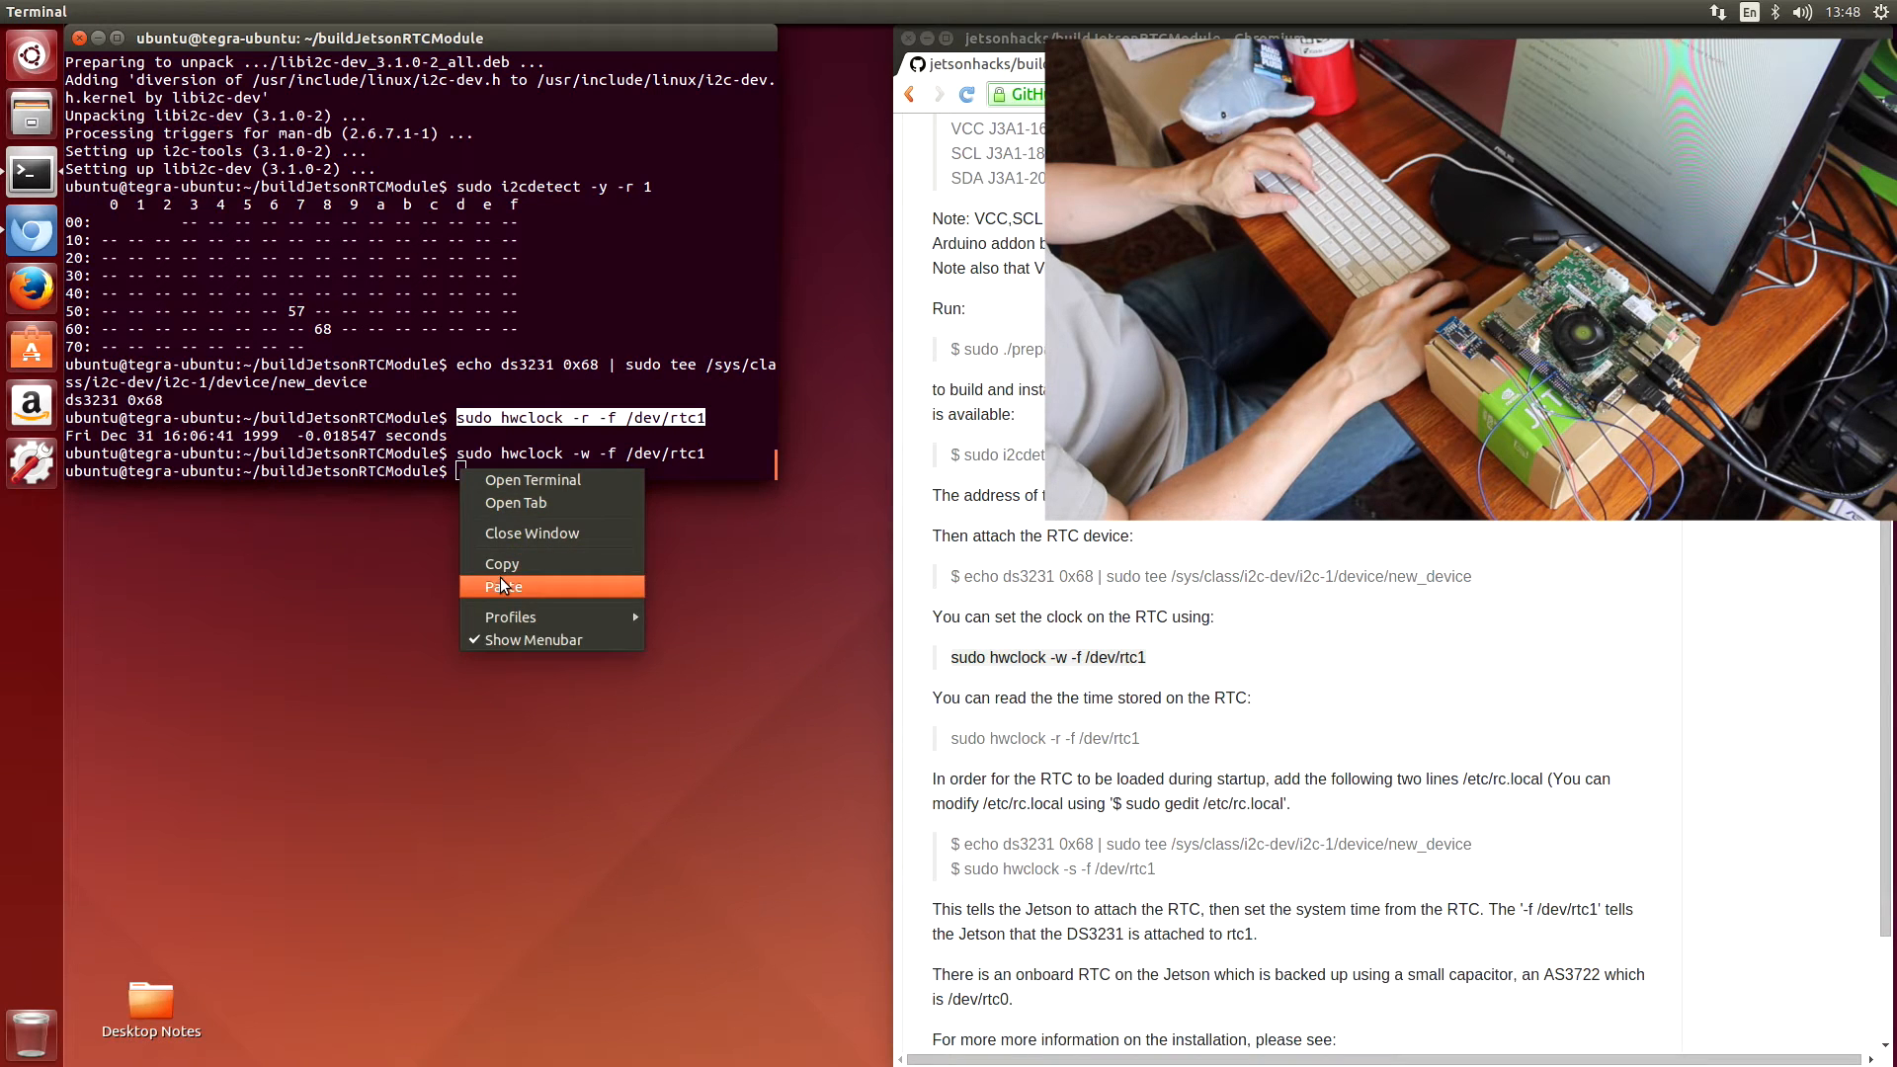
{"action": "left_click", "coordinate": [502, 587]}
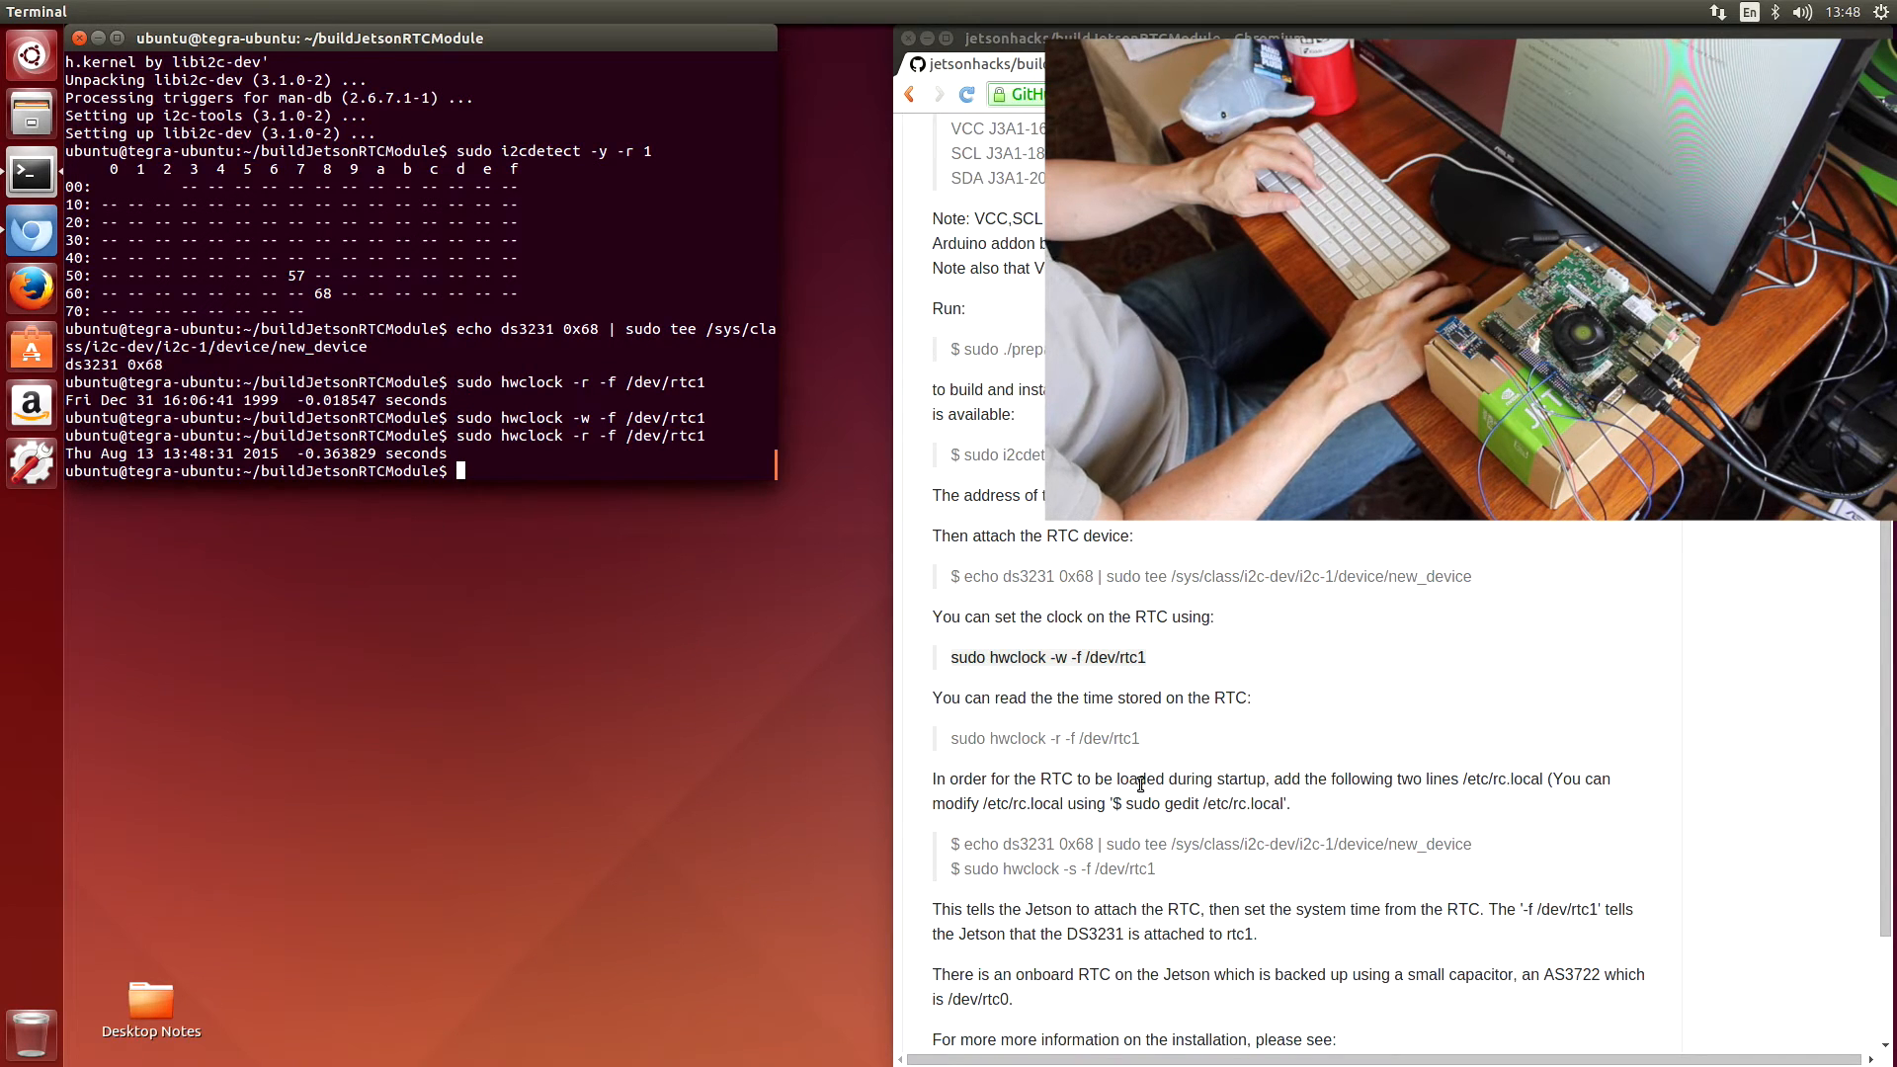
Run 'sudo gedit /etc/rc.local' to edit rc.local as administrator
{"action": "double_click", "coordinate": [1198, 805]}
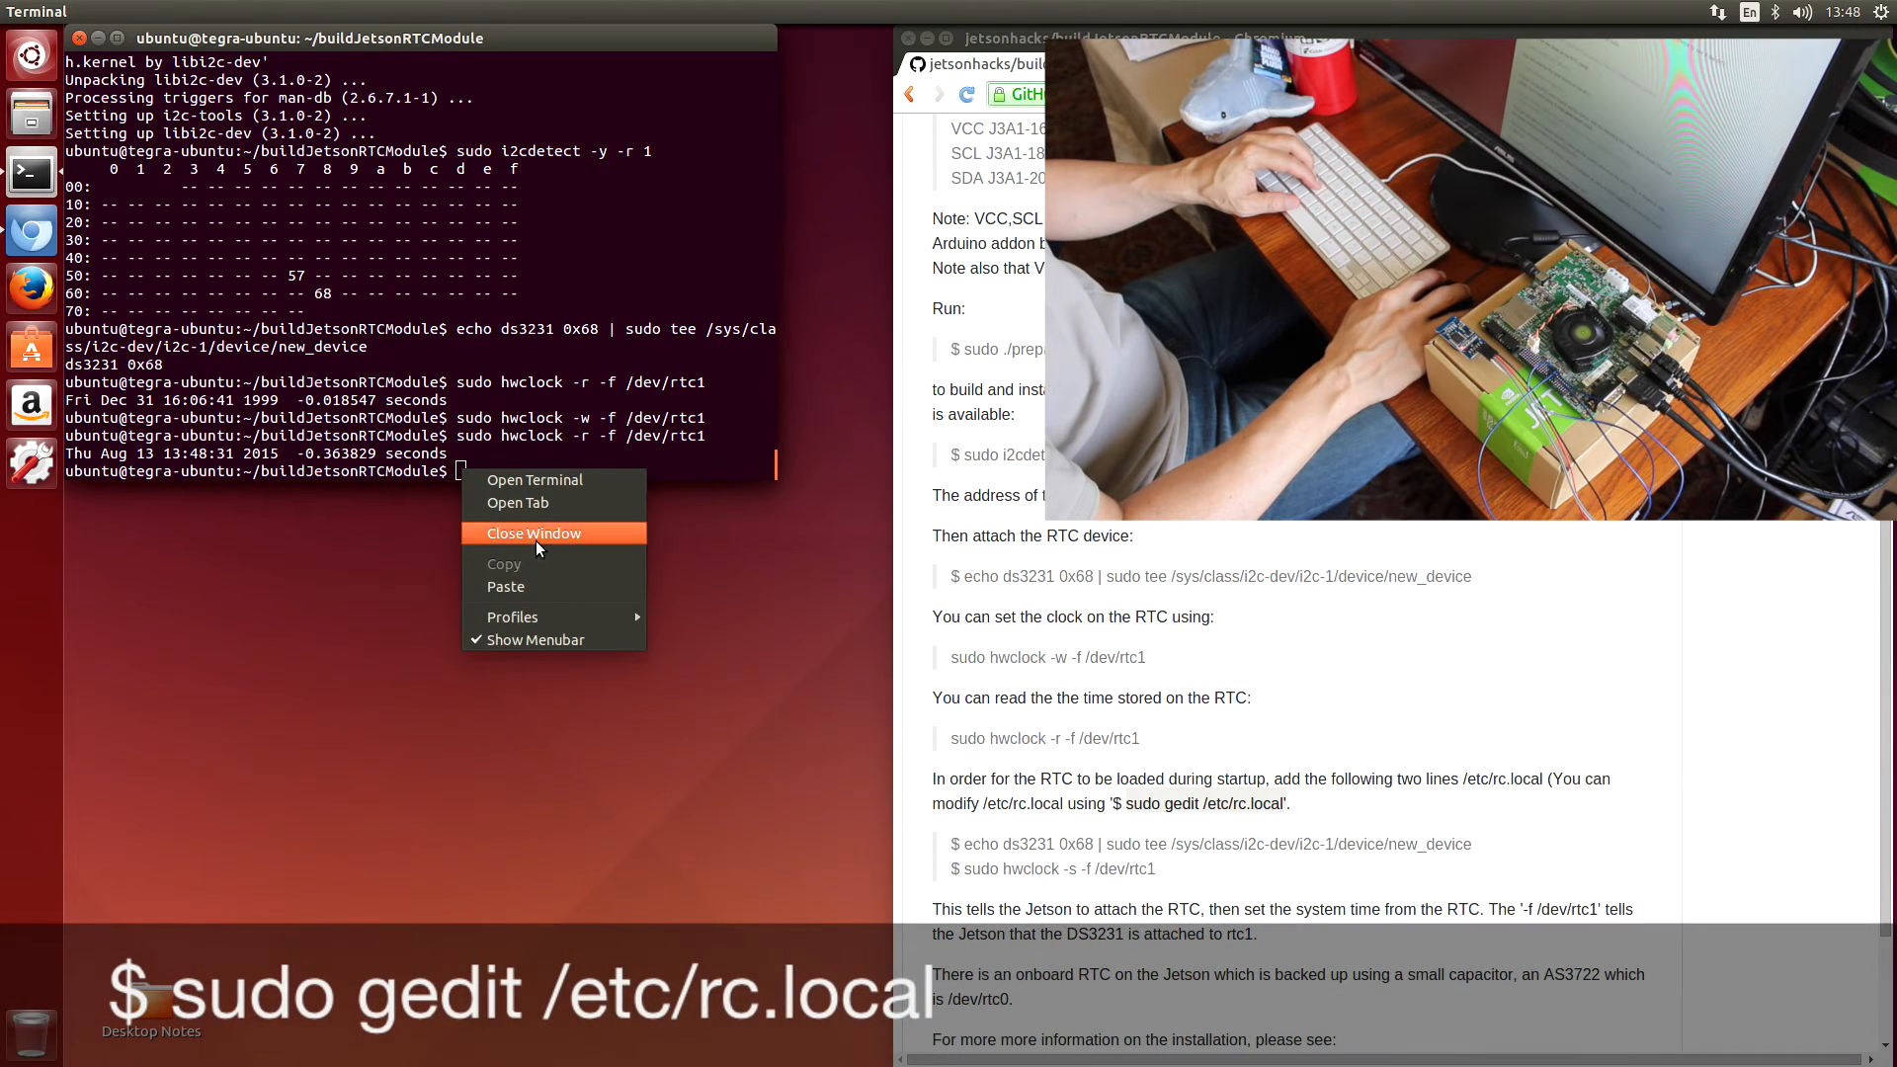
{"action": "left_click", "coordinate": [505, 587]}
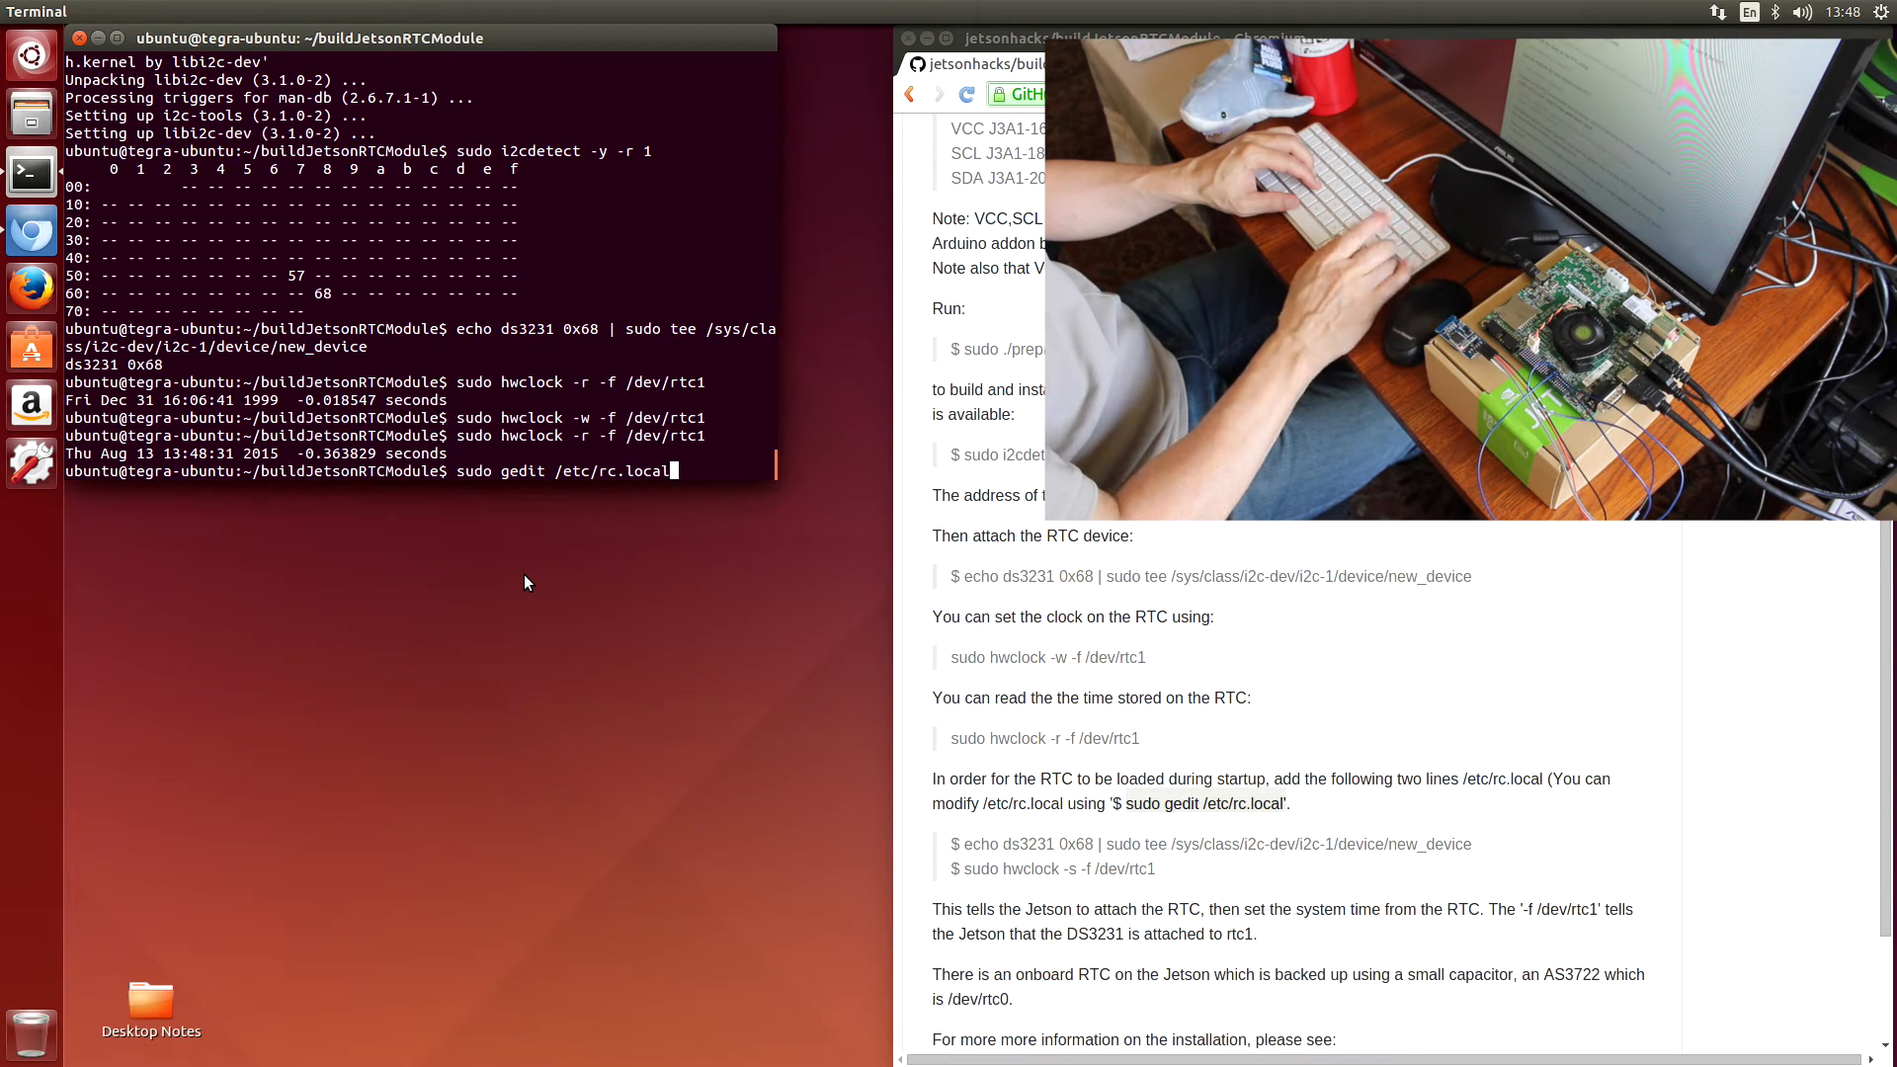
{"action": "key", "text": "Return"}
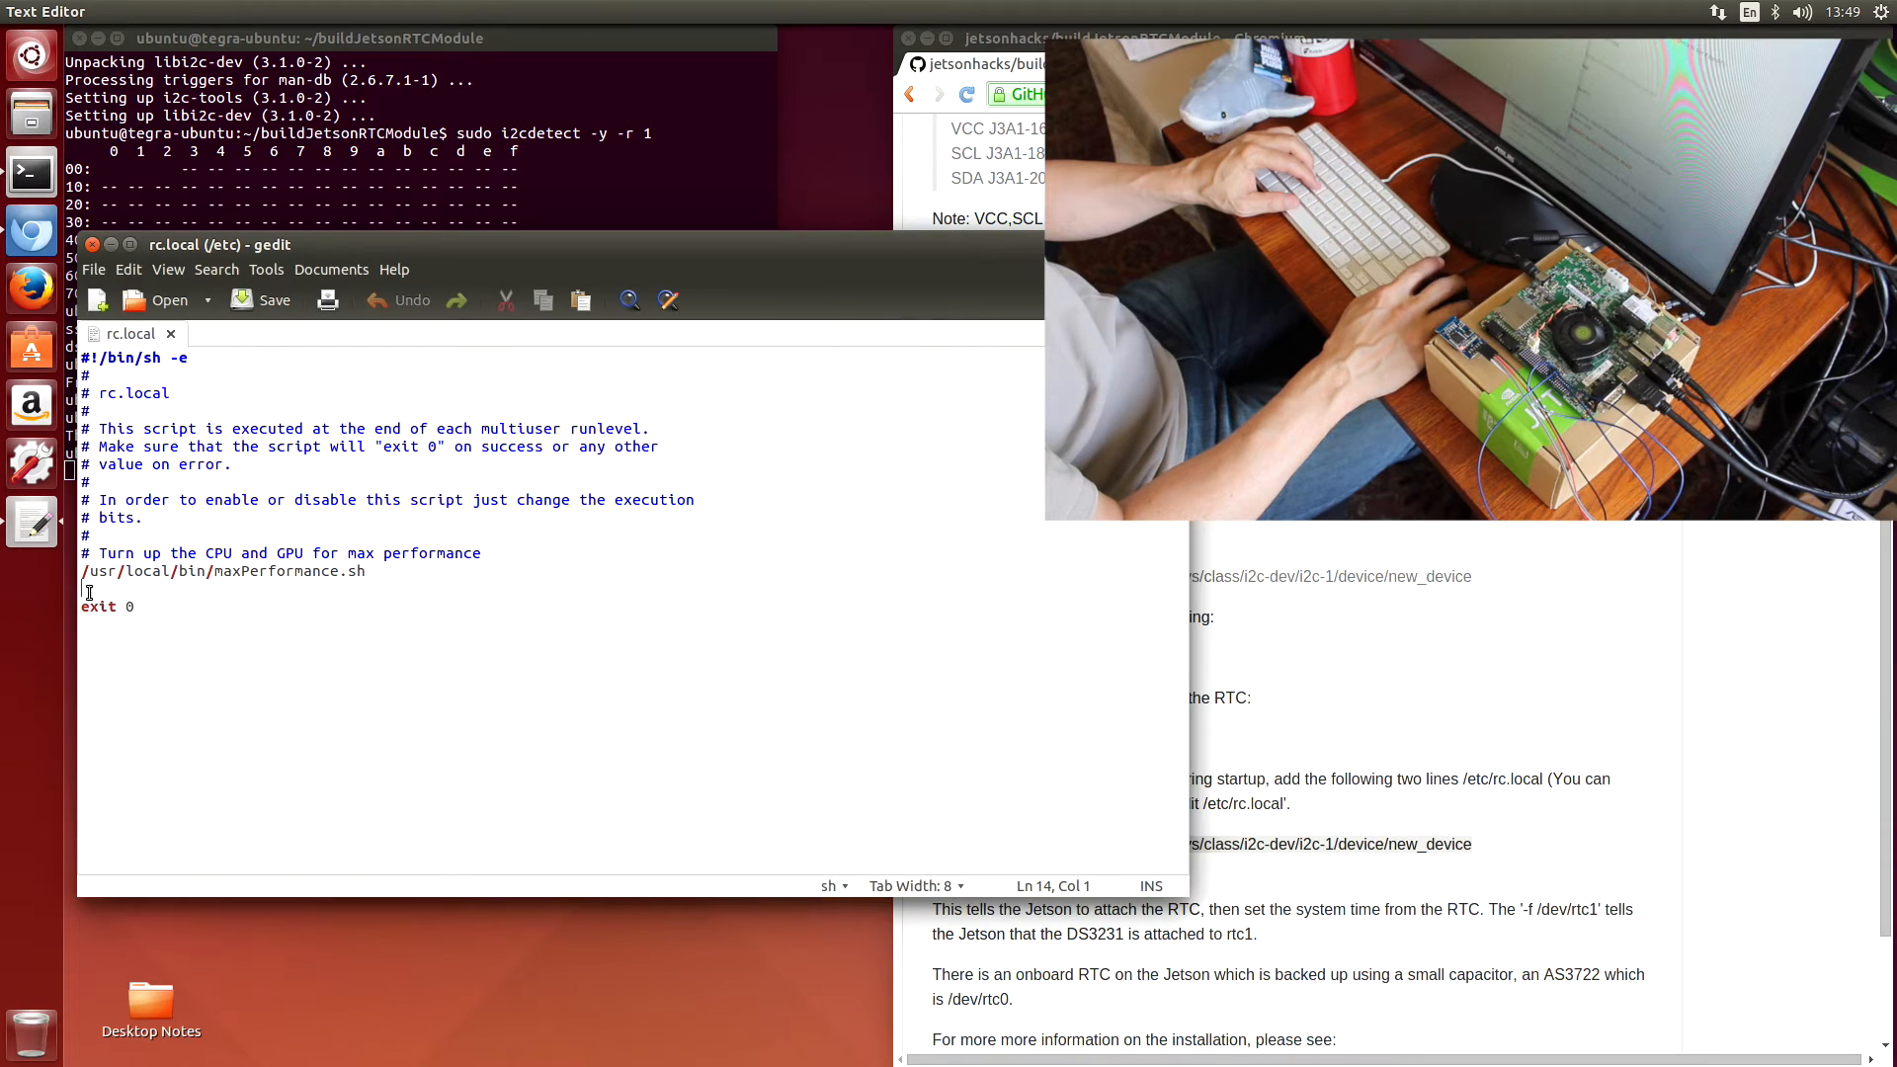
Add the echo ds3231 0x68 tee line and 'sudo hwclock -s -f /dev/rtc1' above exit 0, save and close
{"action": "type", "text": "echo ds3231 0x68 | sudo tee /sys/class/i2c-dev/i2c-1/device/new_device"}
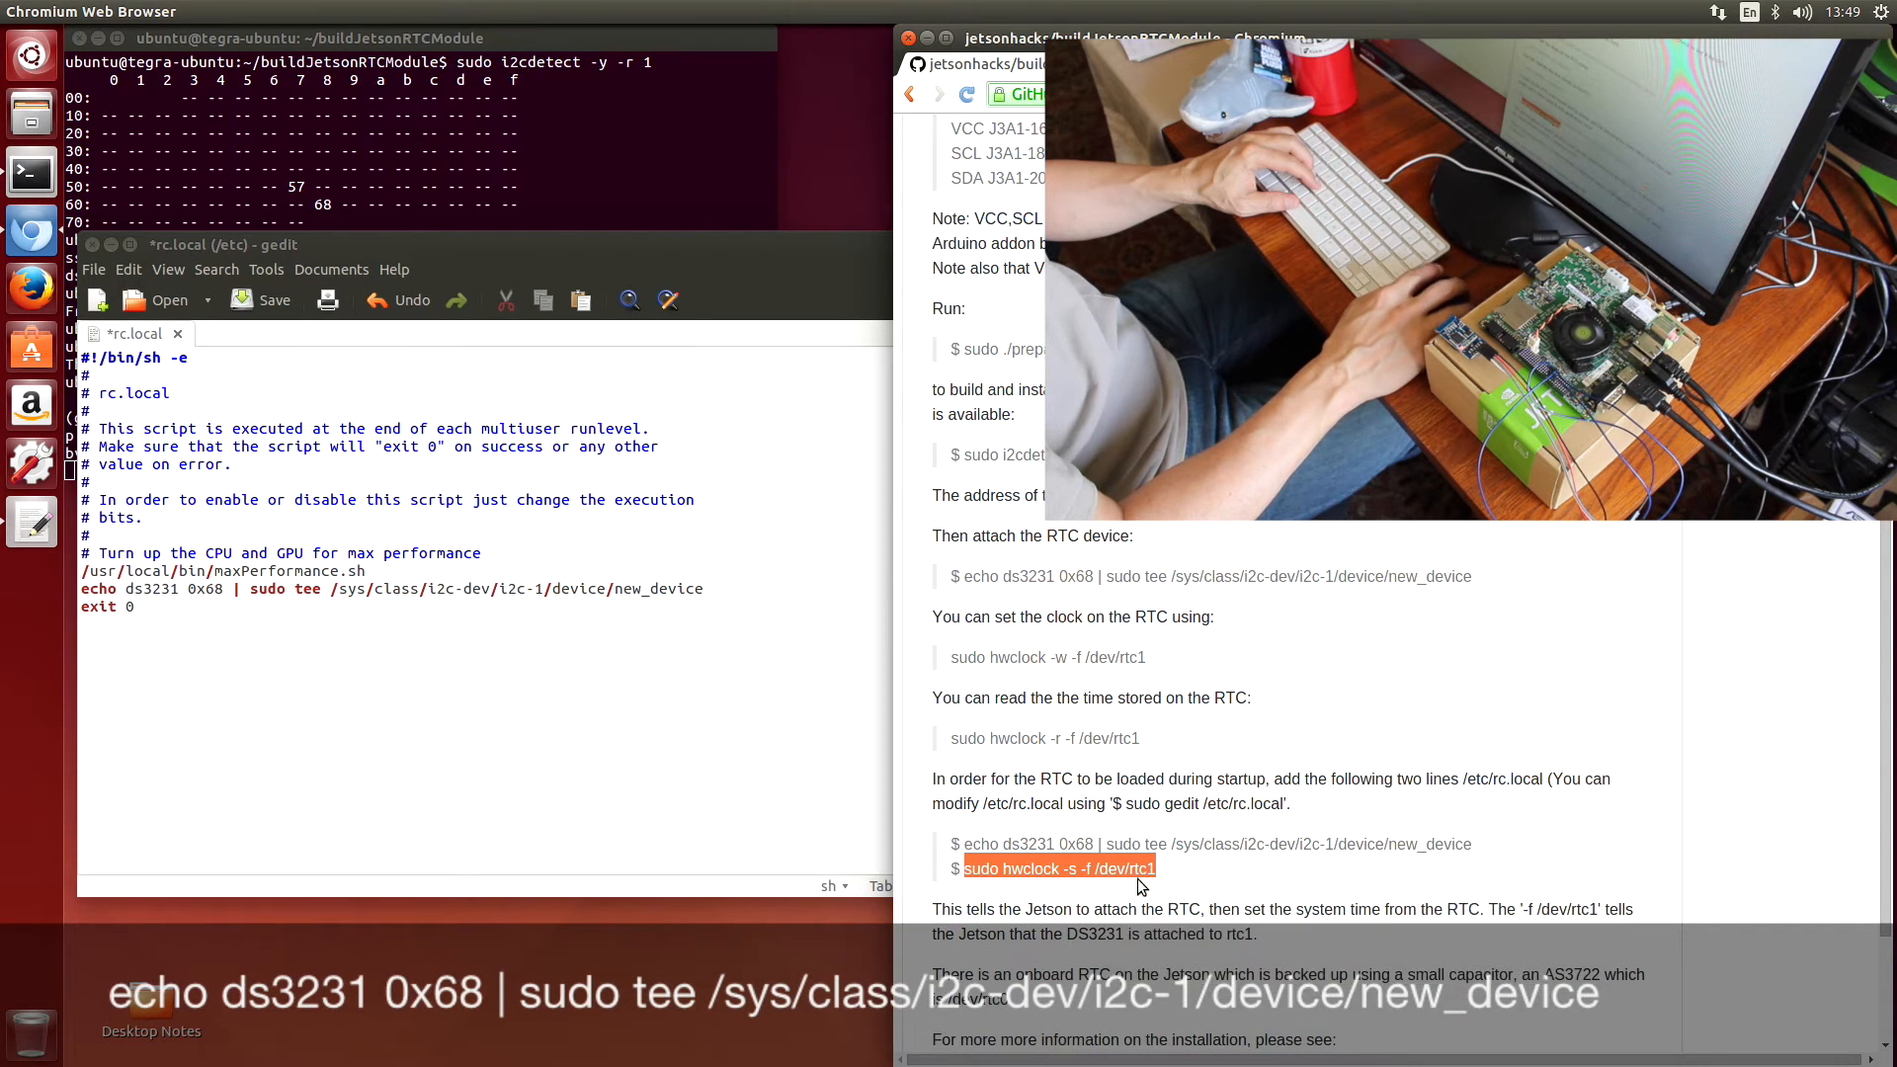
{"action": "left_click", "coordinate": [713, 589]}
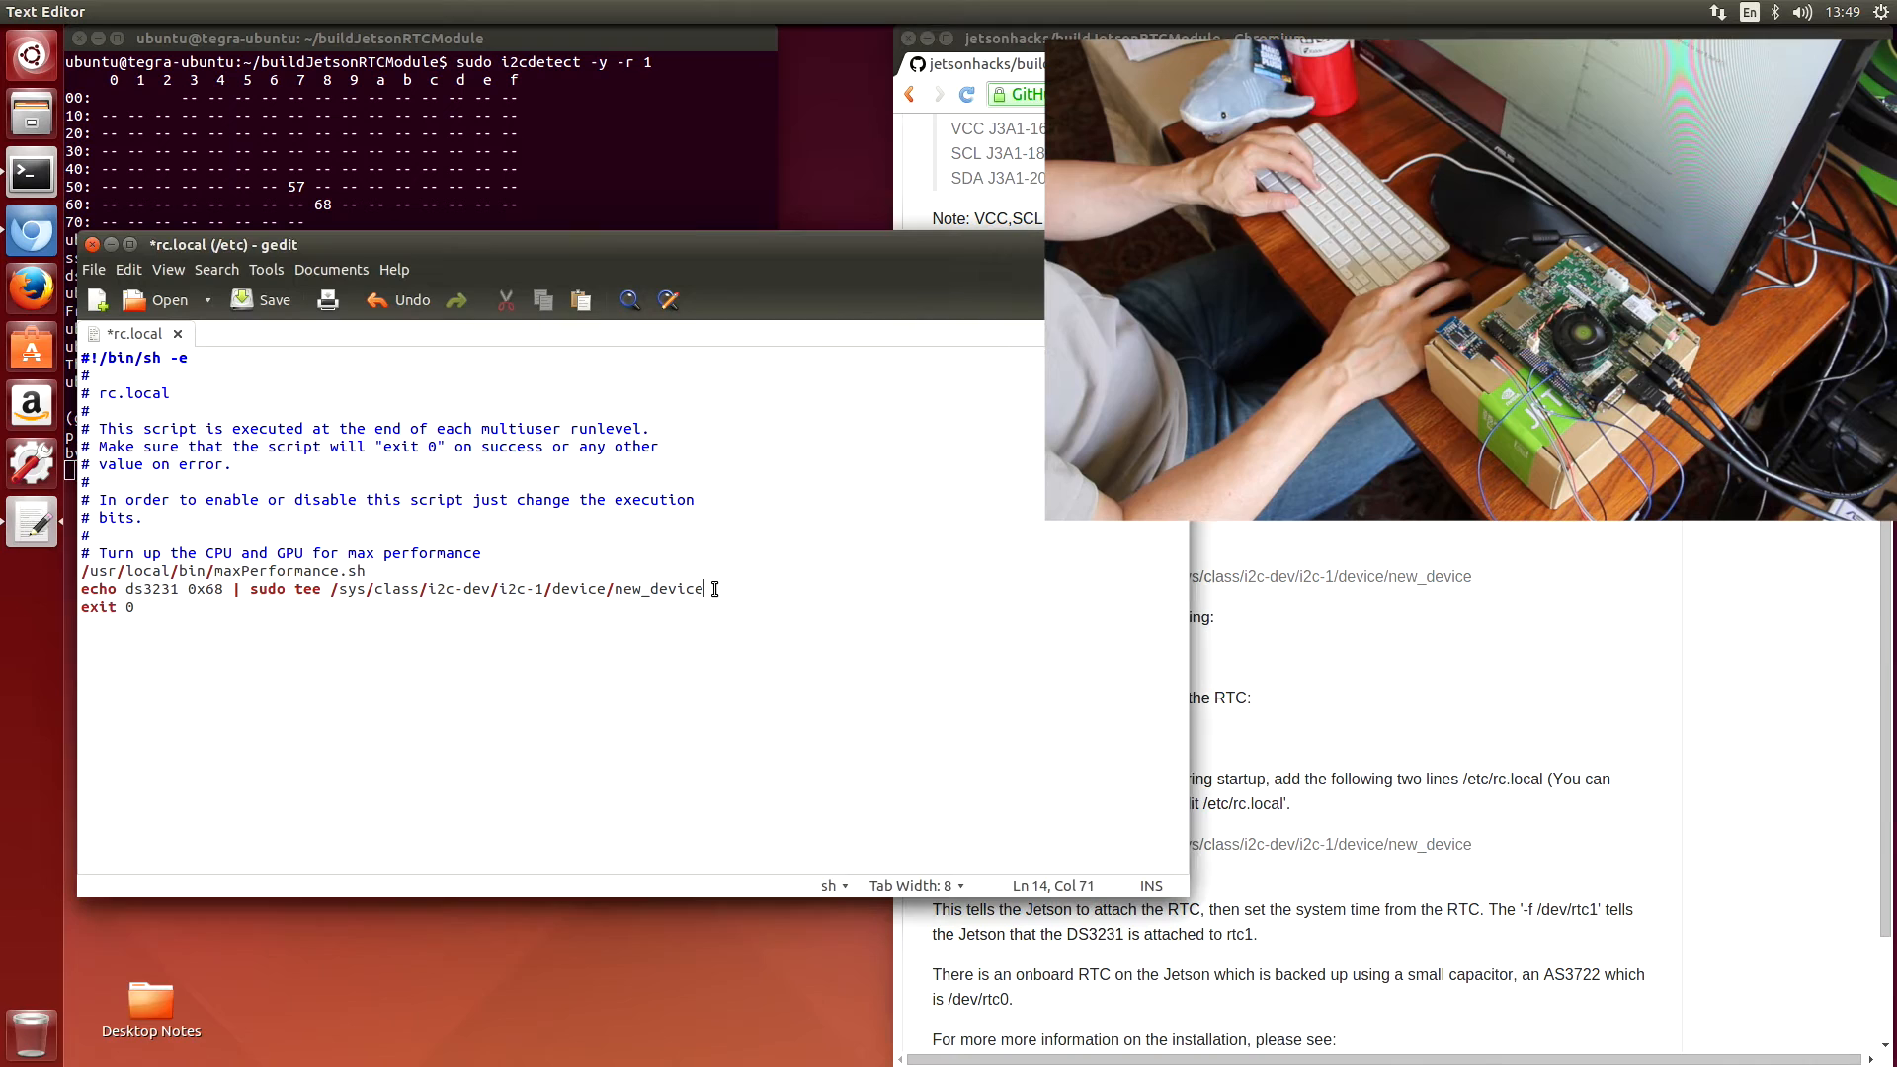
{"action": "key", "text": "Return"}
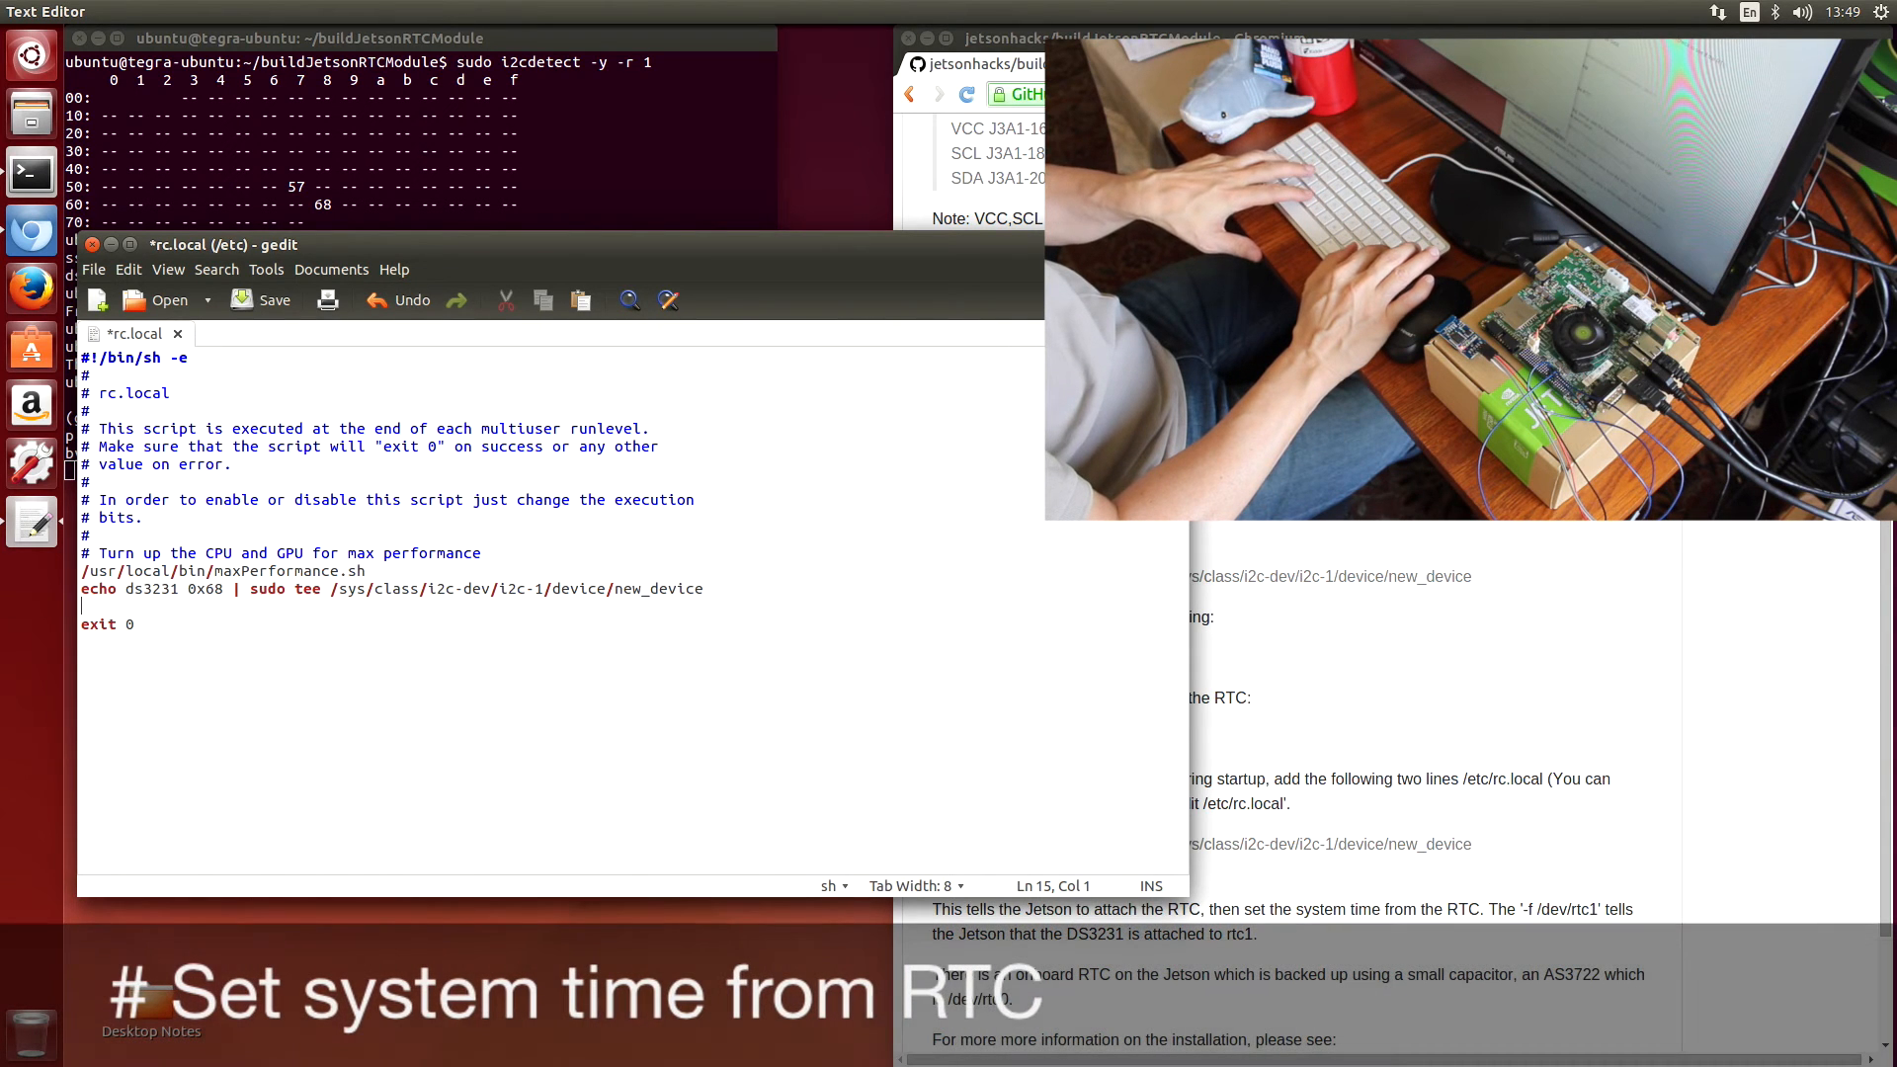
{"action": "type", "text": "sudo hwclock -s -f /dev/rtc1"}
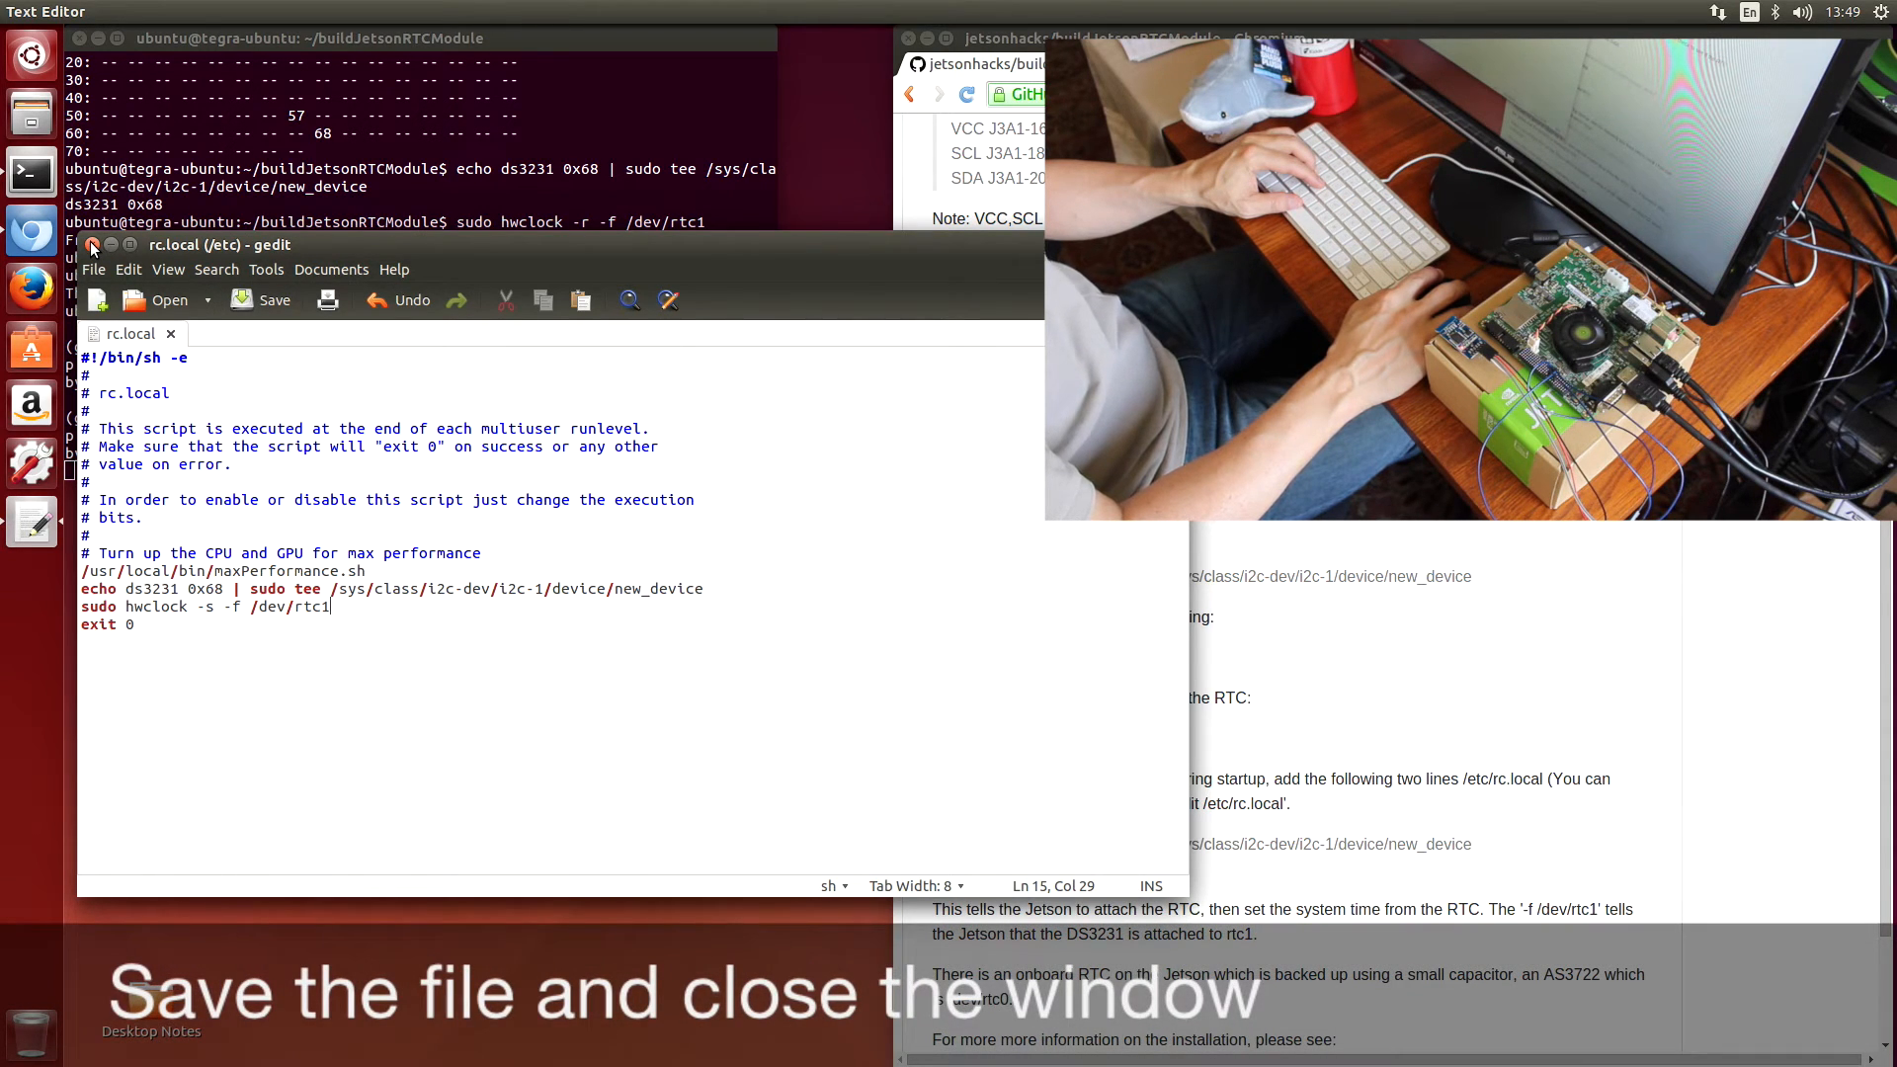
{"action": "left_click", "coordinate": [111, 243]}
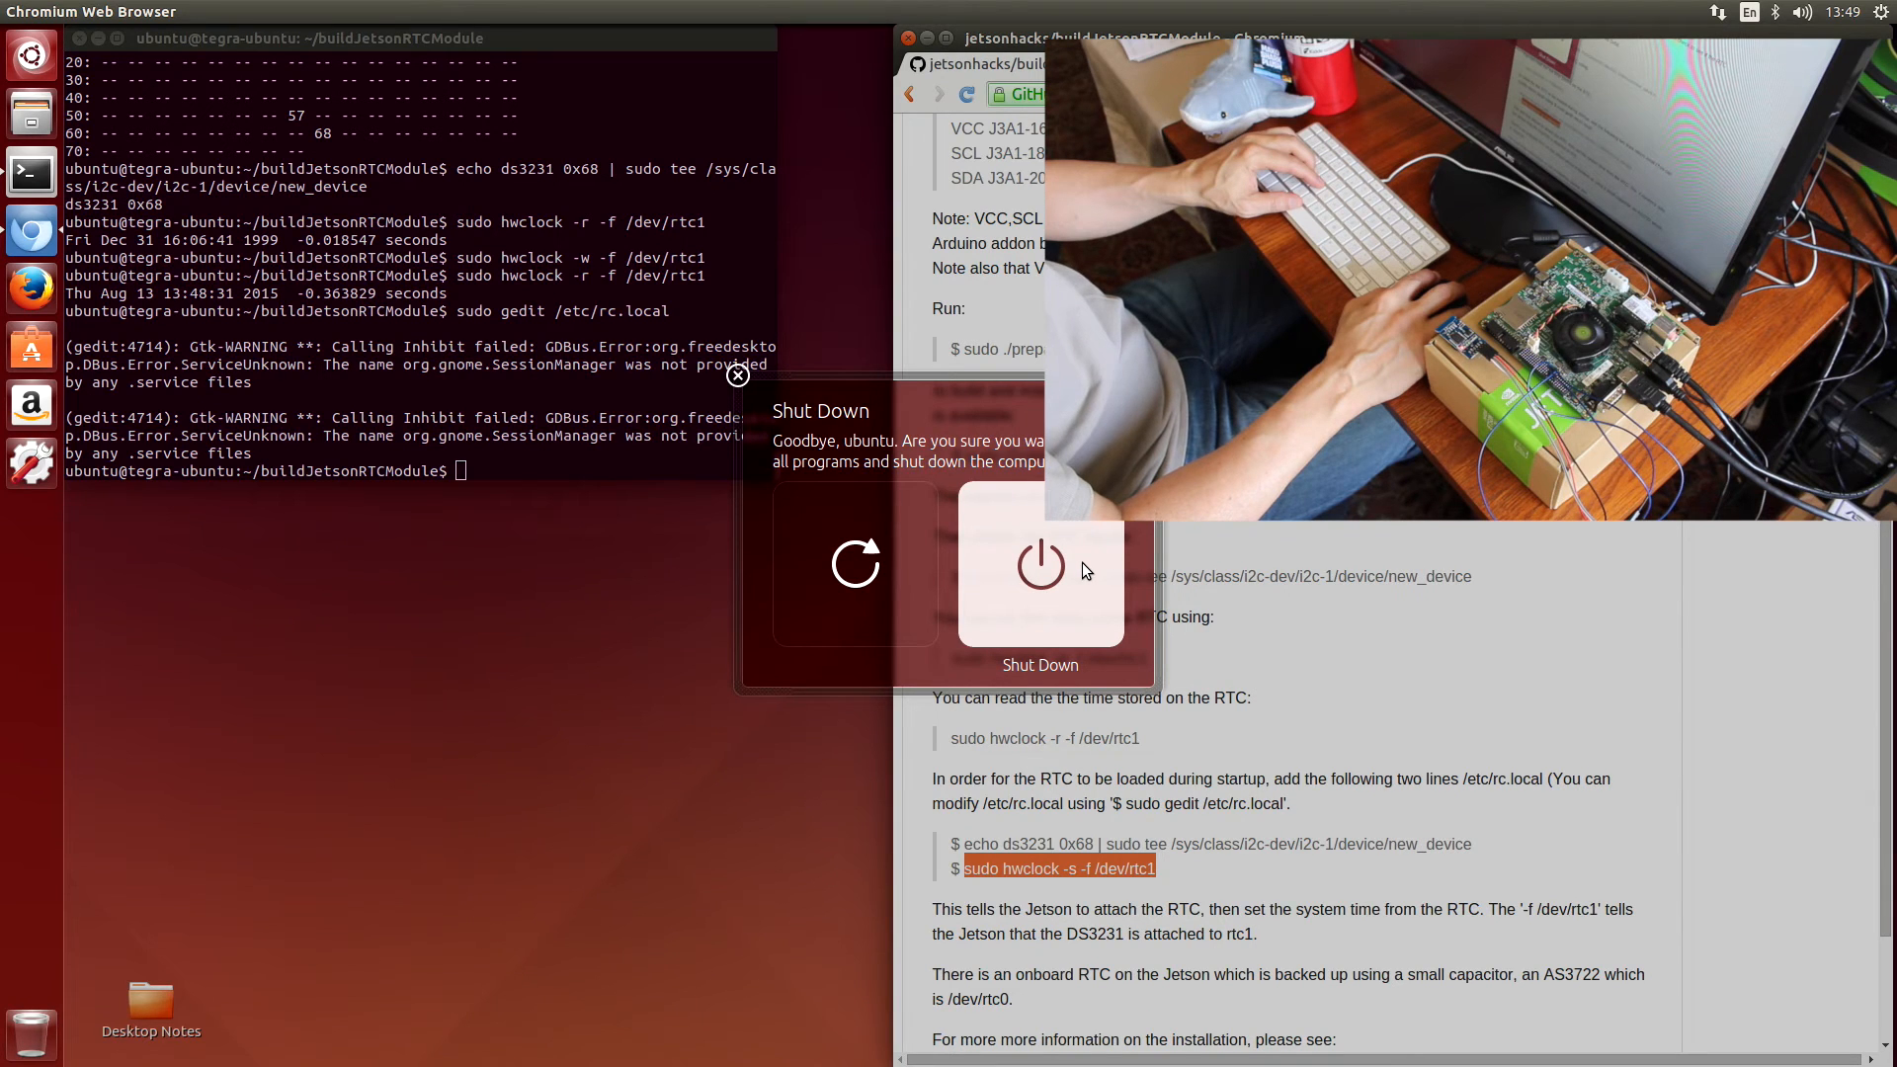
Confirm Shut Down in the dialog to power off the Jetson
{"action": "left_click", "coordinate": [1039, 569]}
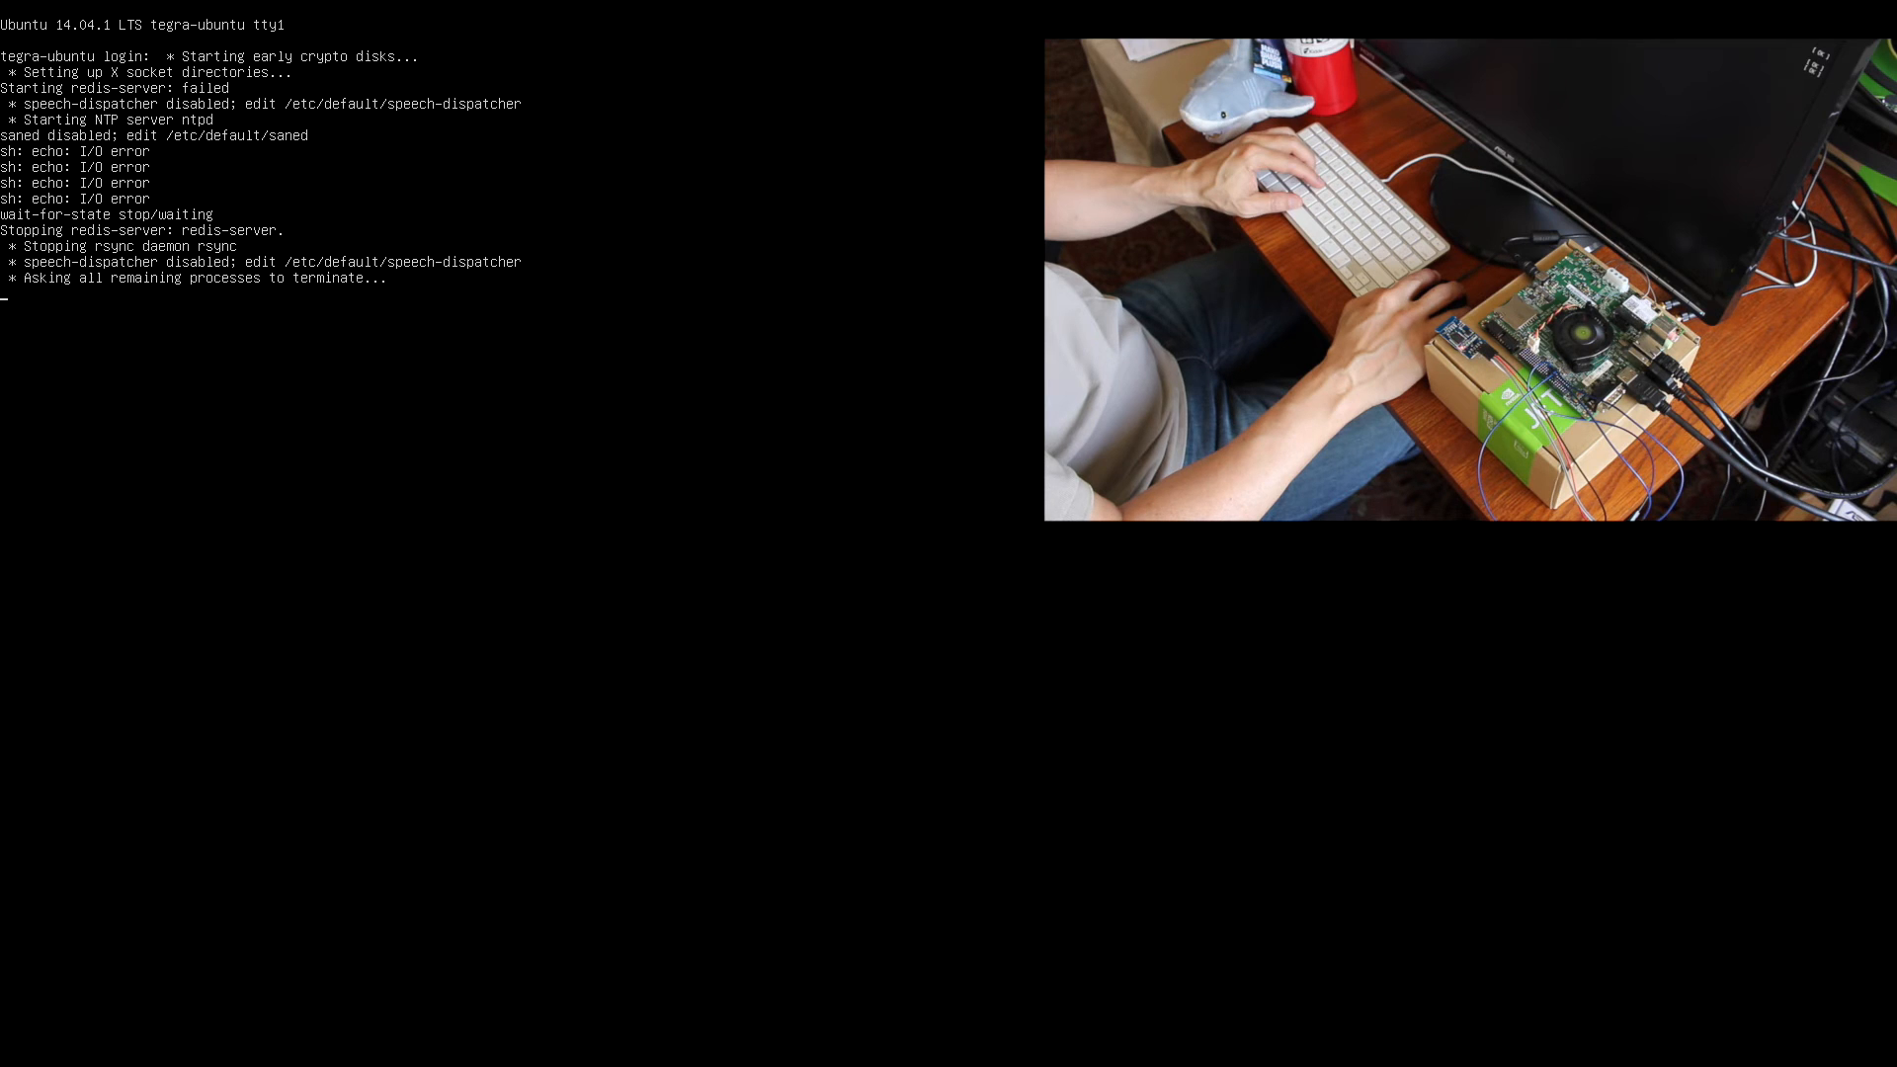